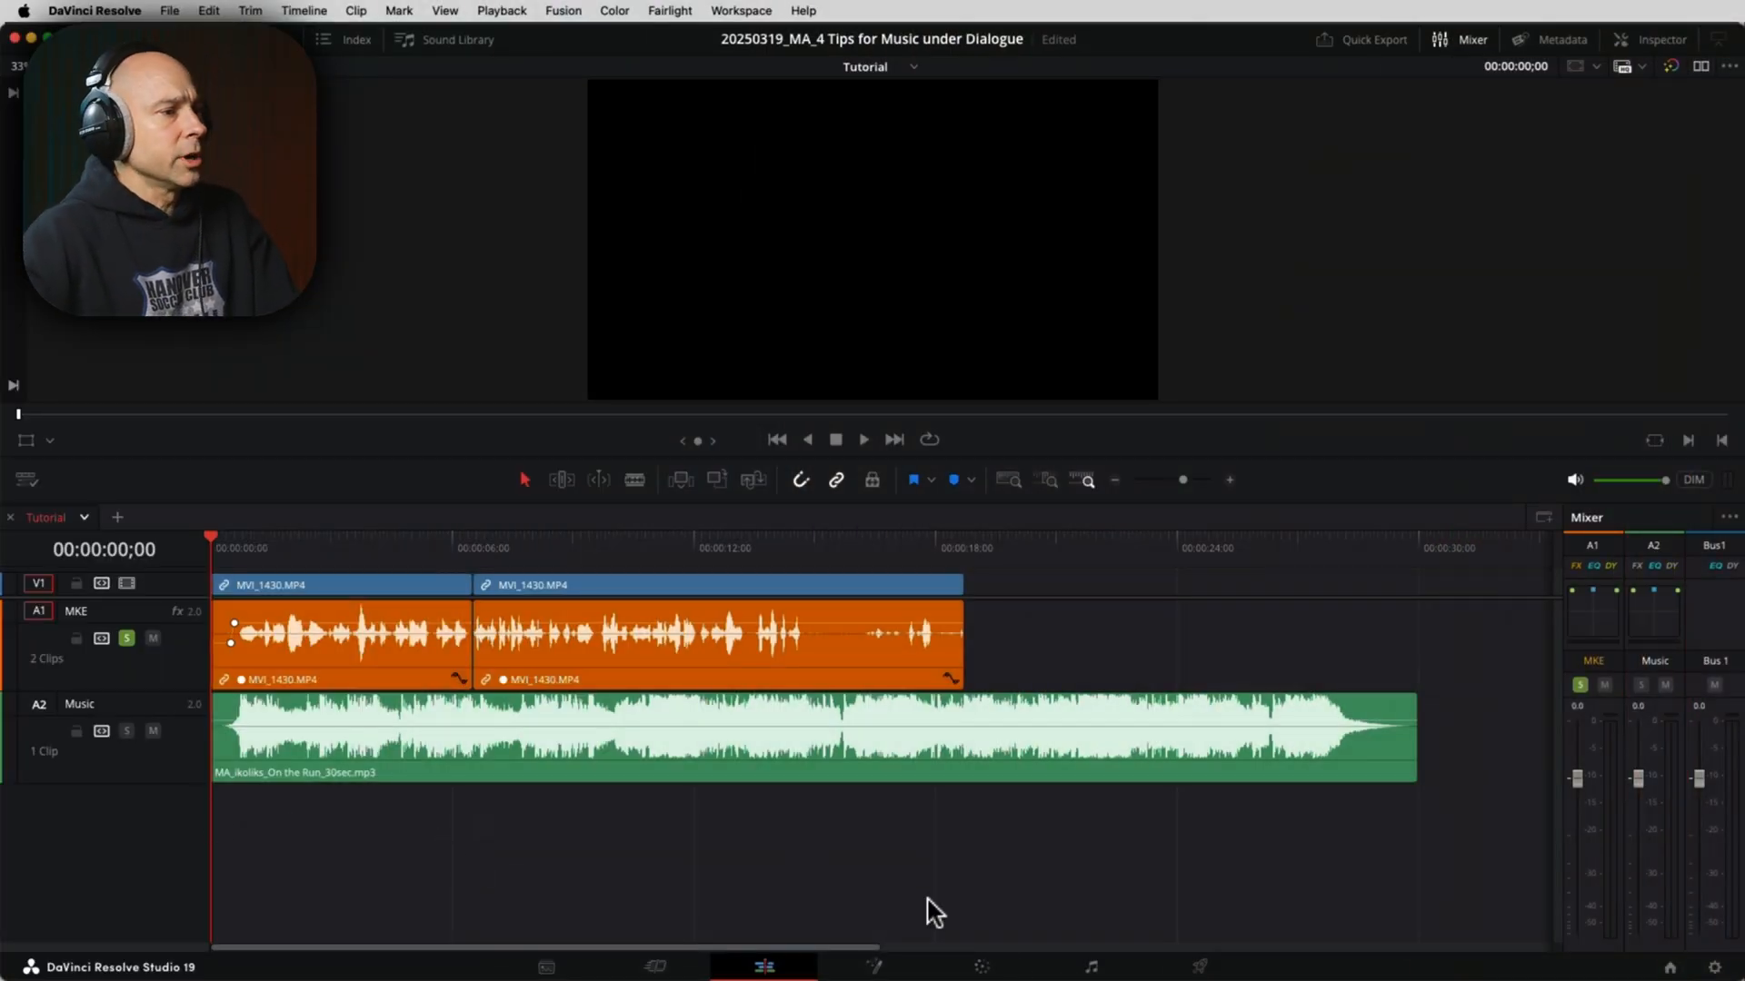
# Step: Switch the dialogue-and-music timeline from the Edit page to the Fairlight page
pyautogui.click(1091, 965)
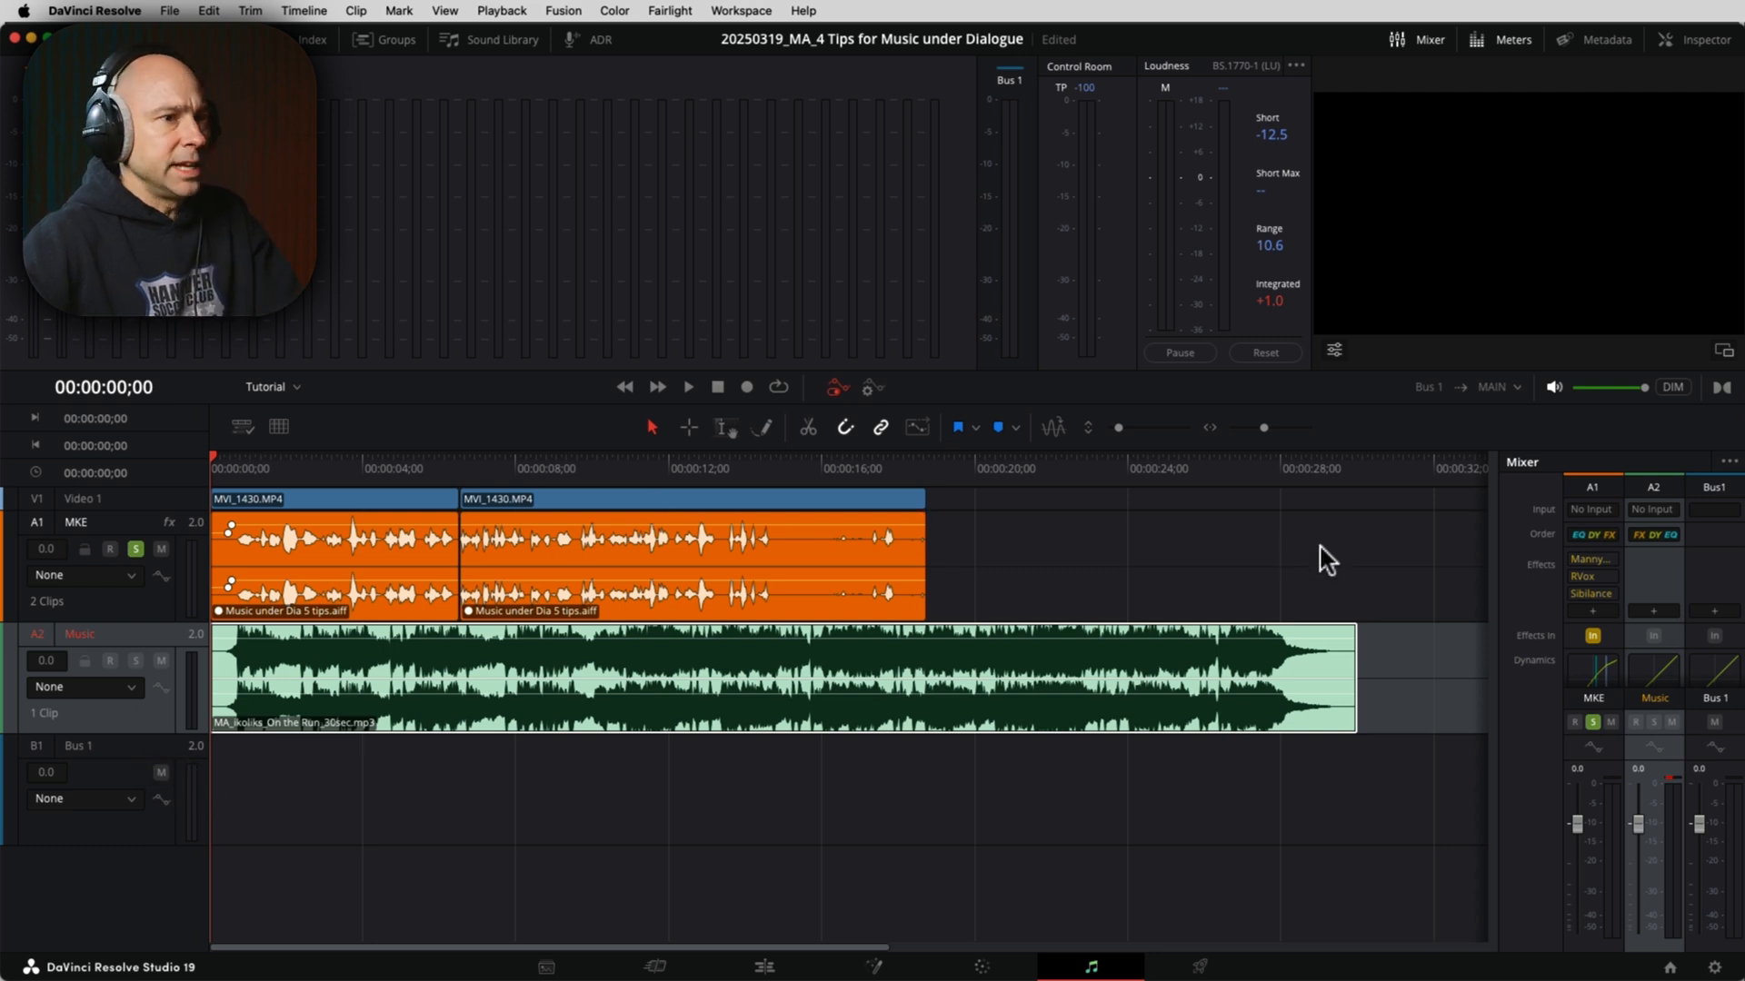
# Step: Show the Mixer with its EQ section and open the Music channel's equalizer
pyautogui.click(1428, 39)
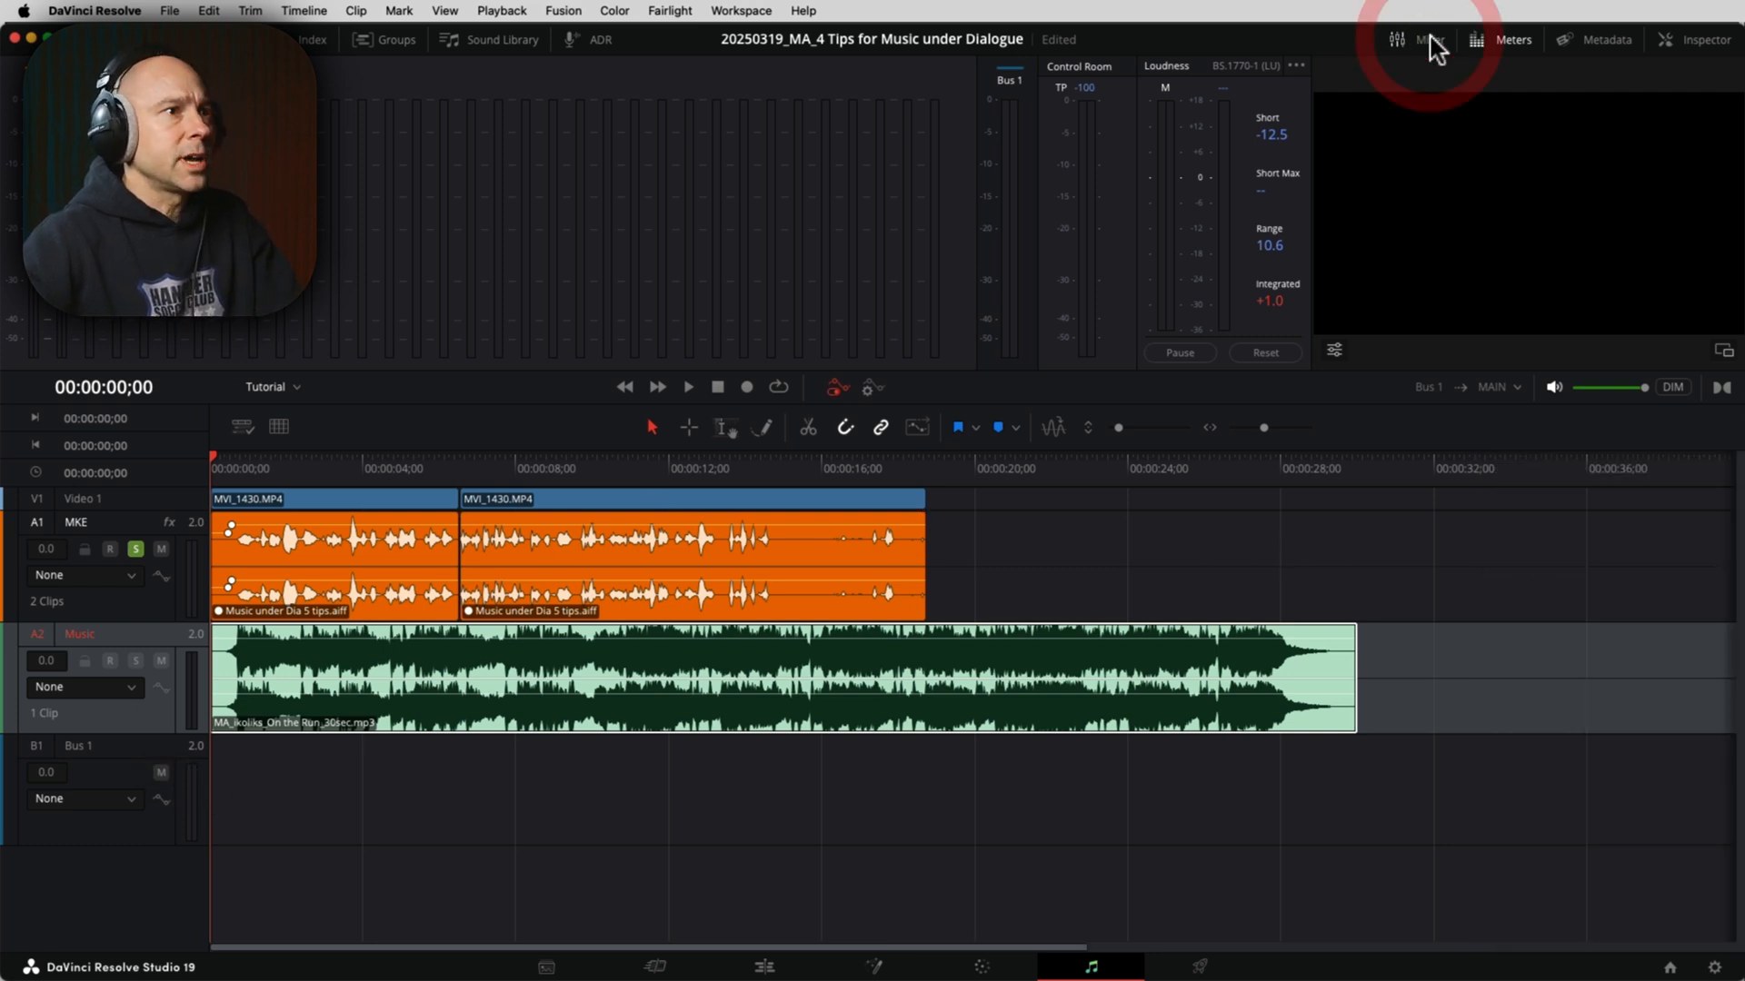
pyautogui.click(1428, 39)
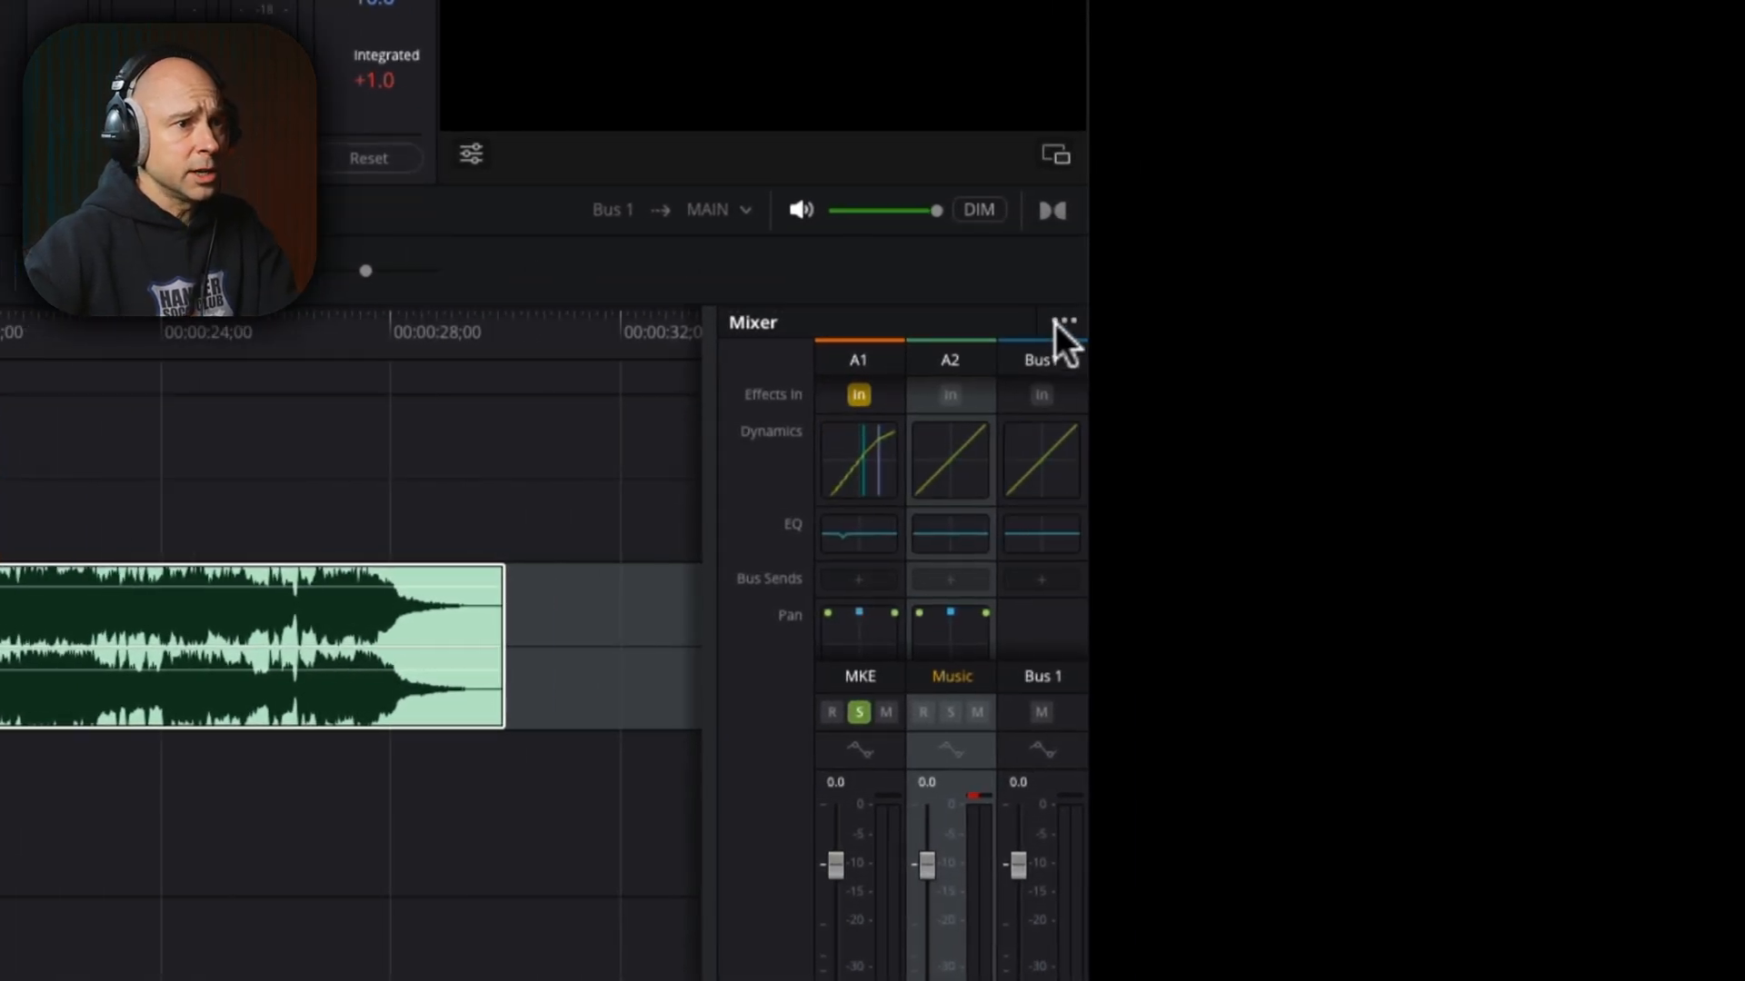
pyautogui.click(1063, 322)
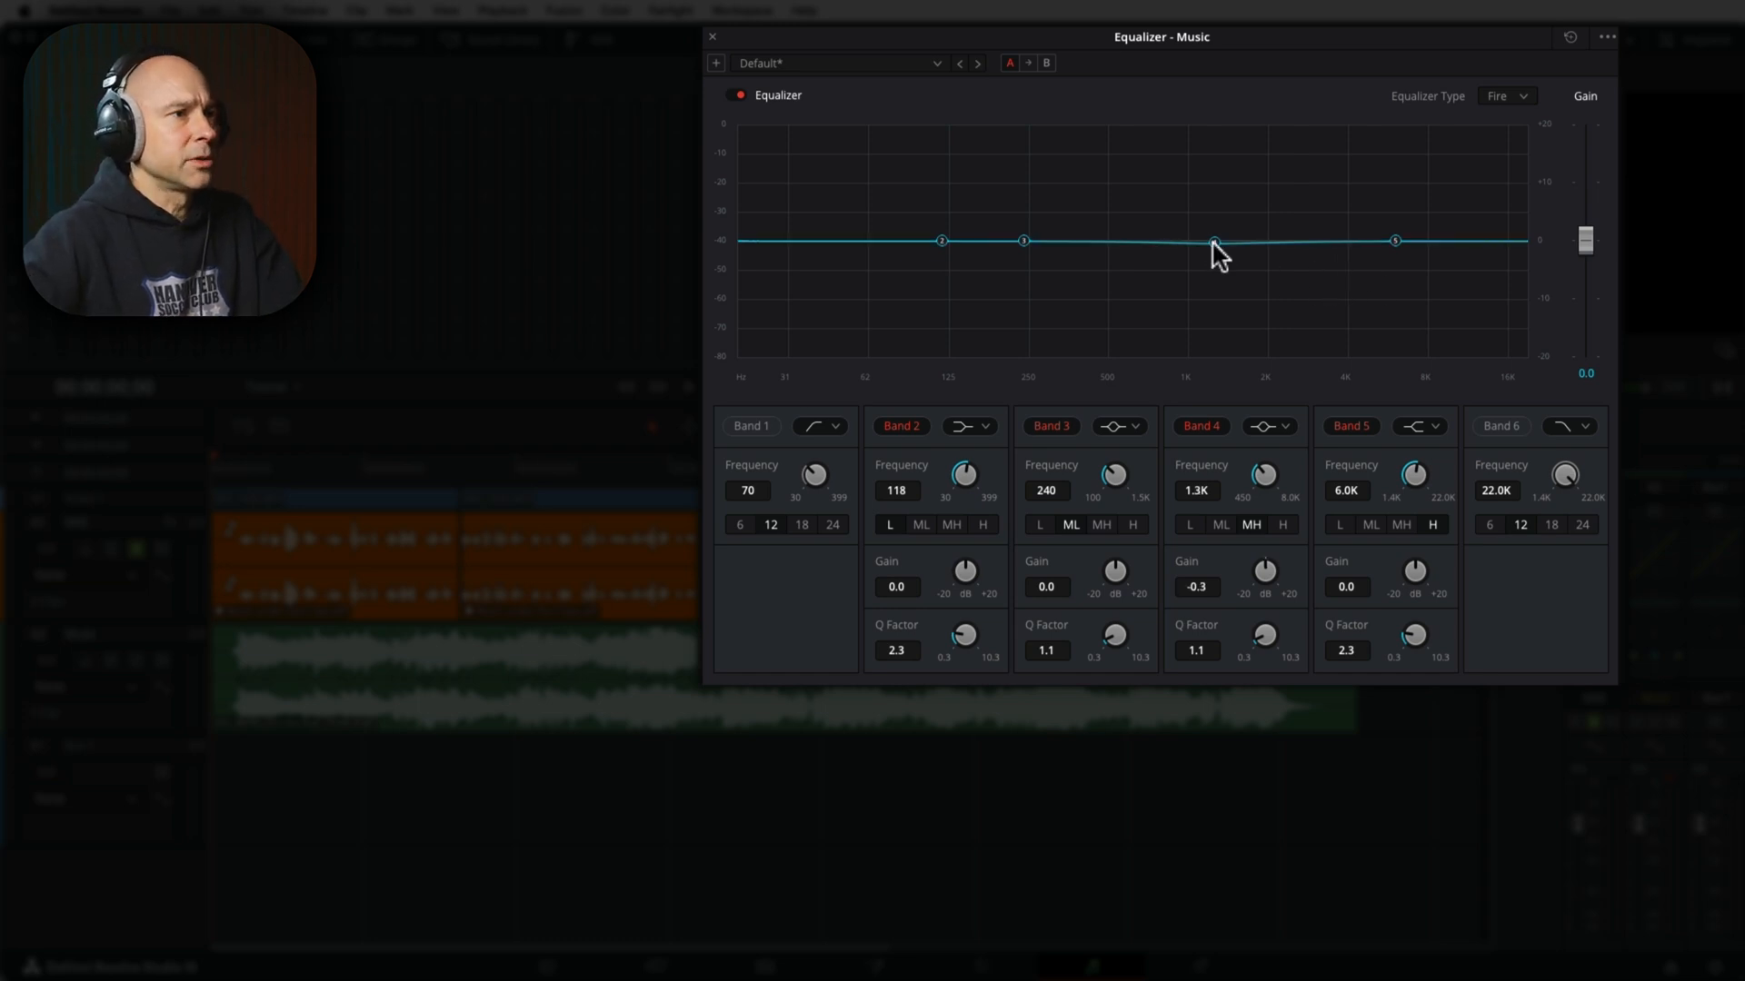
# Step: Drag EQ Band 4 into a broad cut near 835 Hz, Q 0.3, gain about -10.7 dB
pyautogui.moveTo(1213, 243); pyautogui.dragTo(1193, 289)
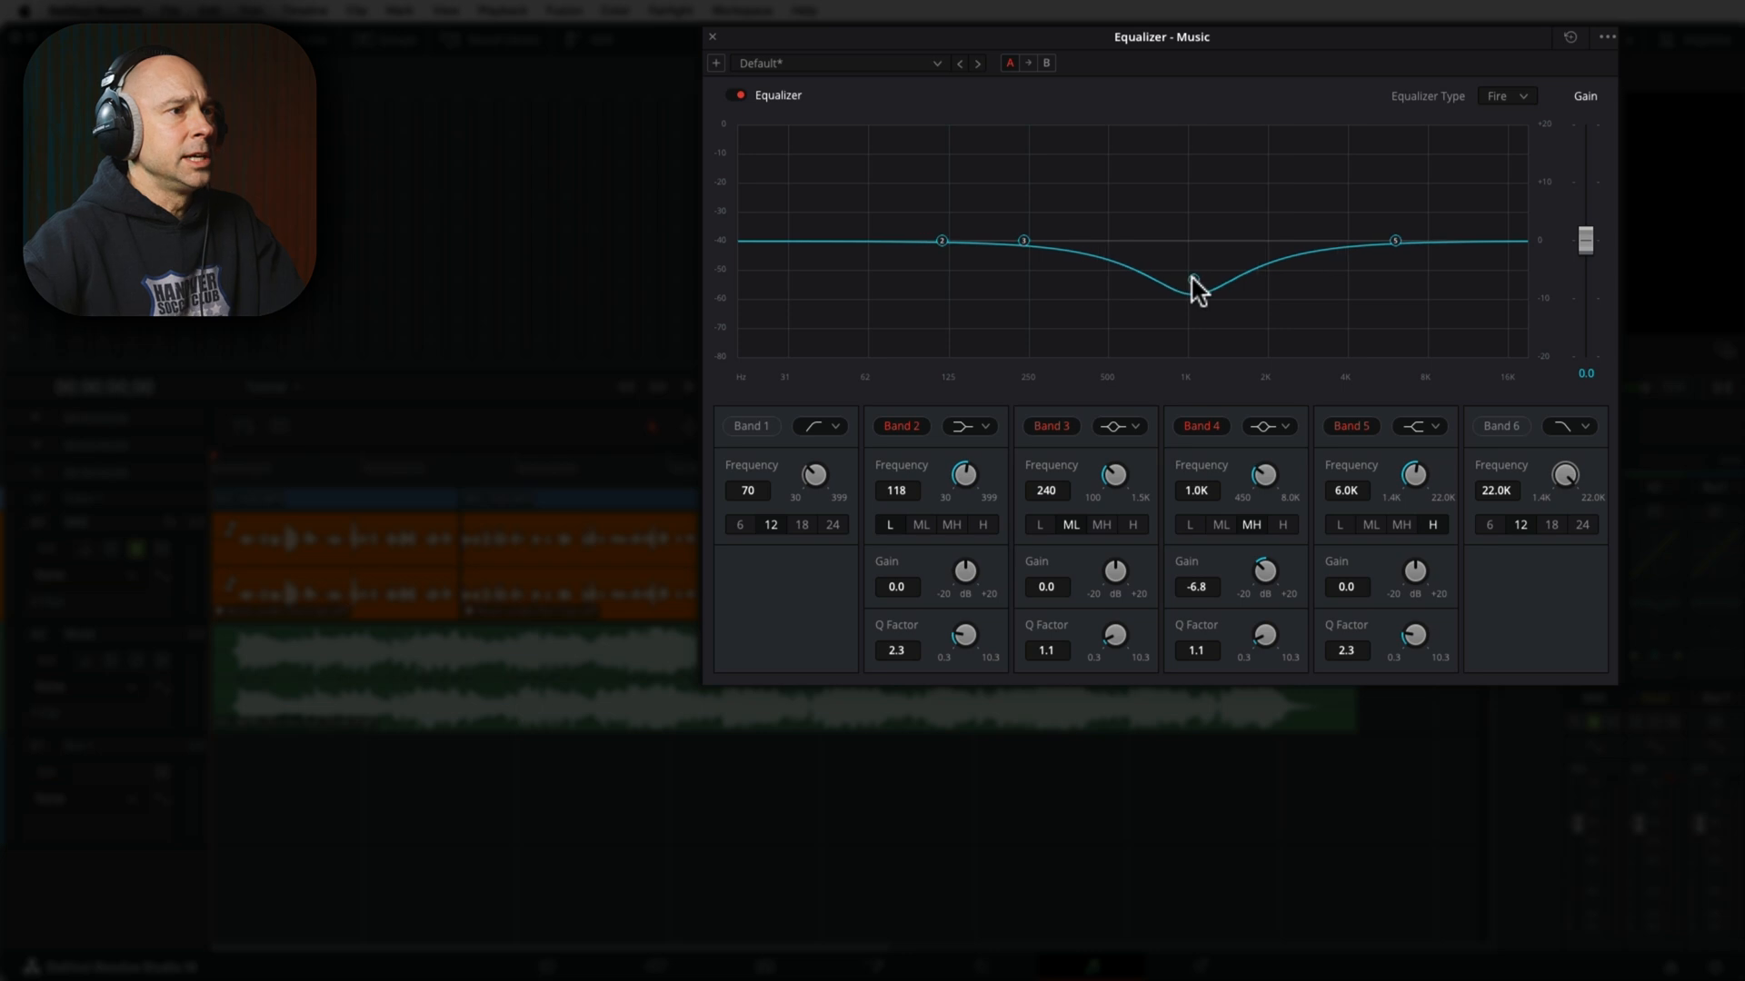
pyautogui.moveTo(1196, 283); pyautogui.dragTo(1171, 292)
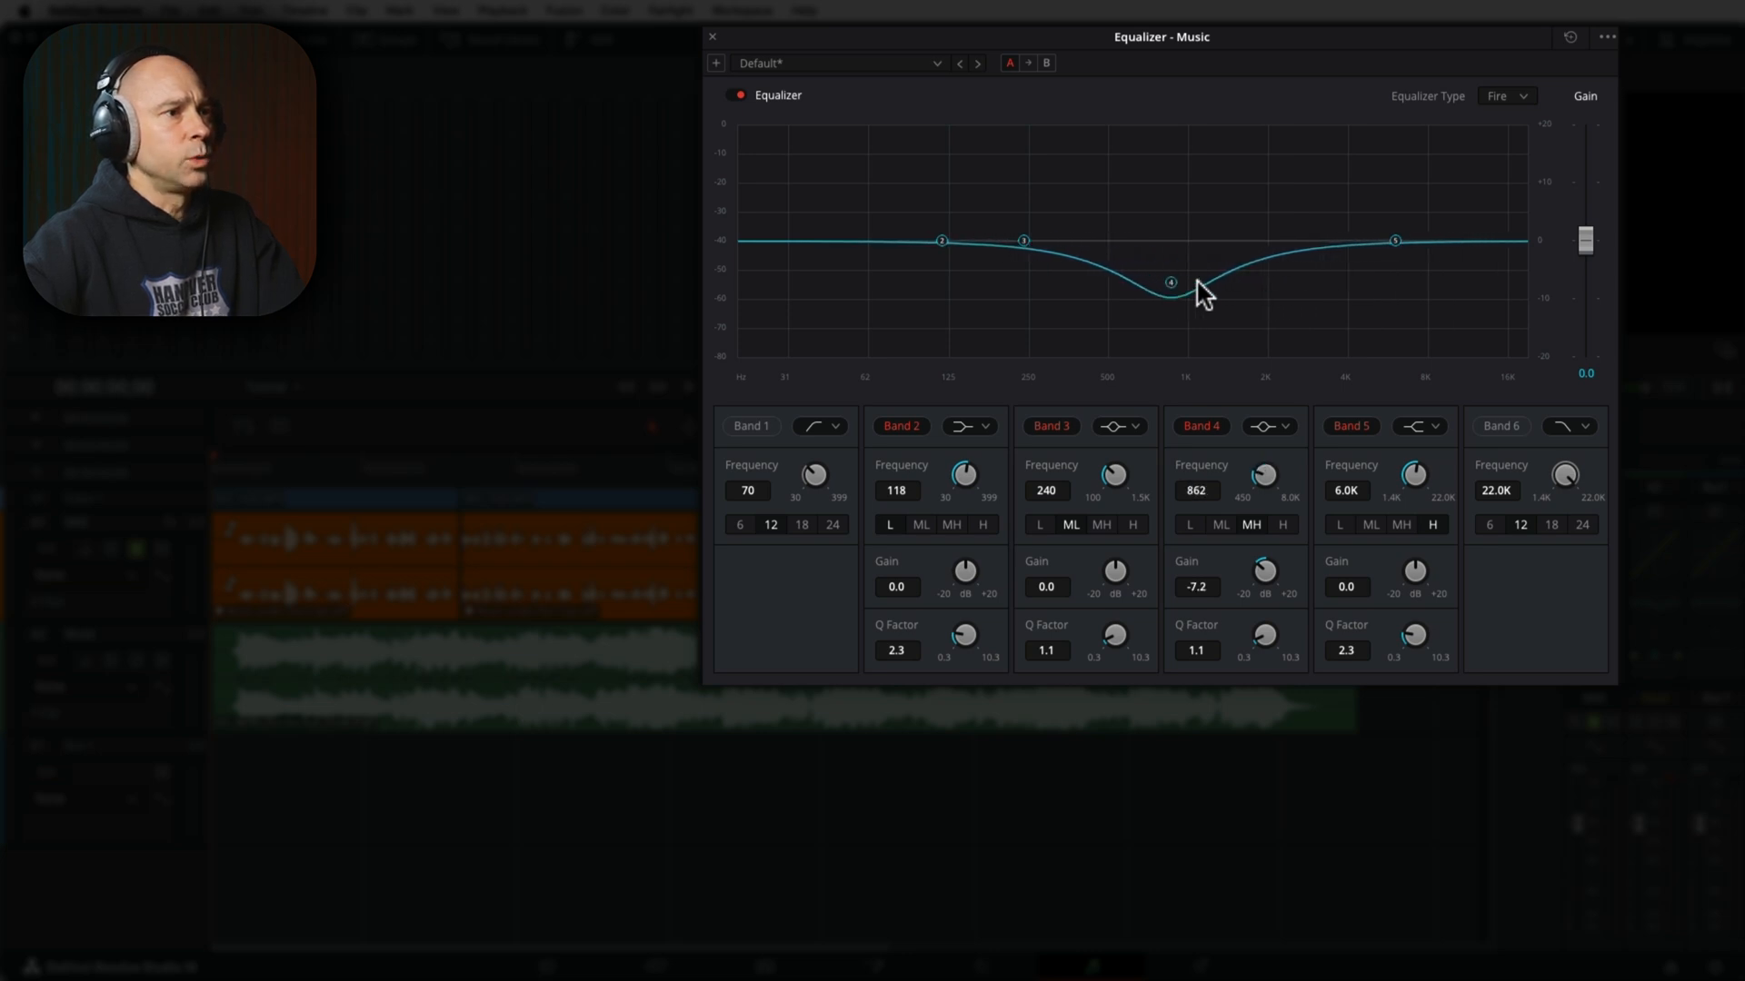
pyautogui.moveTo(1170, 281); pyautogui.dragTo(1230, 277)
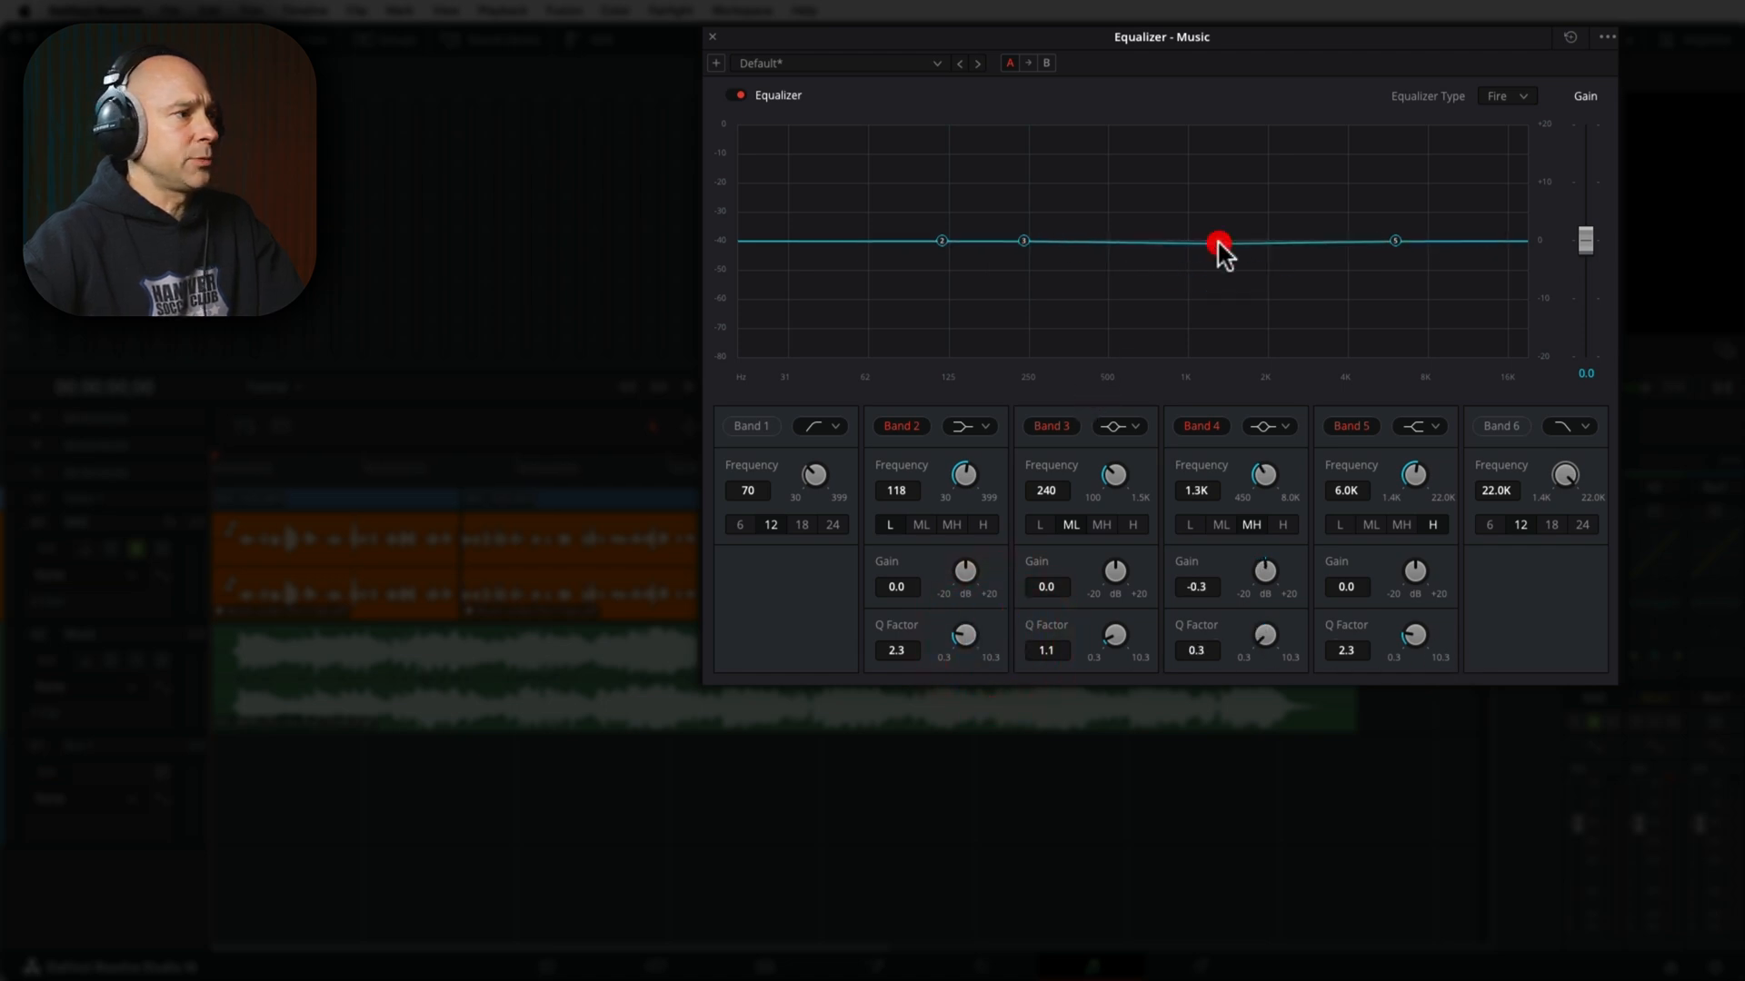
pyautogui.moveTo(1218, 244); pyautogui.dragTo(1116, 323)
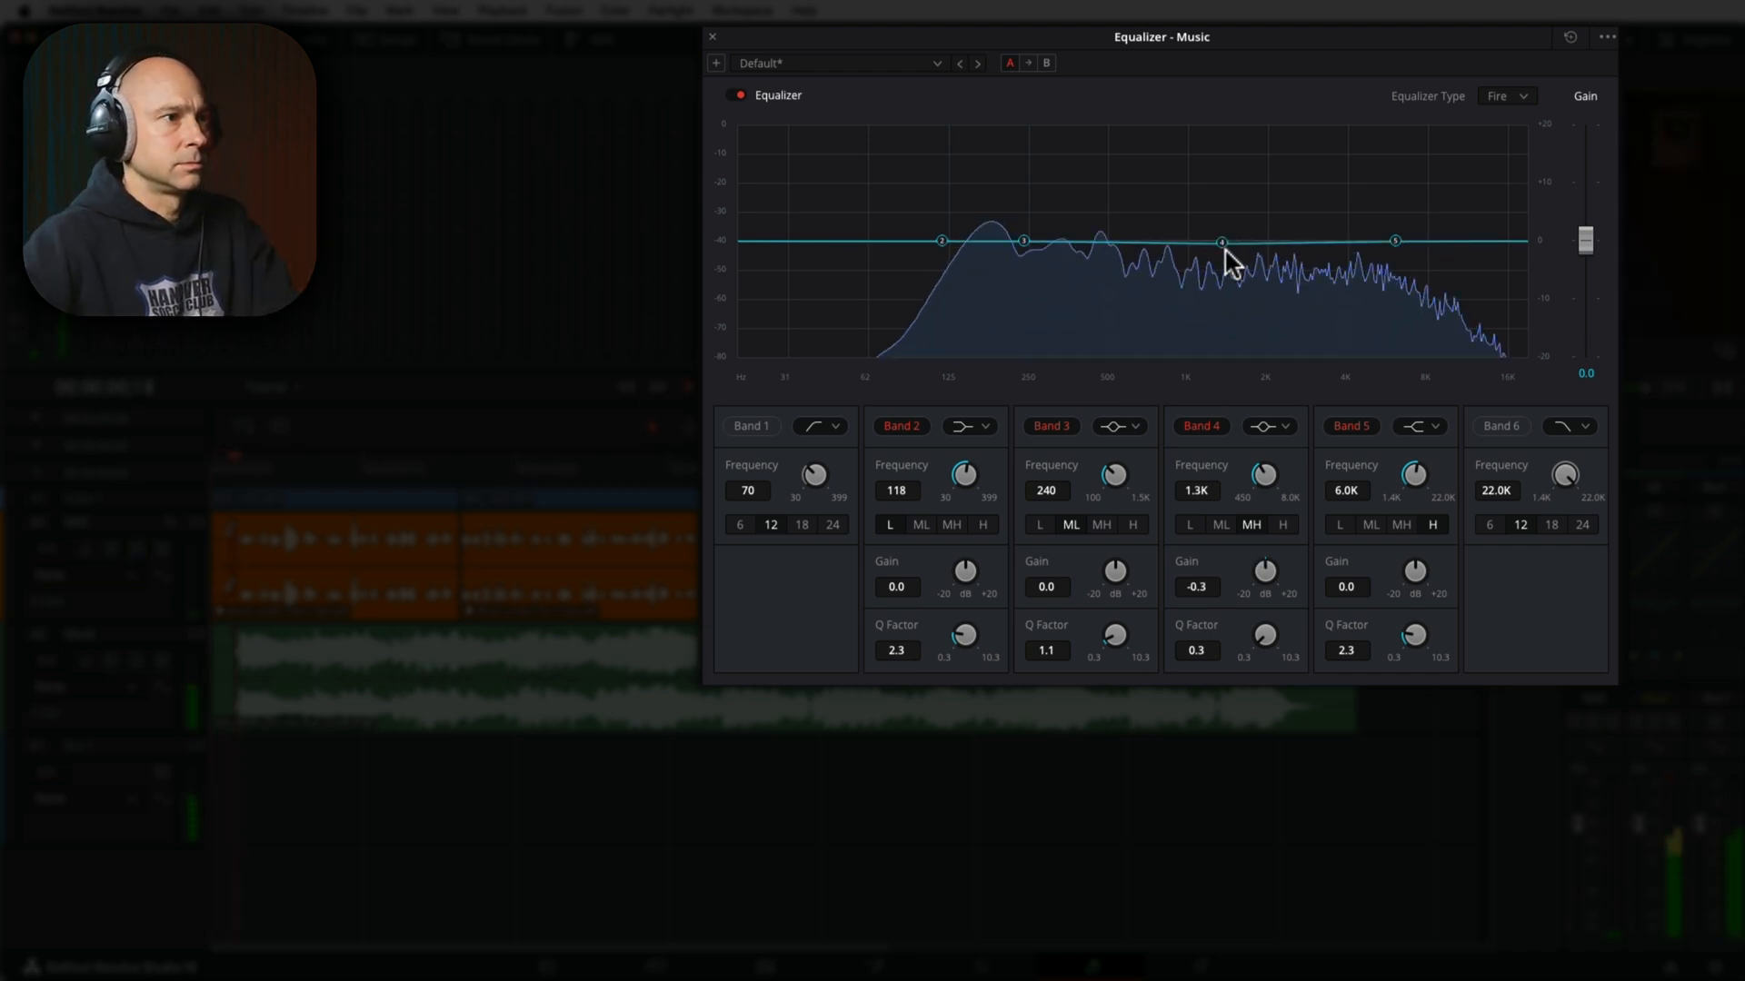
pyautogui.moveTo(1220, 243); pyautogui.dragTo(1199, 283)
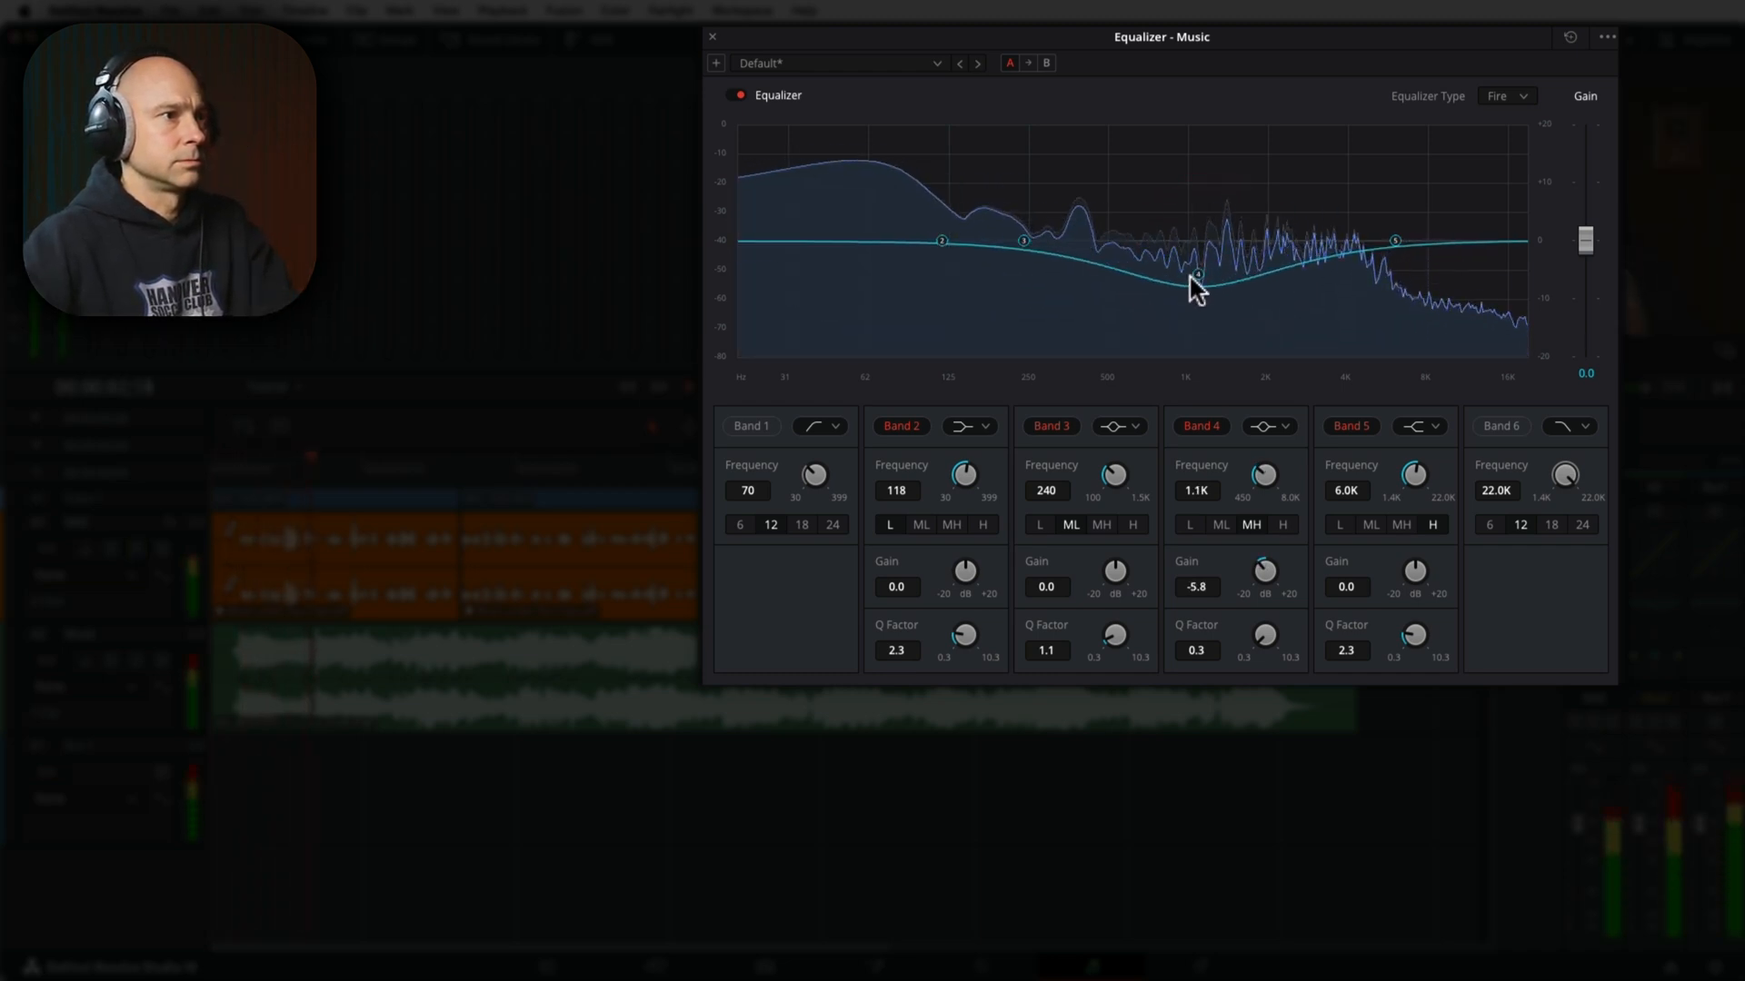
pyautogui.moveTo(1196, 278); pyautogui.dragTo(1179, 309)
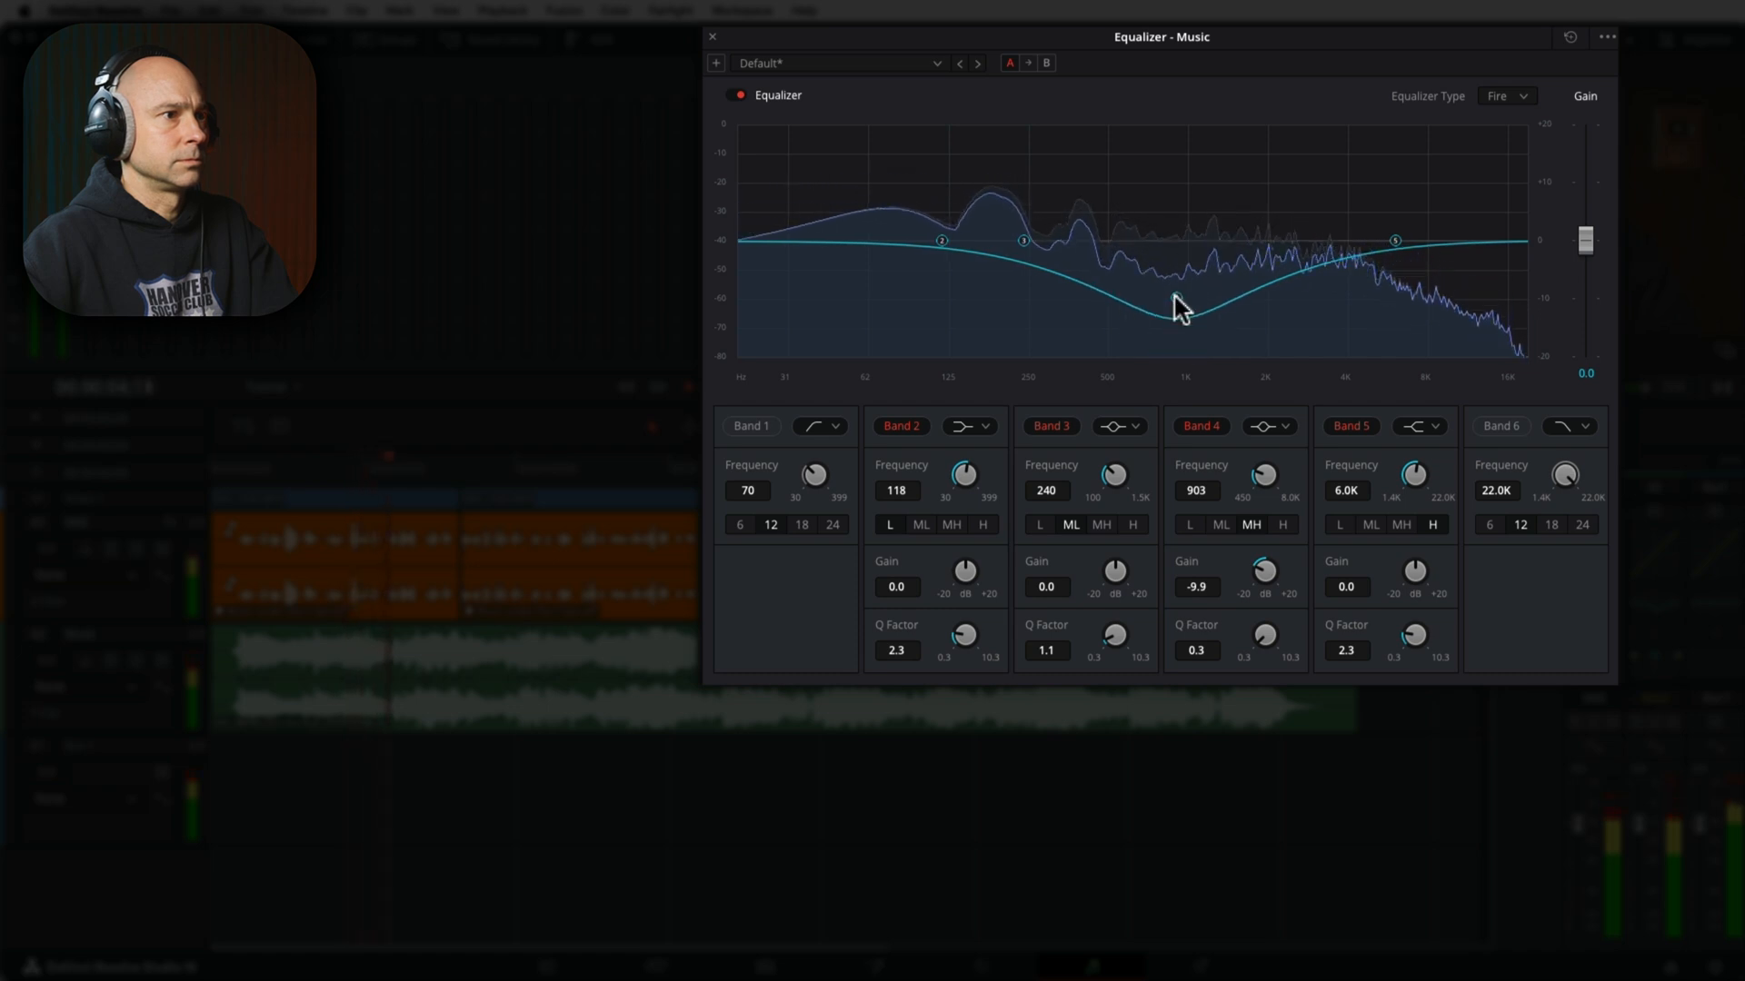
pyautogui.moveTo(1174, 308); pyautogui.dragTo(1224, 309)
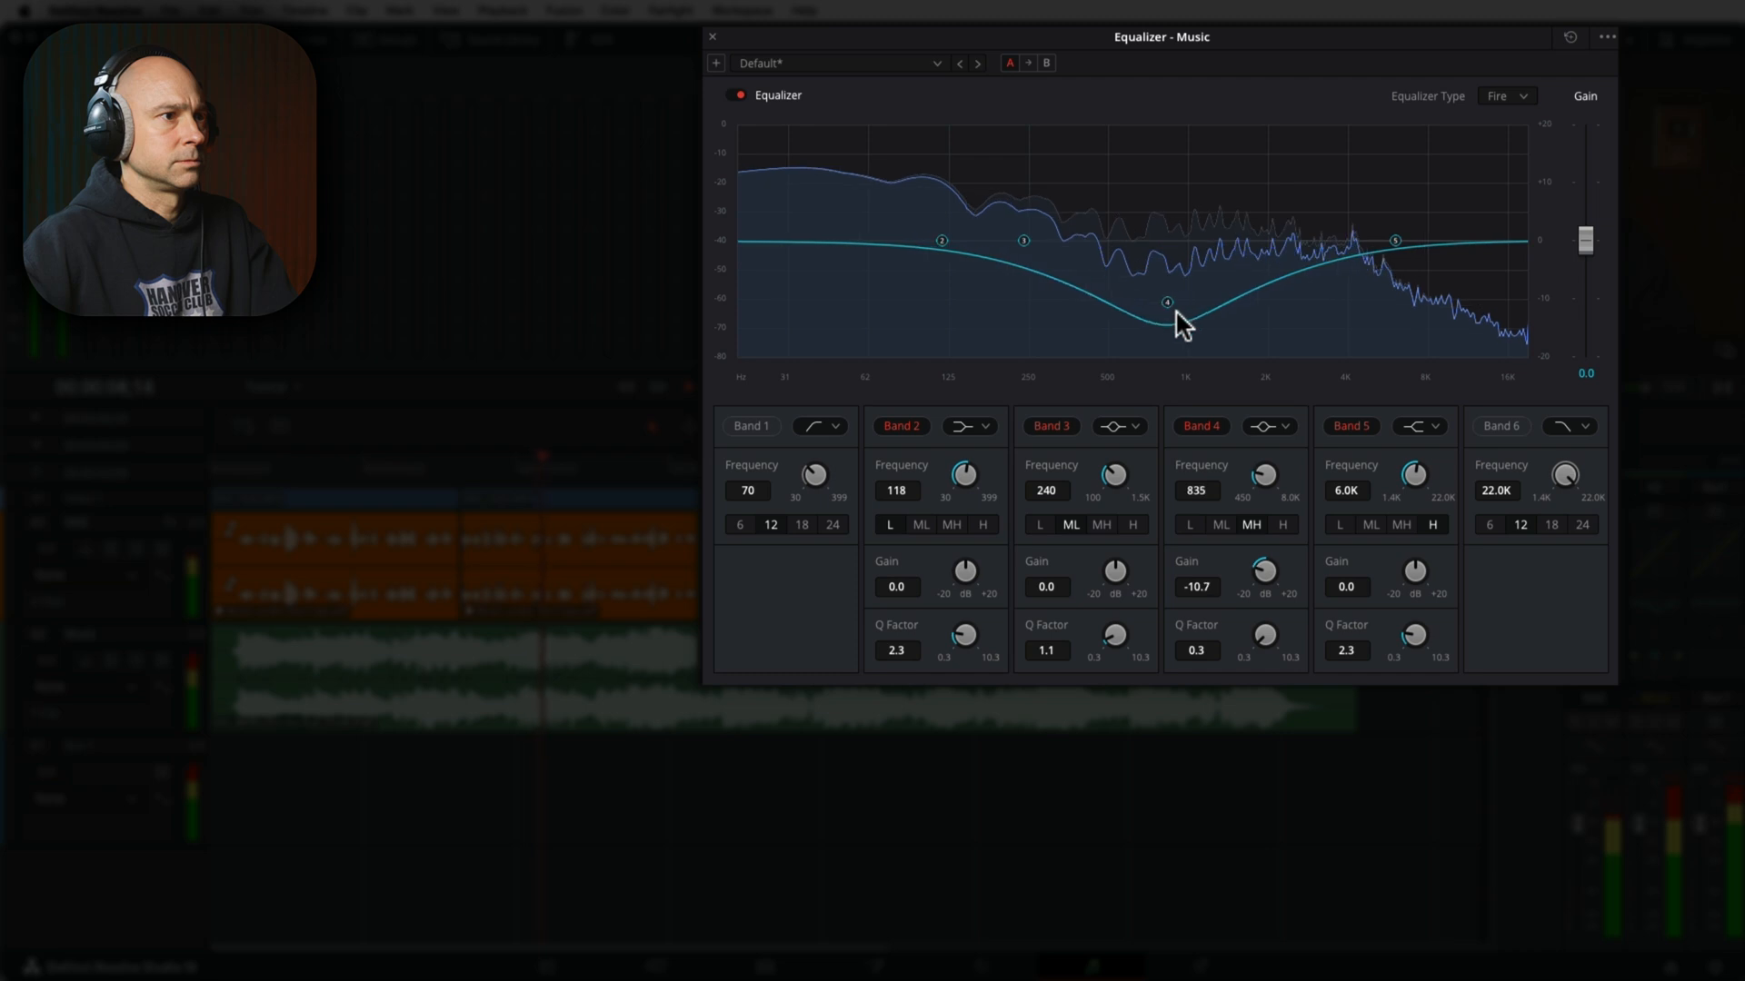
pyautogui.moveTo(1166, 301); pyautogui.dragTo(1133, 339)
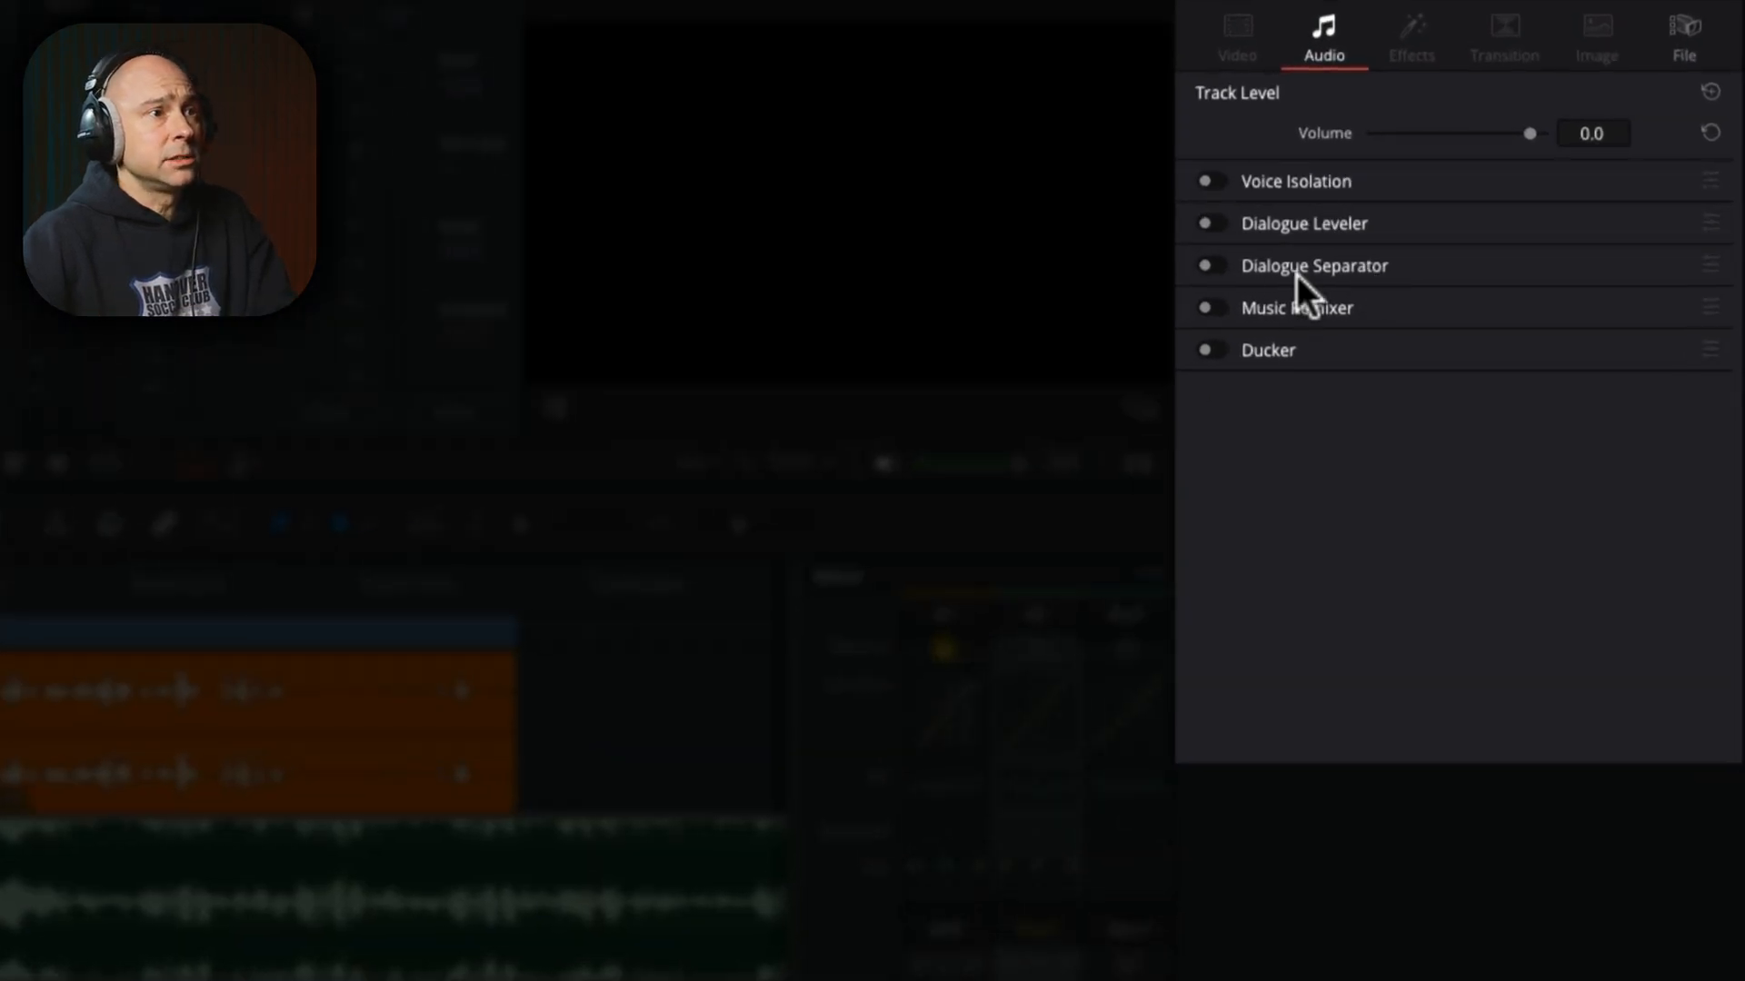
pyautogui.moveTo(1265, 367)
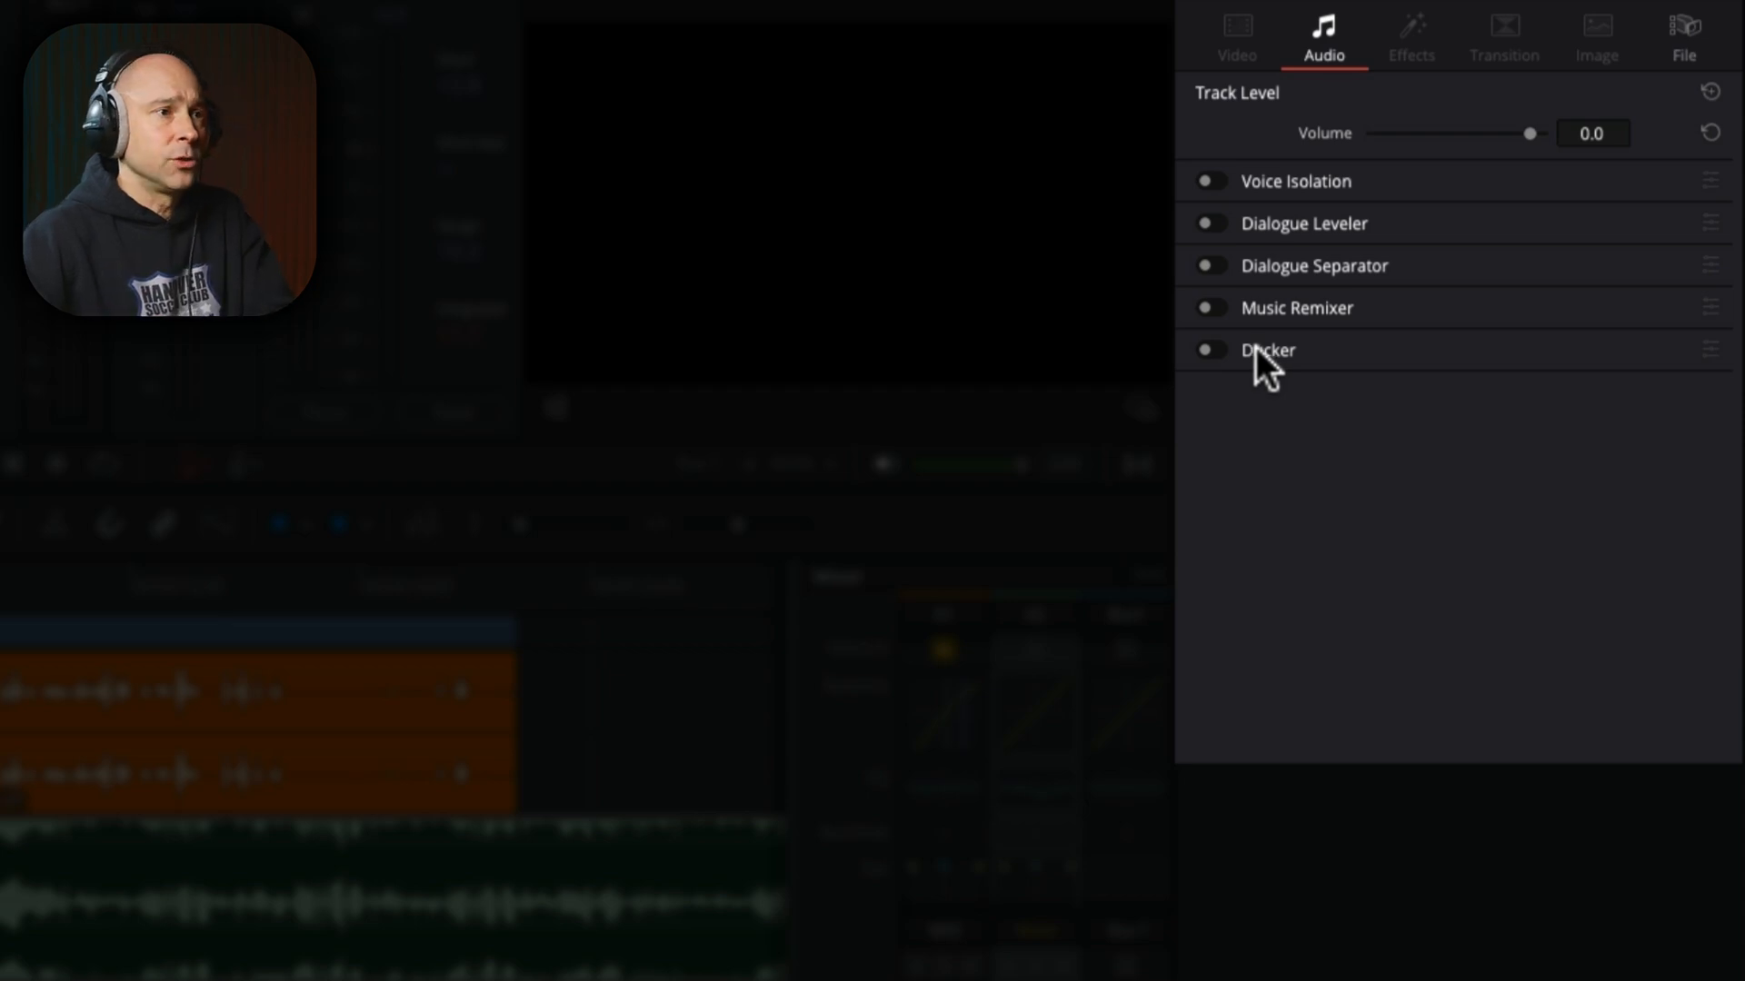
# Step: Enable the Ducker in the Inspector Audio tab, keyed to the MKE dialogue source
pyautogui.click(1208, 349)
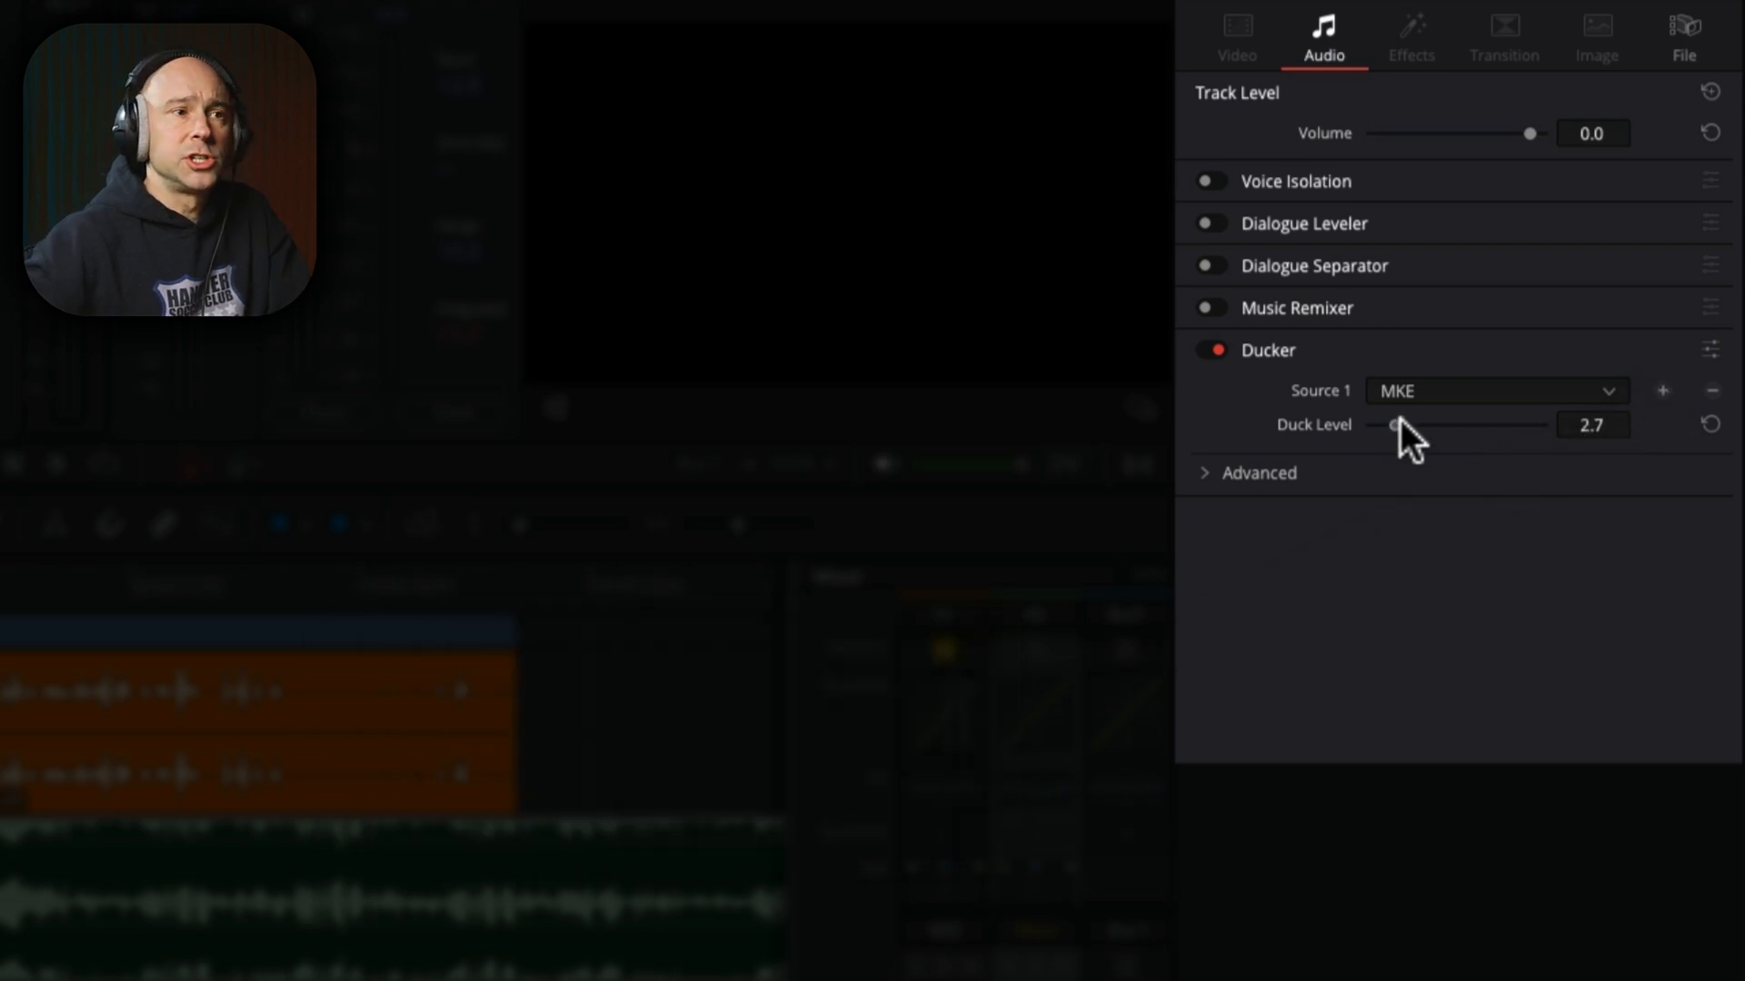
# Step: Raise the Ducker's Duck Level to 18 and its Advanced Lookahead to 130
pyautogui.moveTo(1397, 425); pyautogui.dragTo(1545, 425)
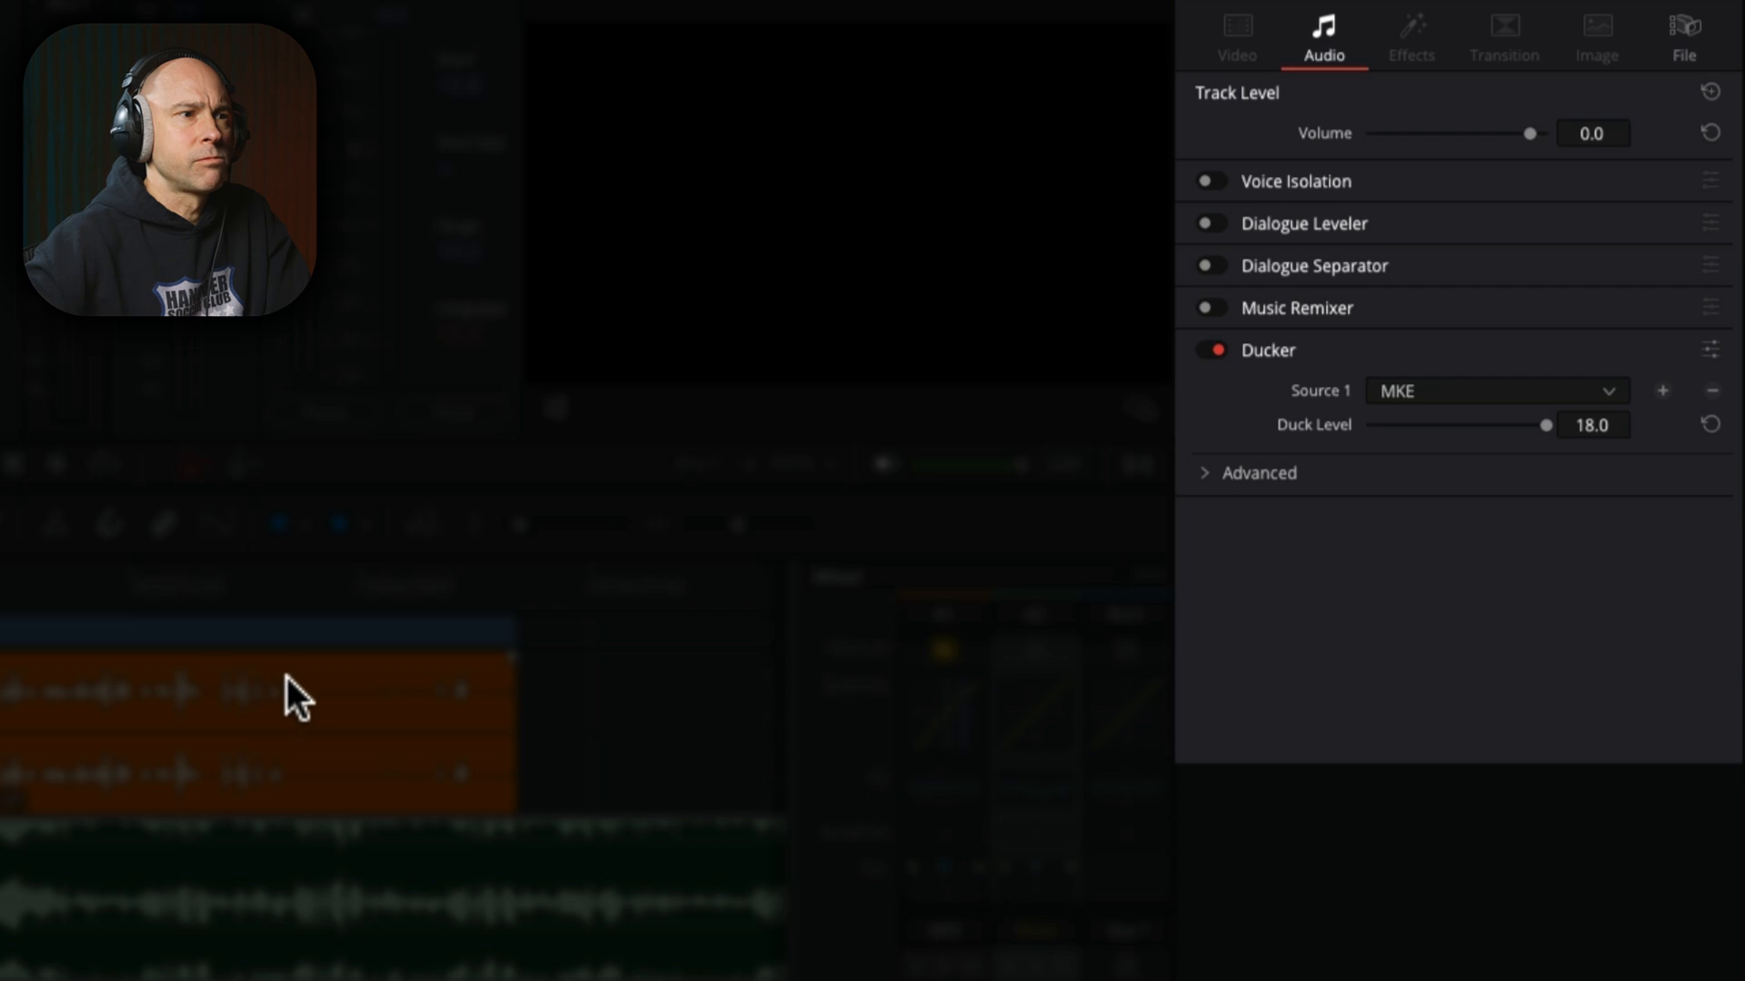
pyautogui.click(1257, 473)
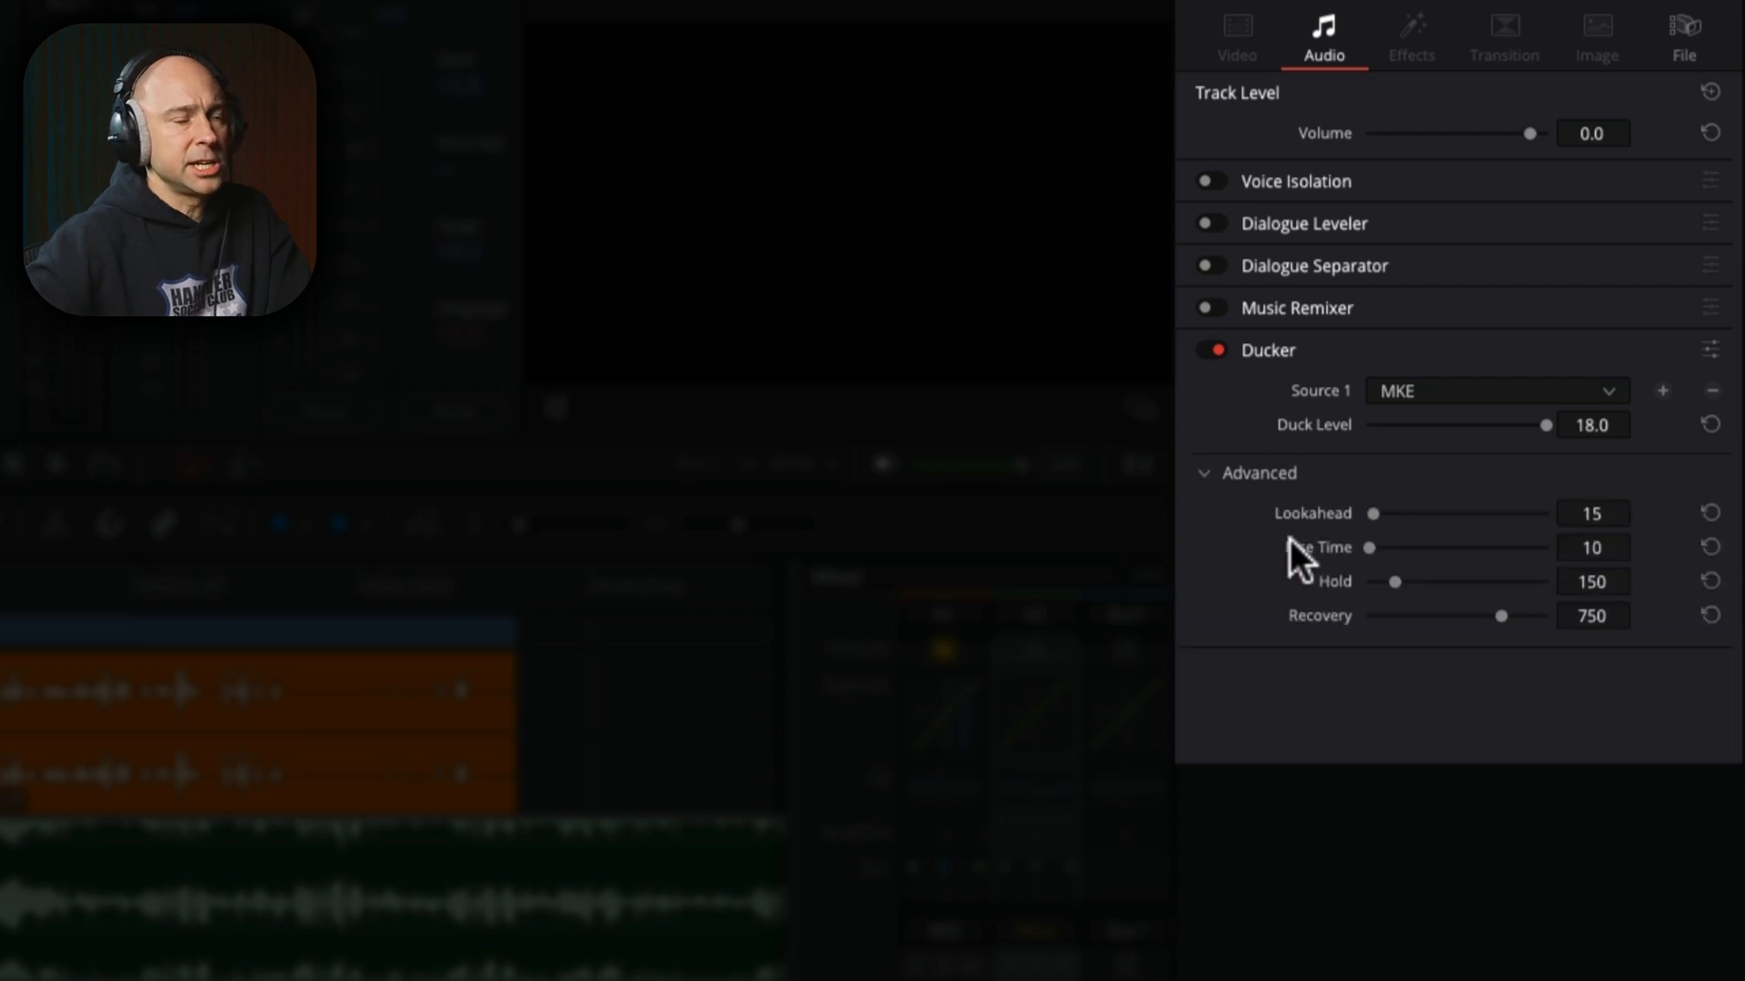
pyautogui.moveTo(1372, 531)
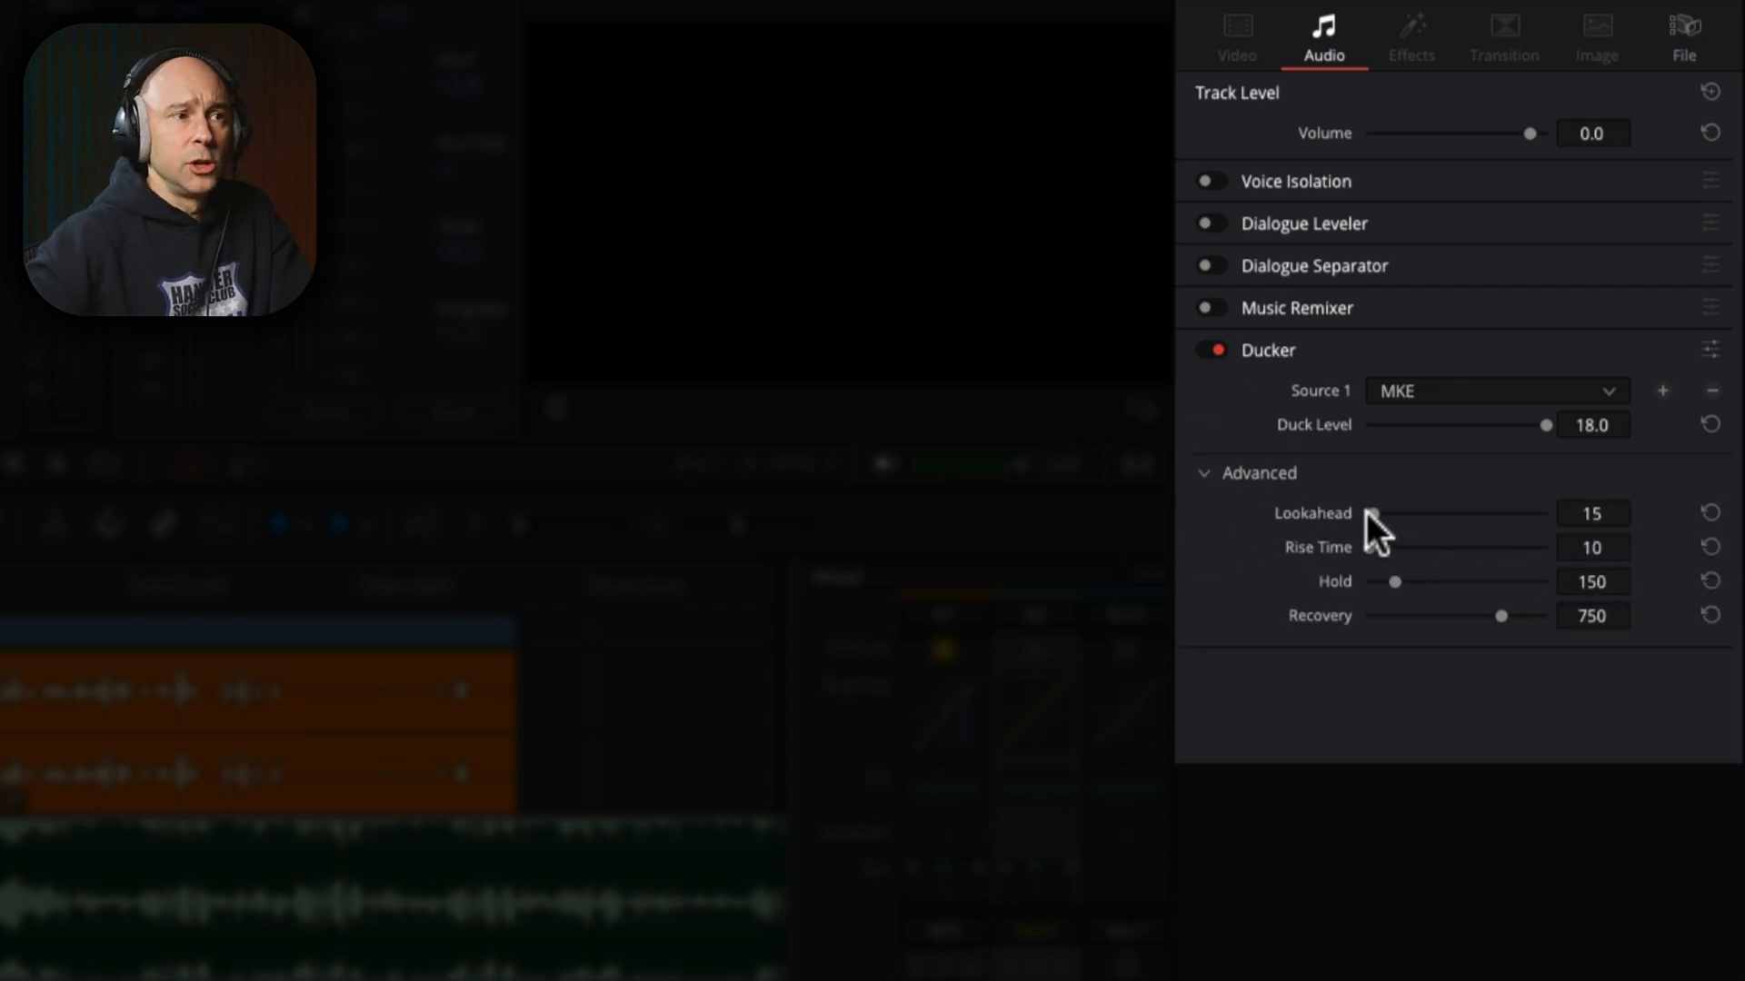
pyautogui.moveTo(1372, 512); pyautogui.dragTo(1413, 512)
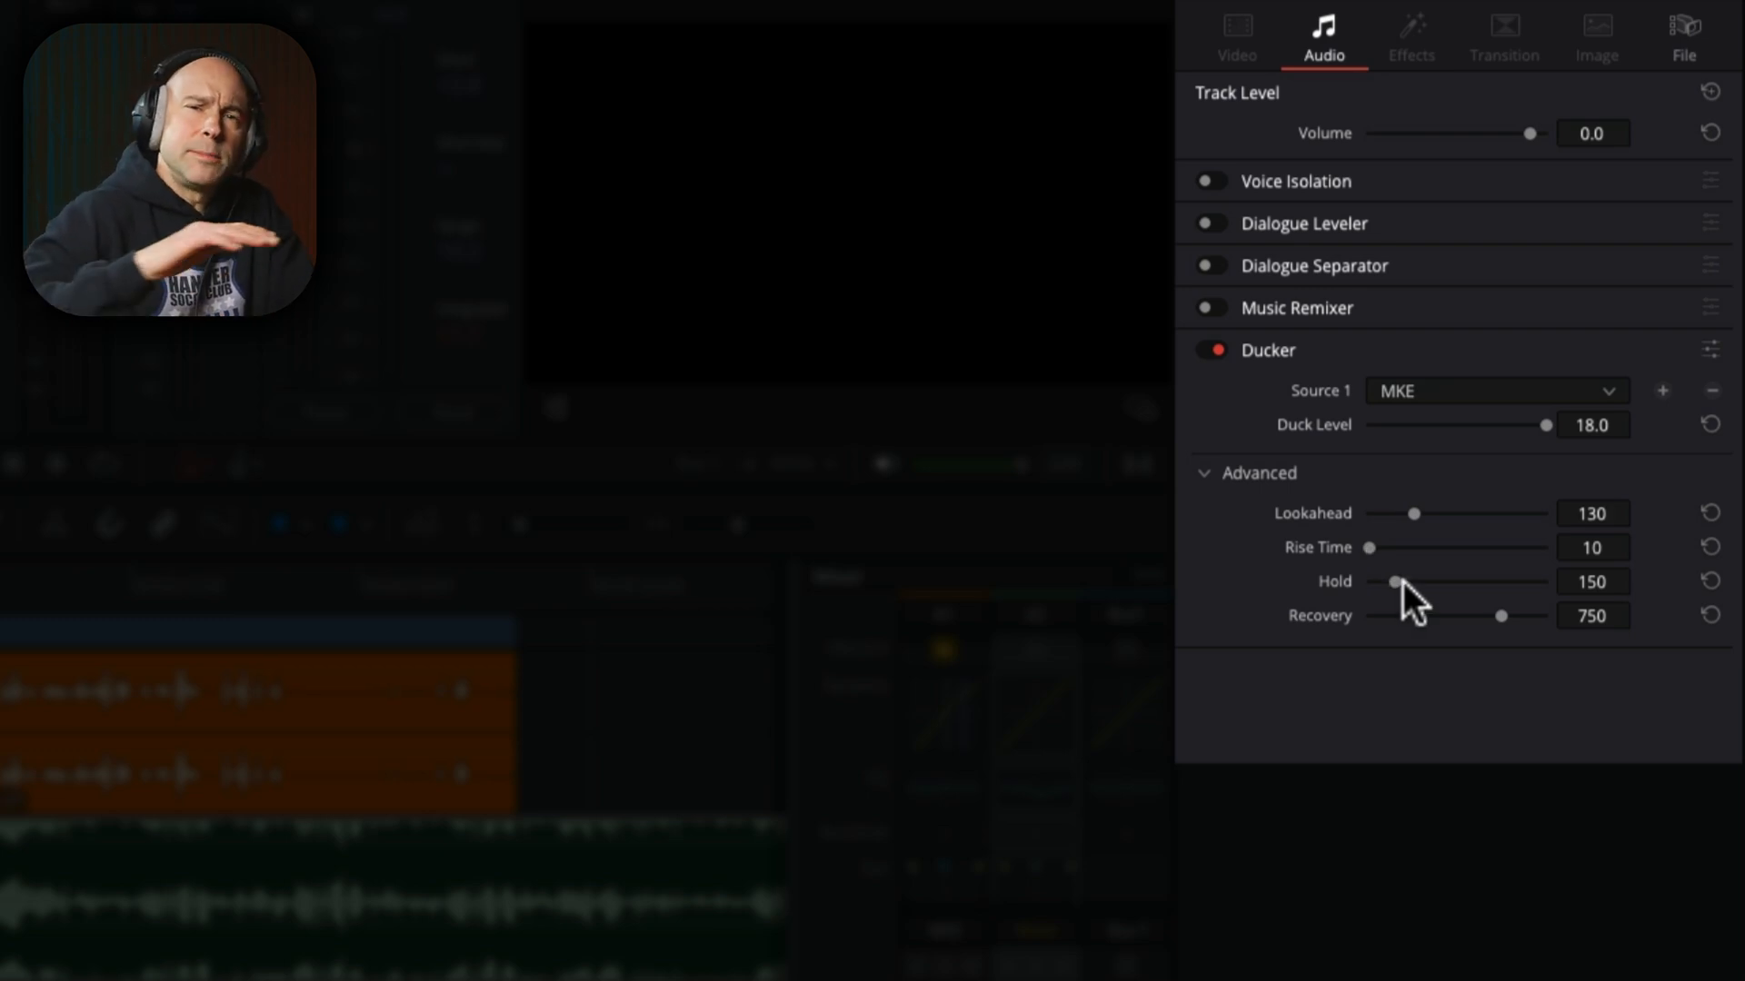
pyautogui.moveTo(1407, 591)
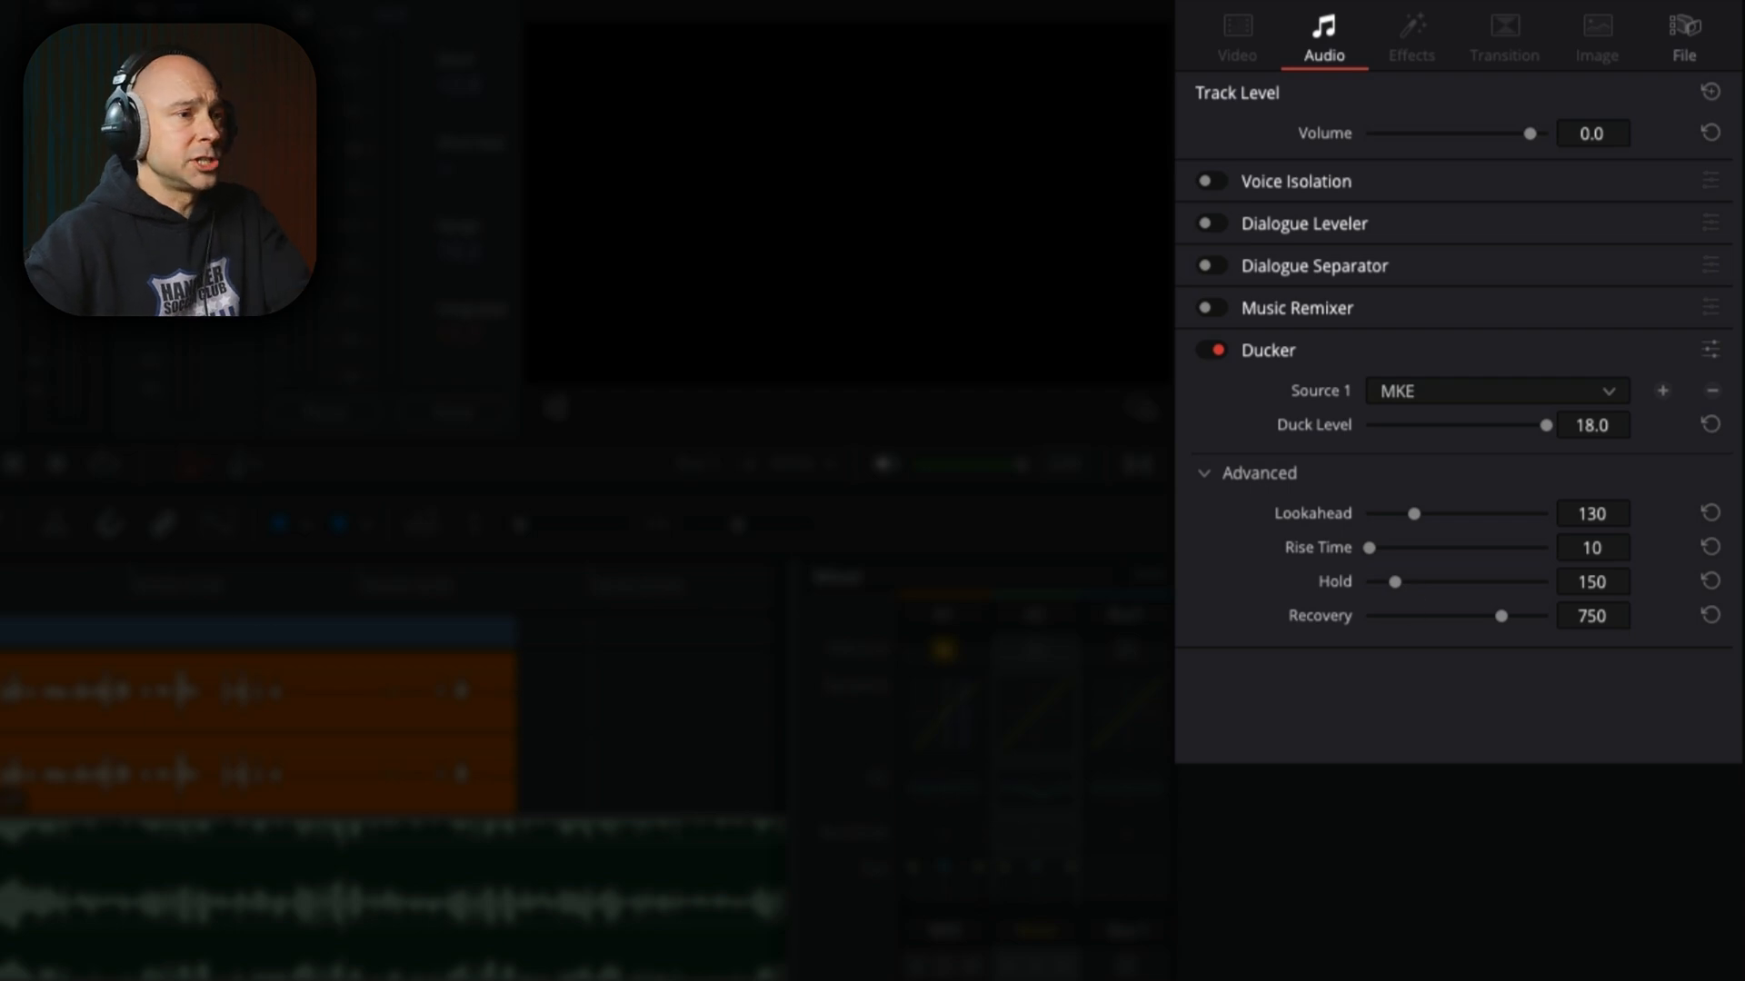
pyautogui.moveTo(1413, 512); pyautogui.dragTo(1417, 512)
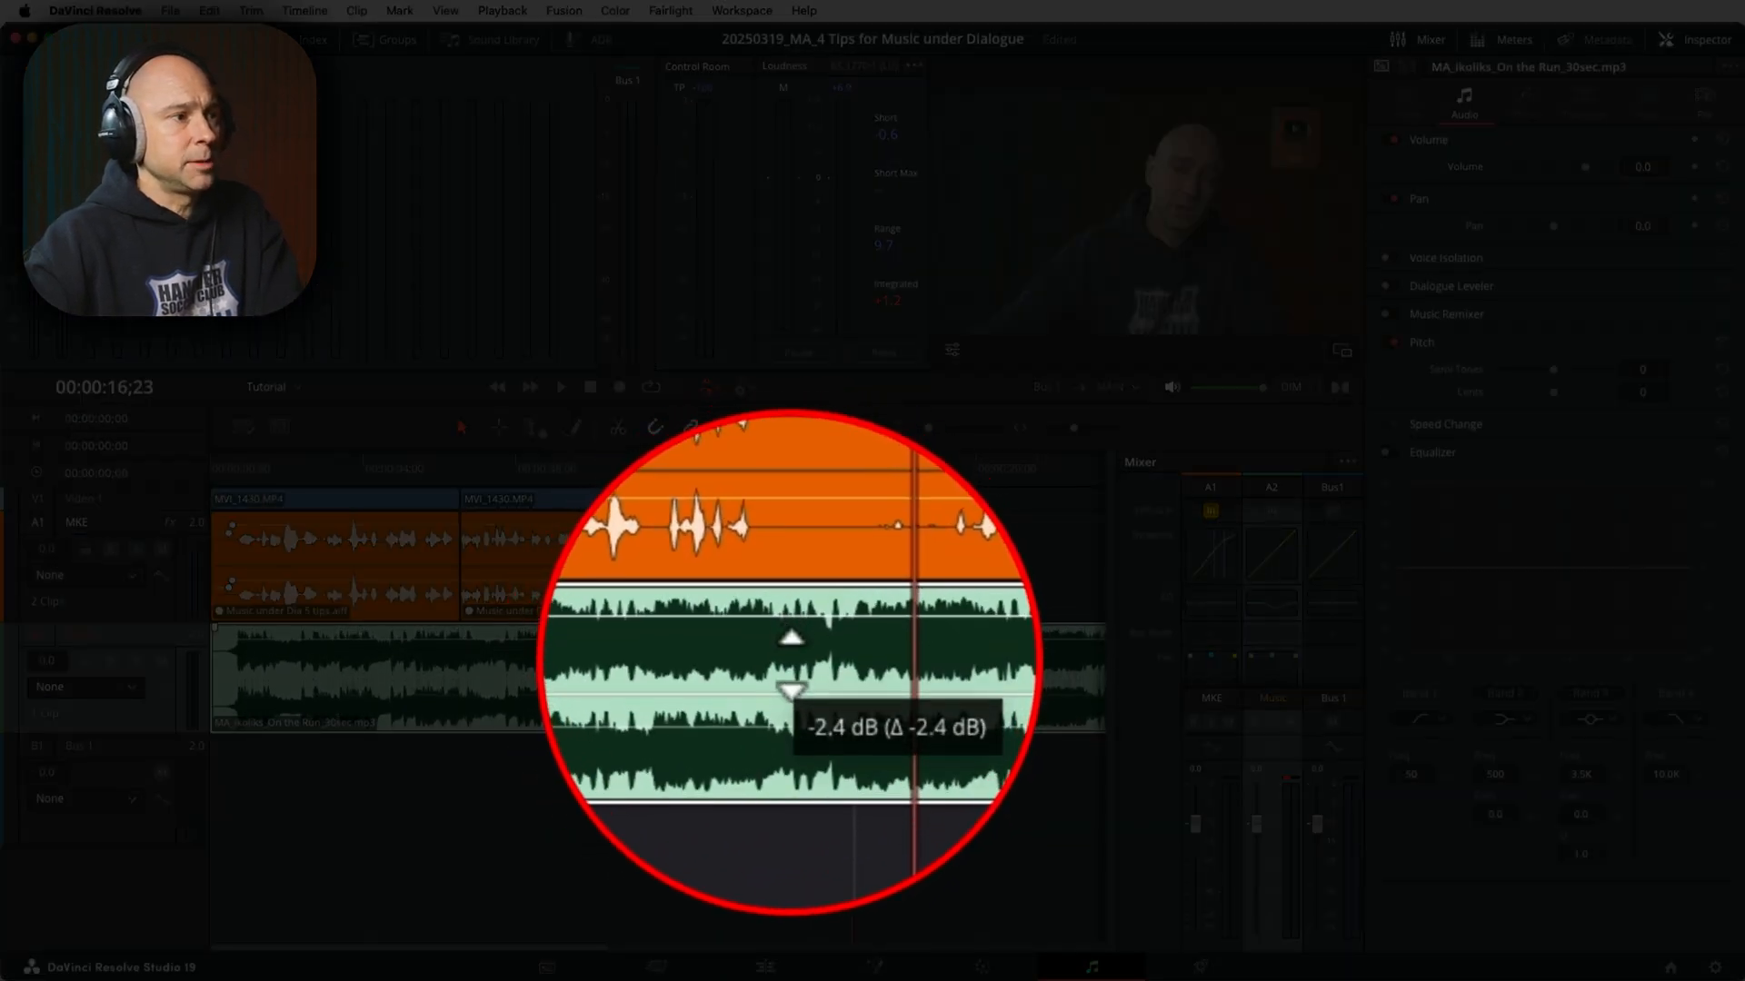
# Step: Drag the music clip's volume overlay line down to about -9.9 dB
pyautogui.moveTo(790, 656); pyautogui.dragTo(793, 712)
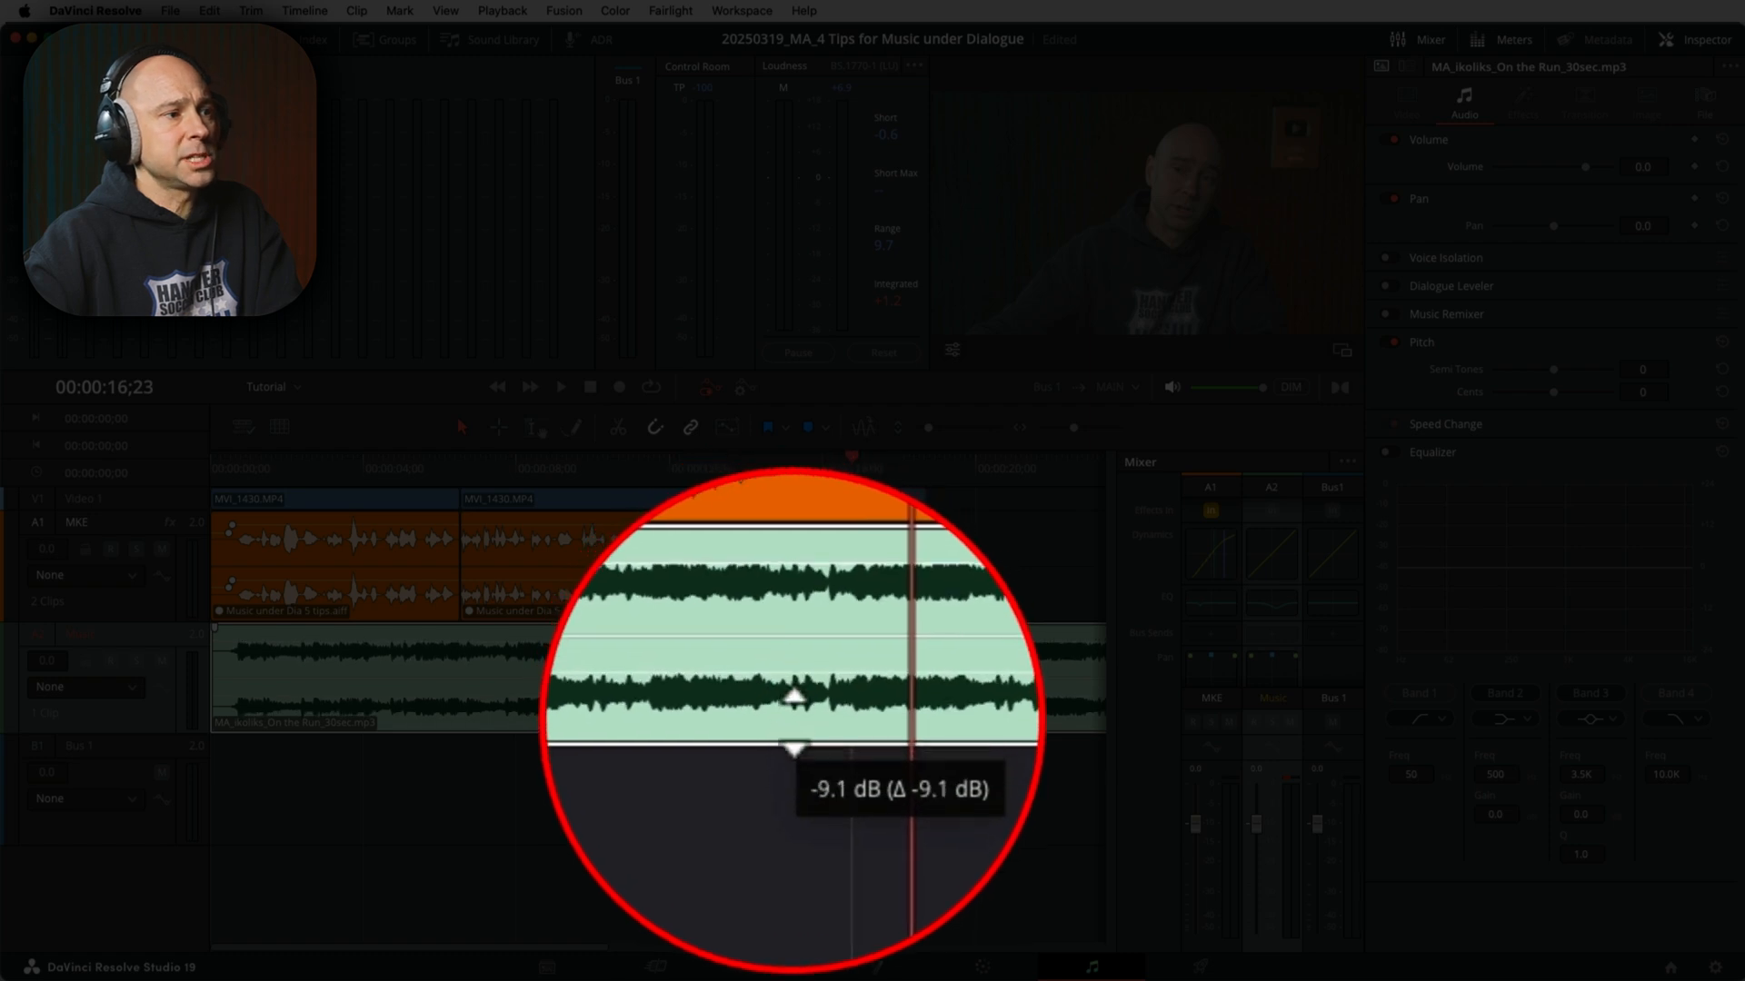
pyautogui.moveTo(792, 698); pyautogui.dragTo(792, 704)
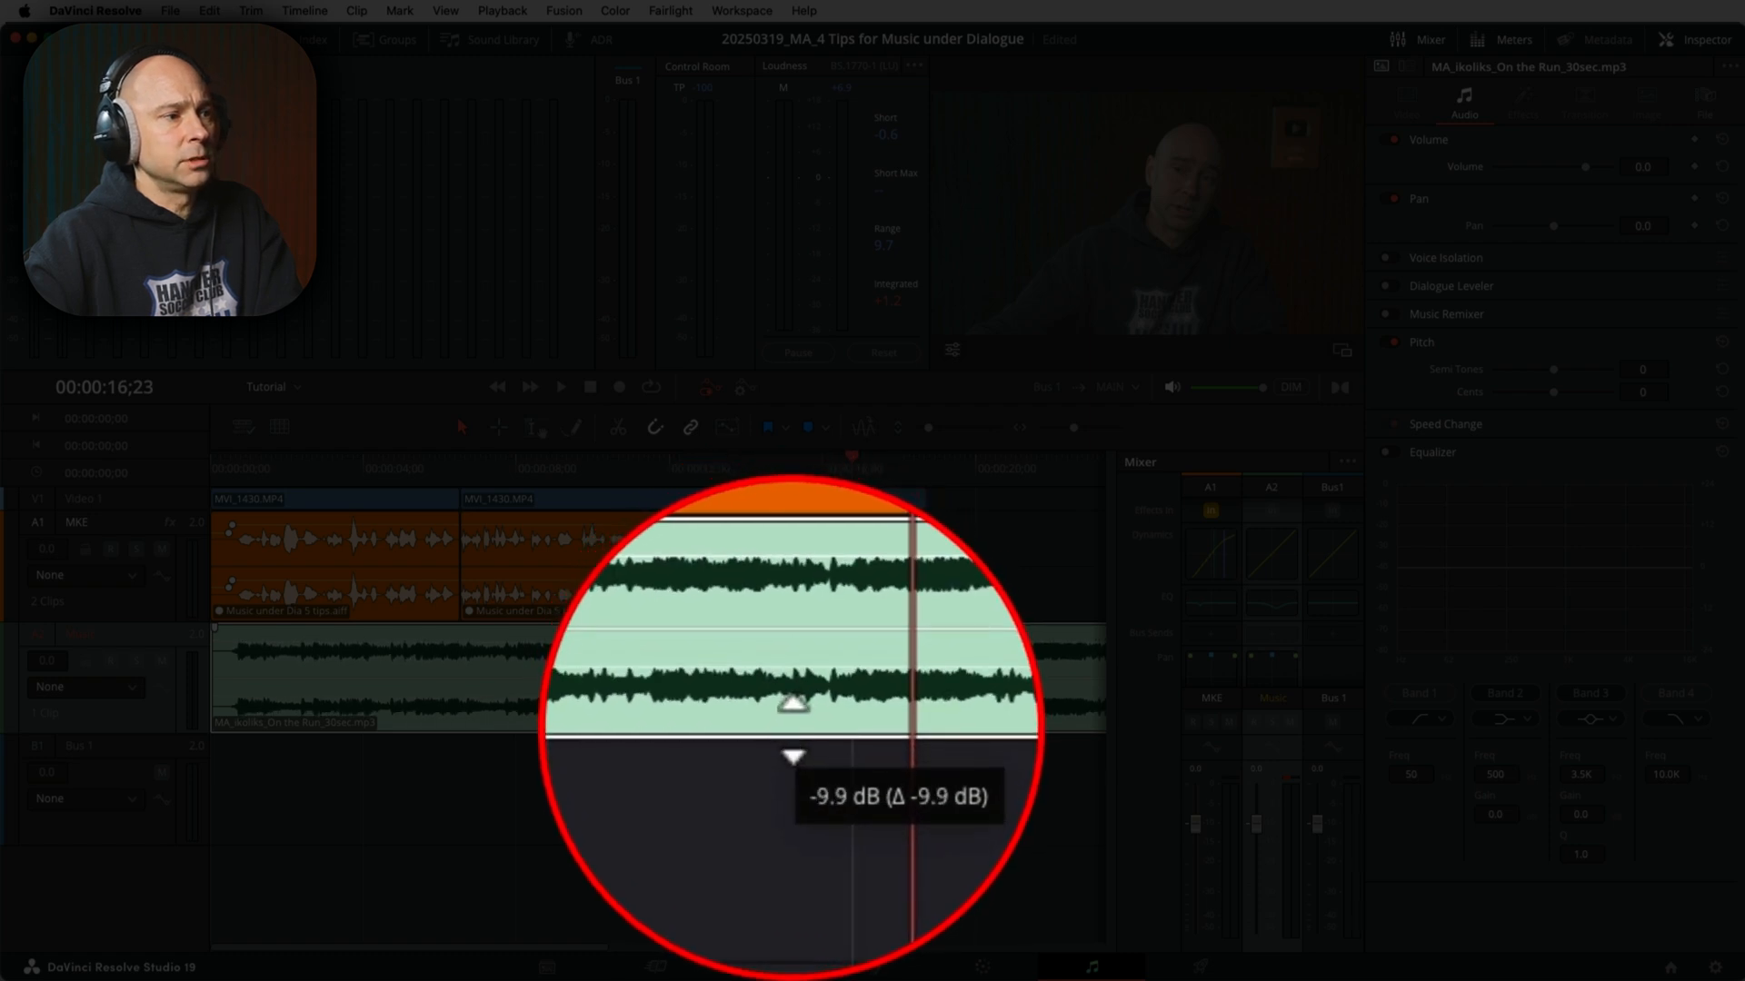
pyautogui.moveTo(792, 704); pyautogui.dragTo(792, 713)
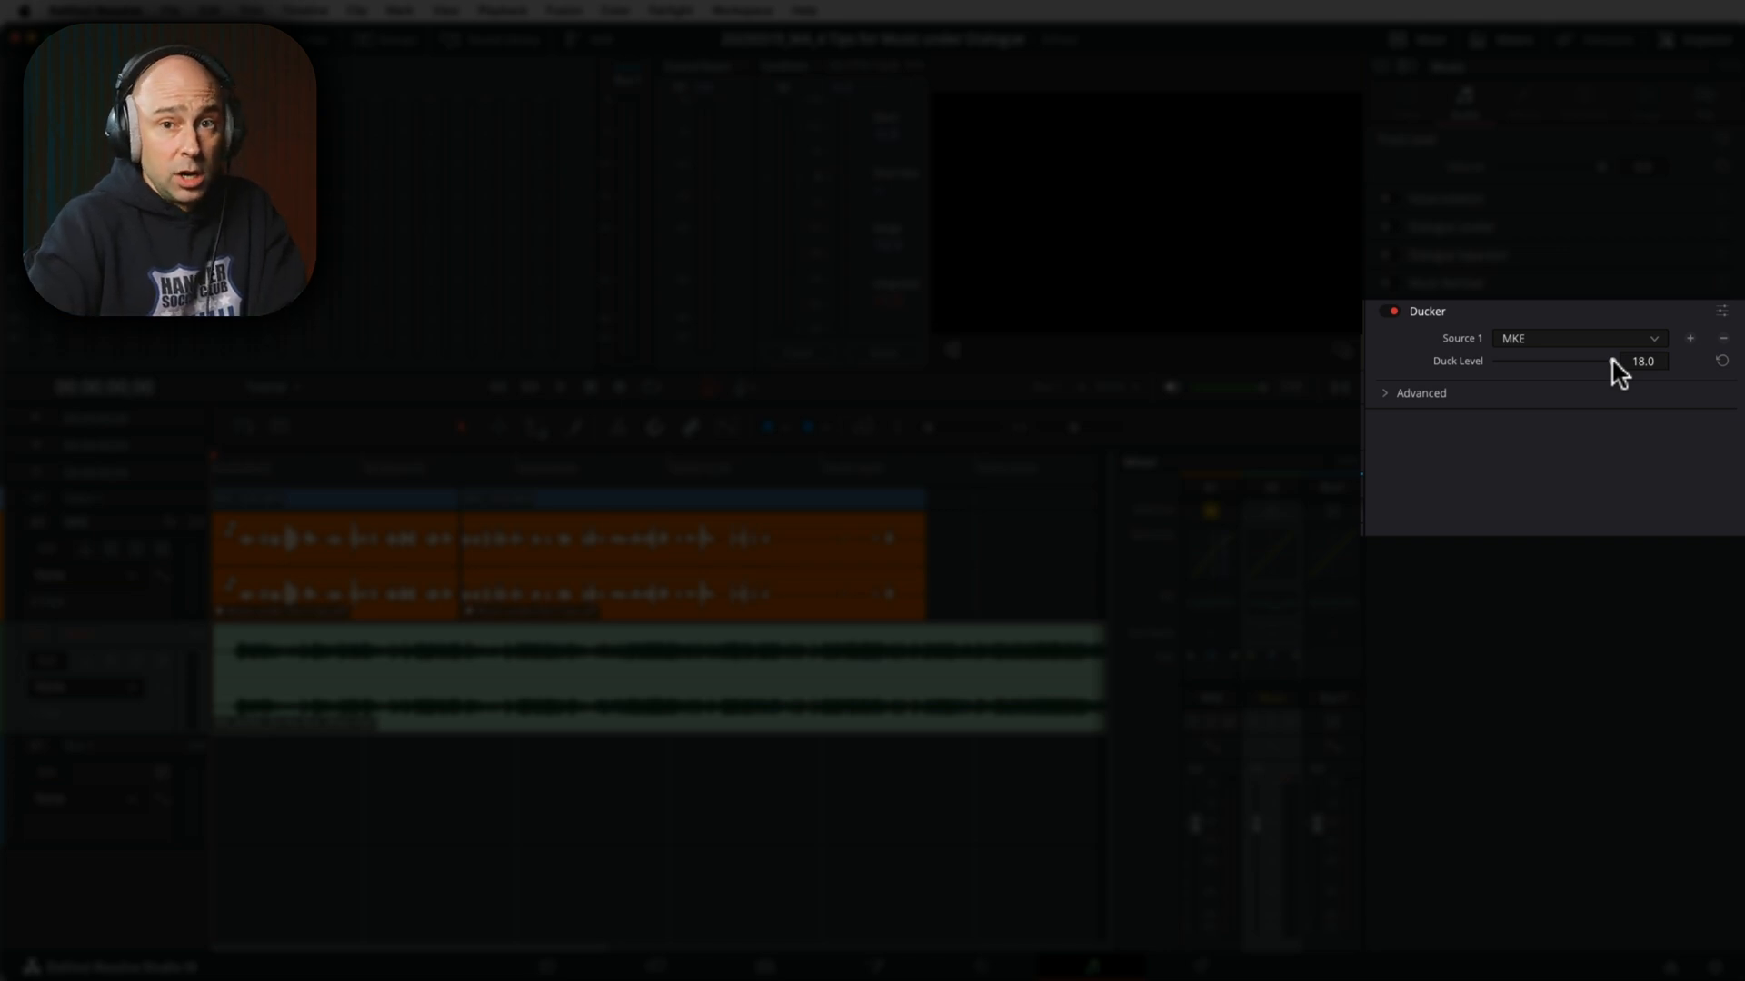
# Step: Lower the Ducker's Duck Level slider from 18.0 to 13.5
pyautogui.moveTo(1614, 361); pyautogui.dragTo(1580, 361)
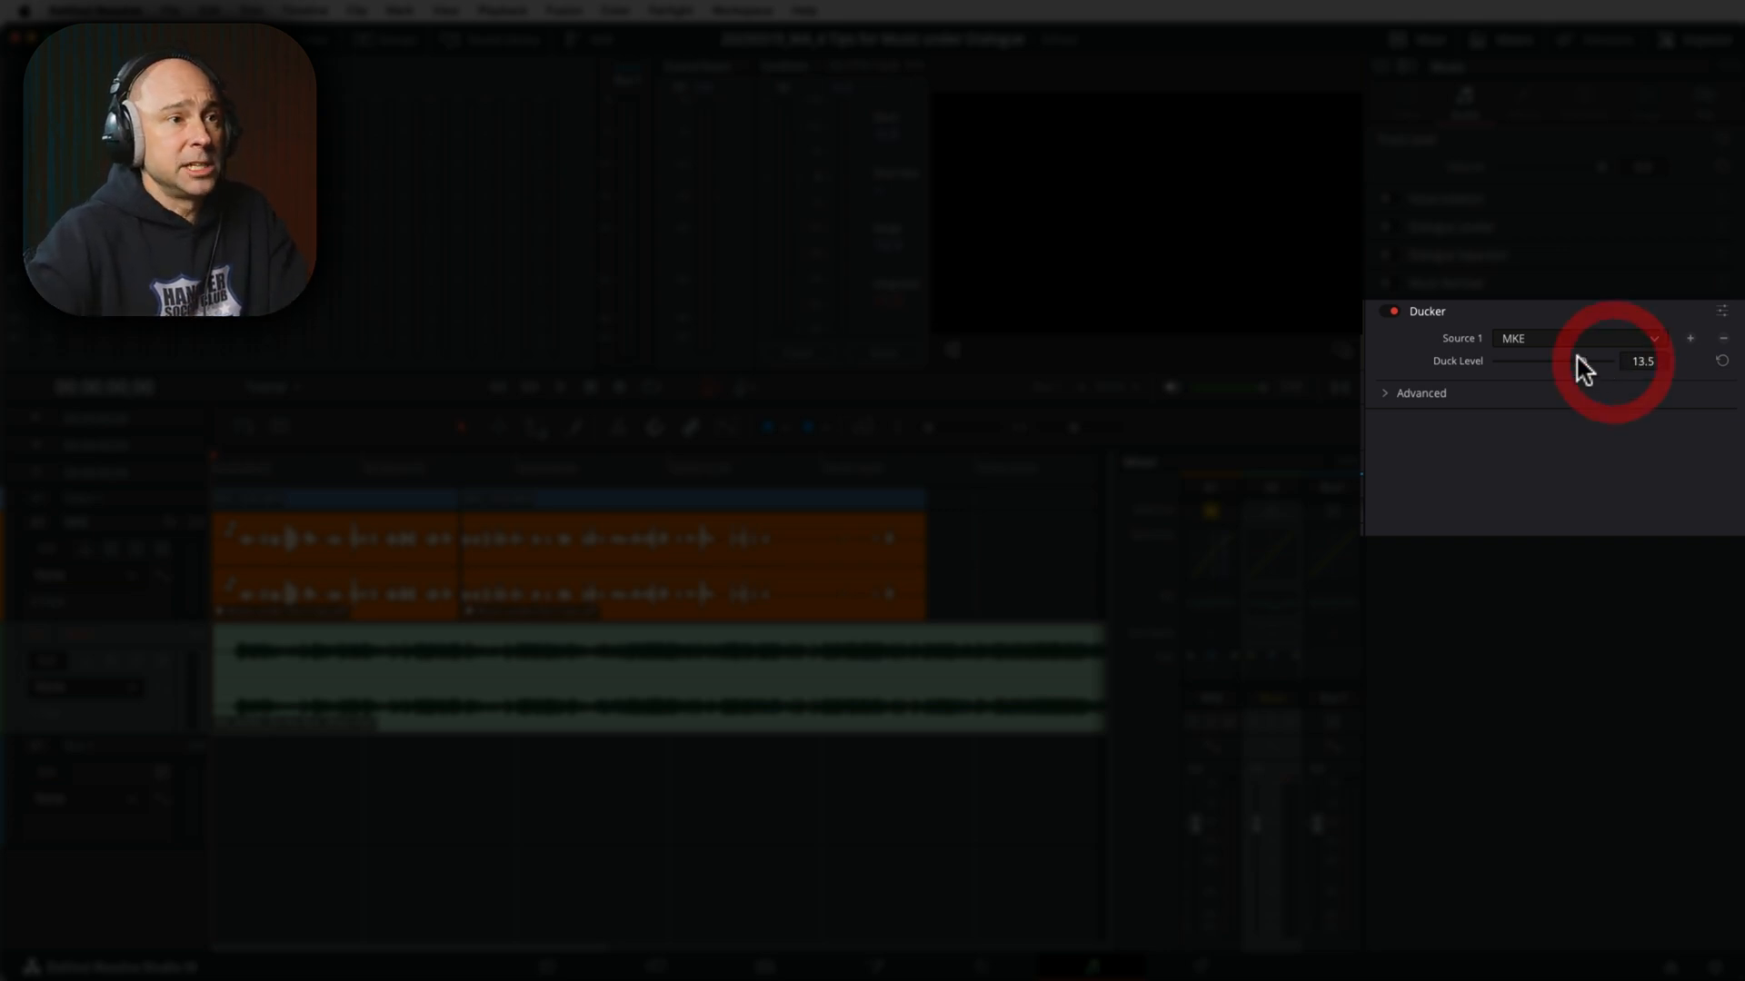
pyautogui.moveTo(1590, 360); pyautogui.dragTo(1562, 361)
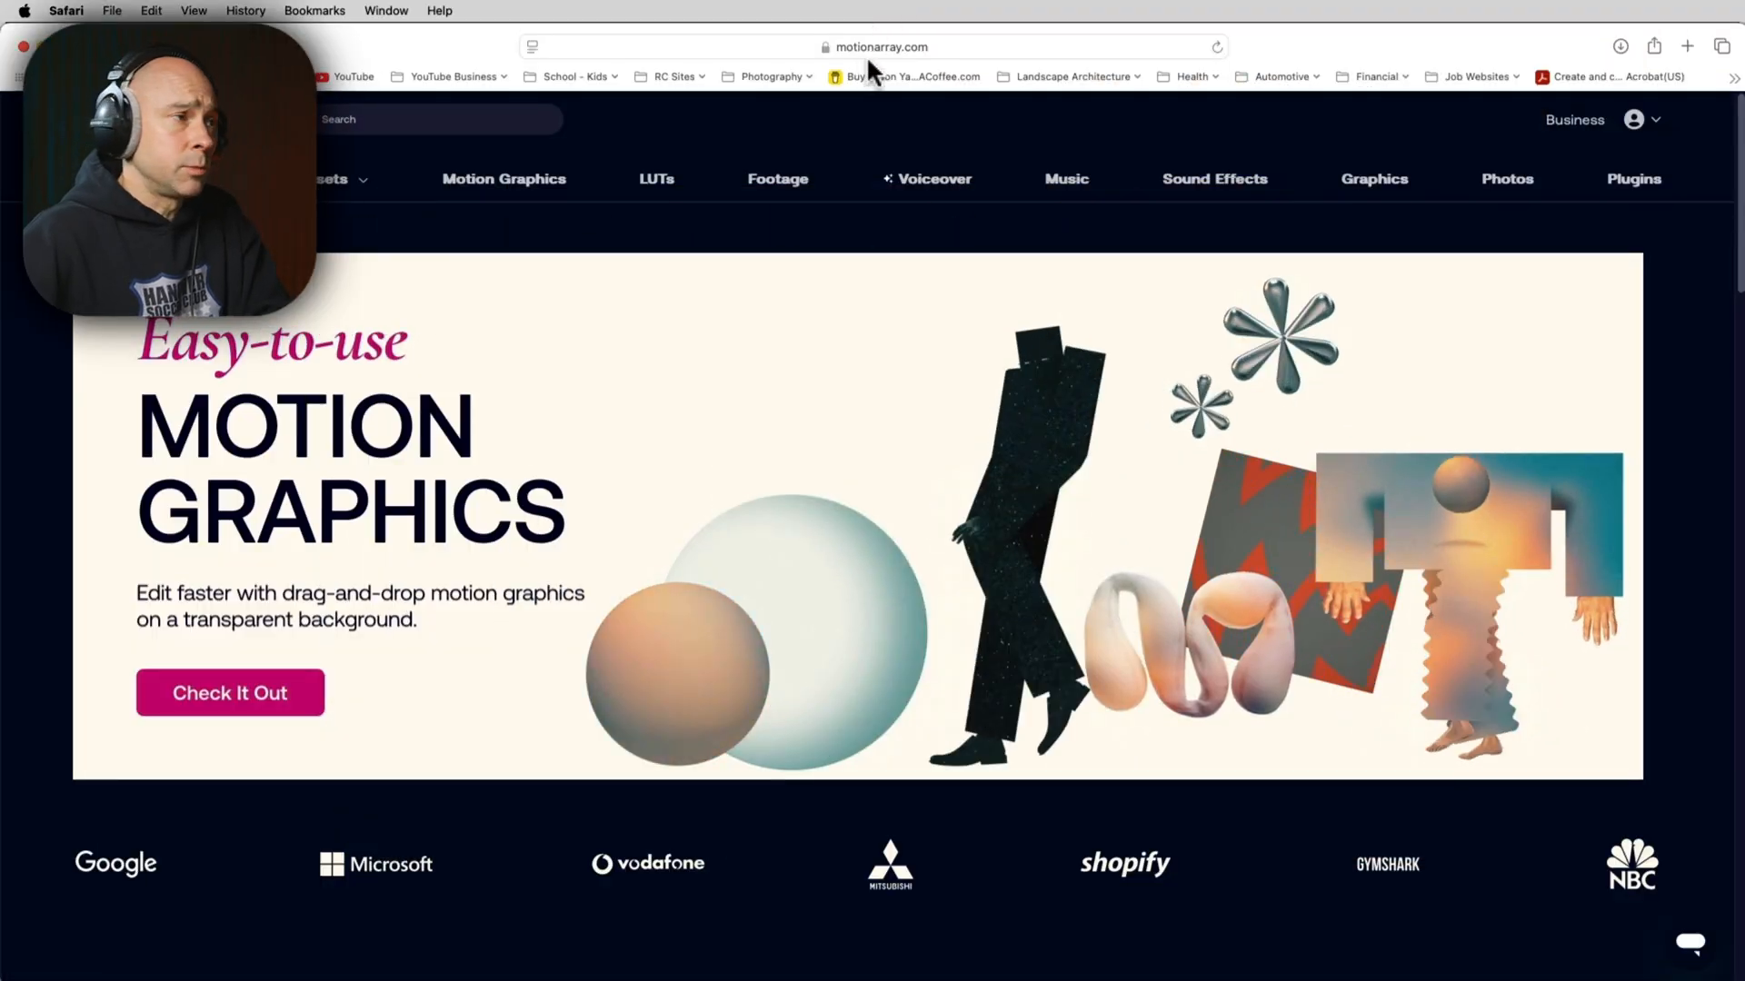
# Step: Filter Motion Array music to Rock, sort newest, and preview Skybound Dynamo and Sunlight Weekend
pyautogui.click(1065, 178)
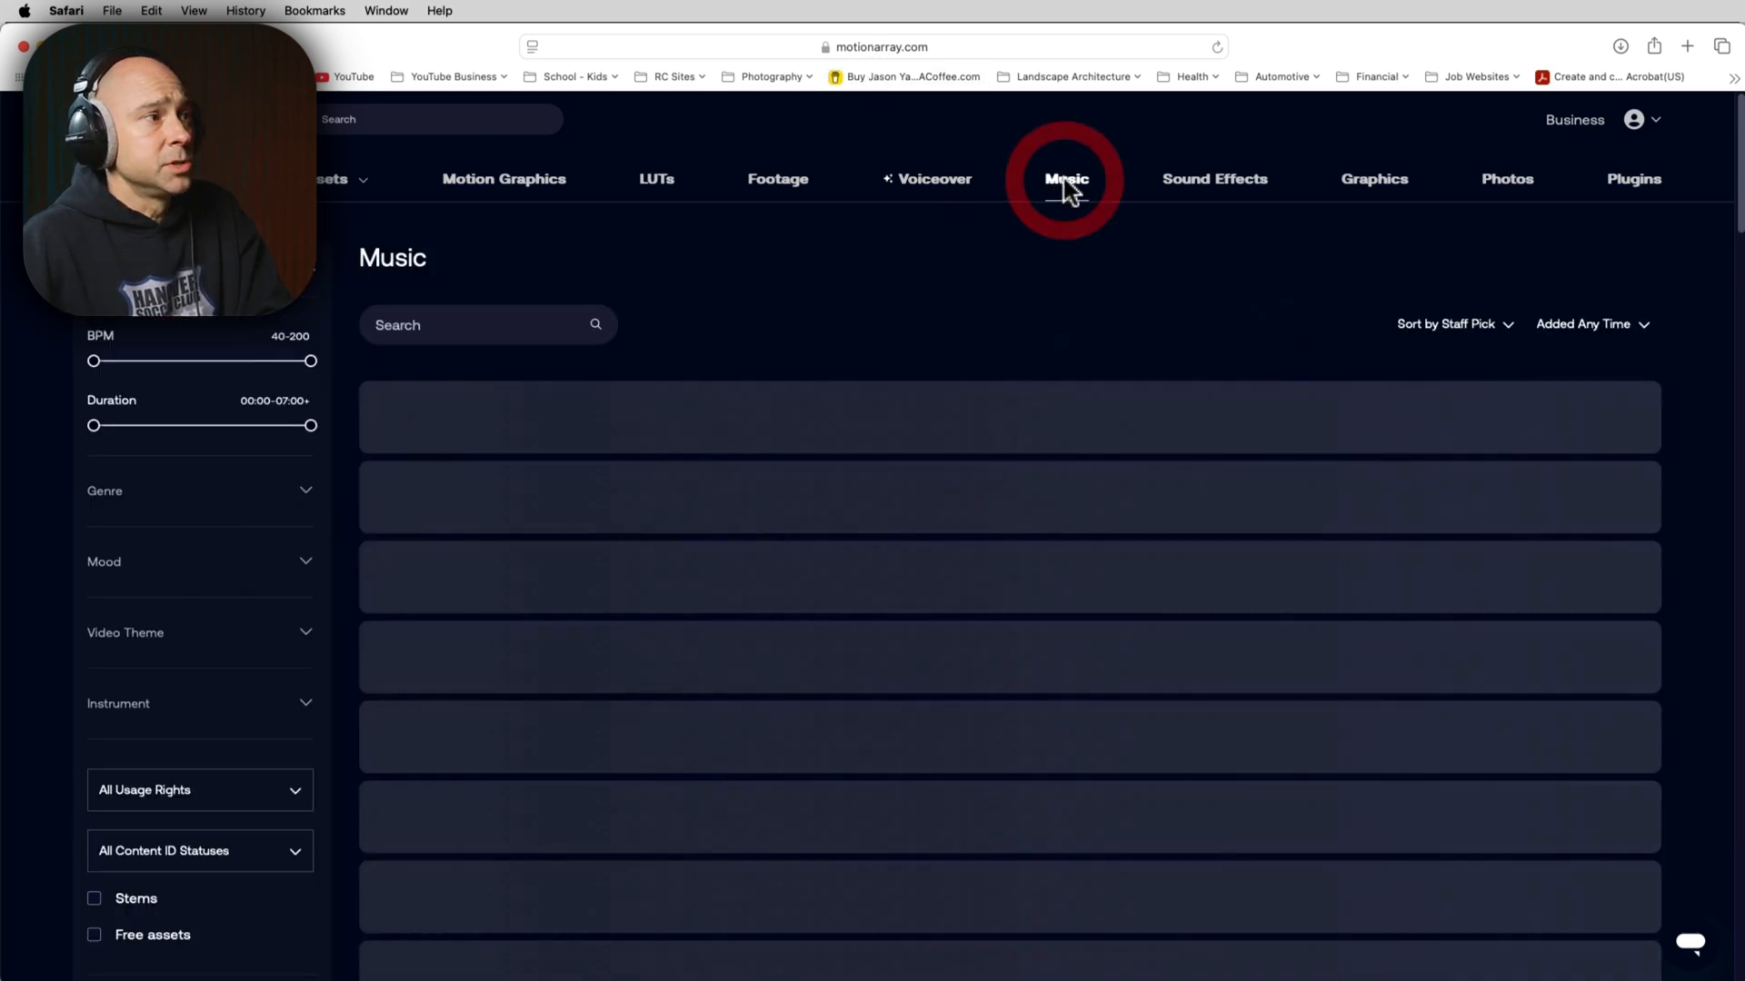
pyautogui.click(1065, 178)
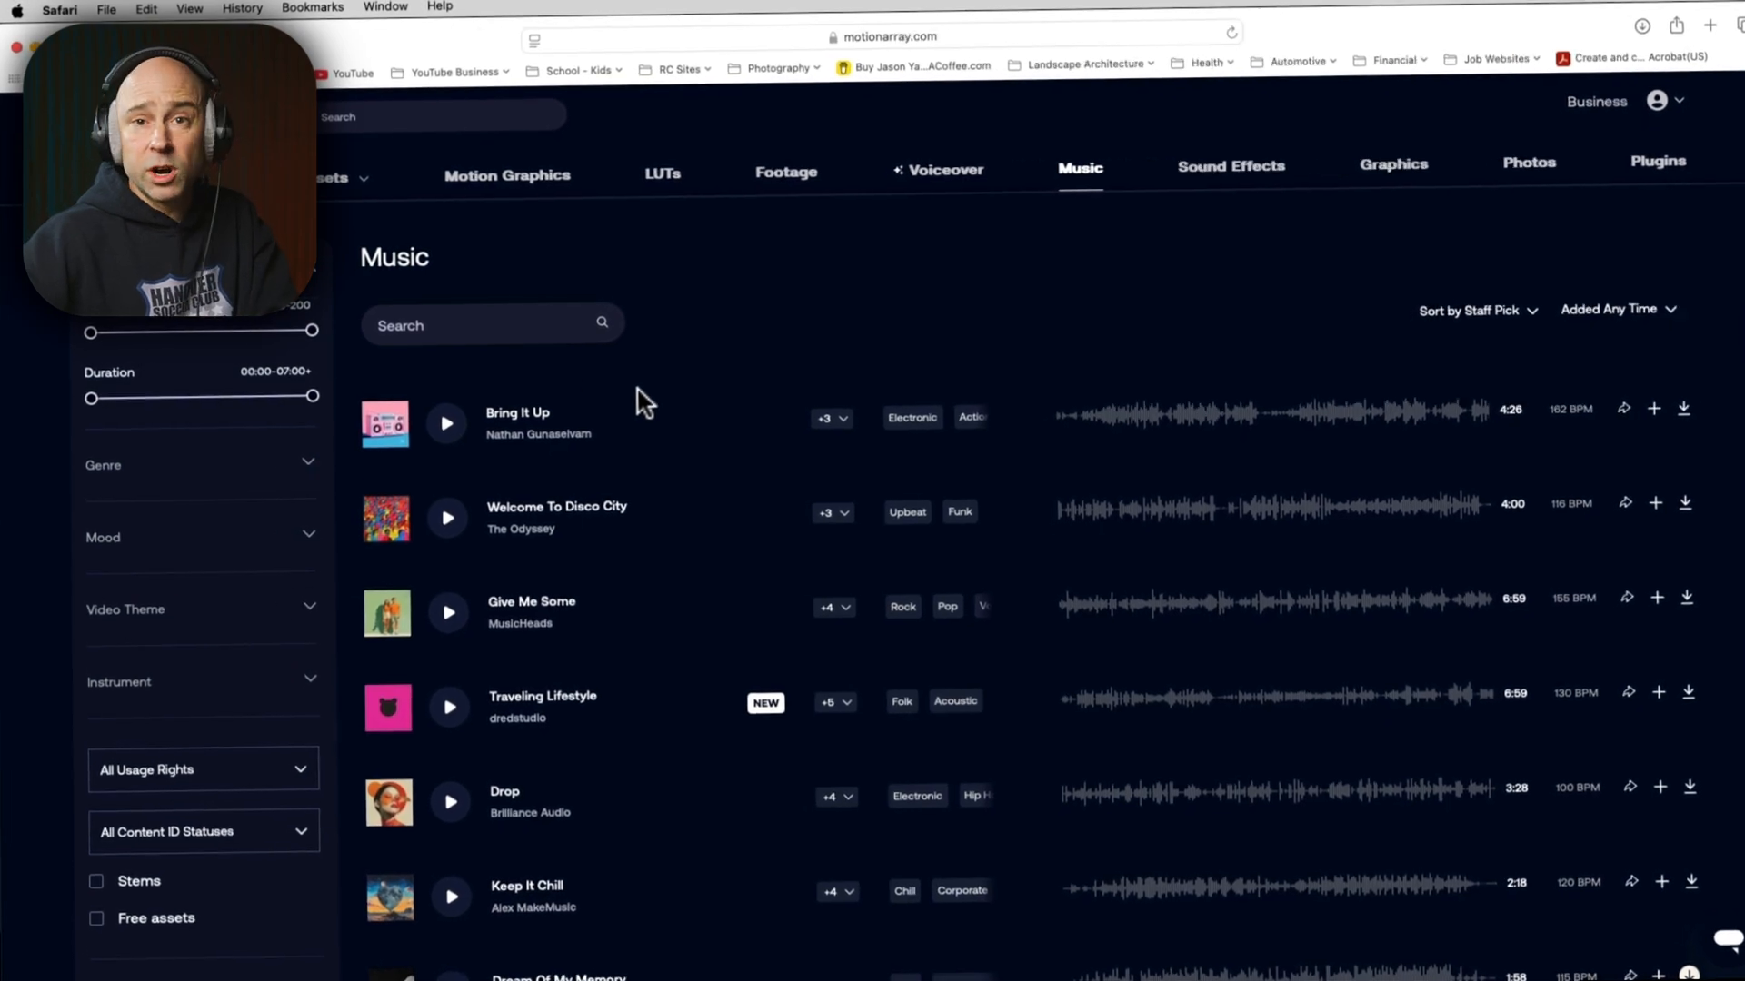
pyautogui.click(312, 465)
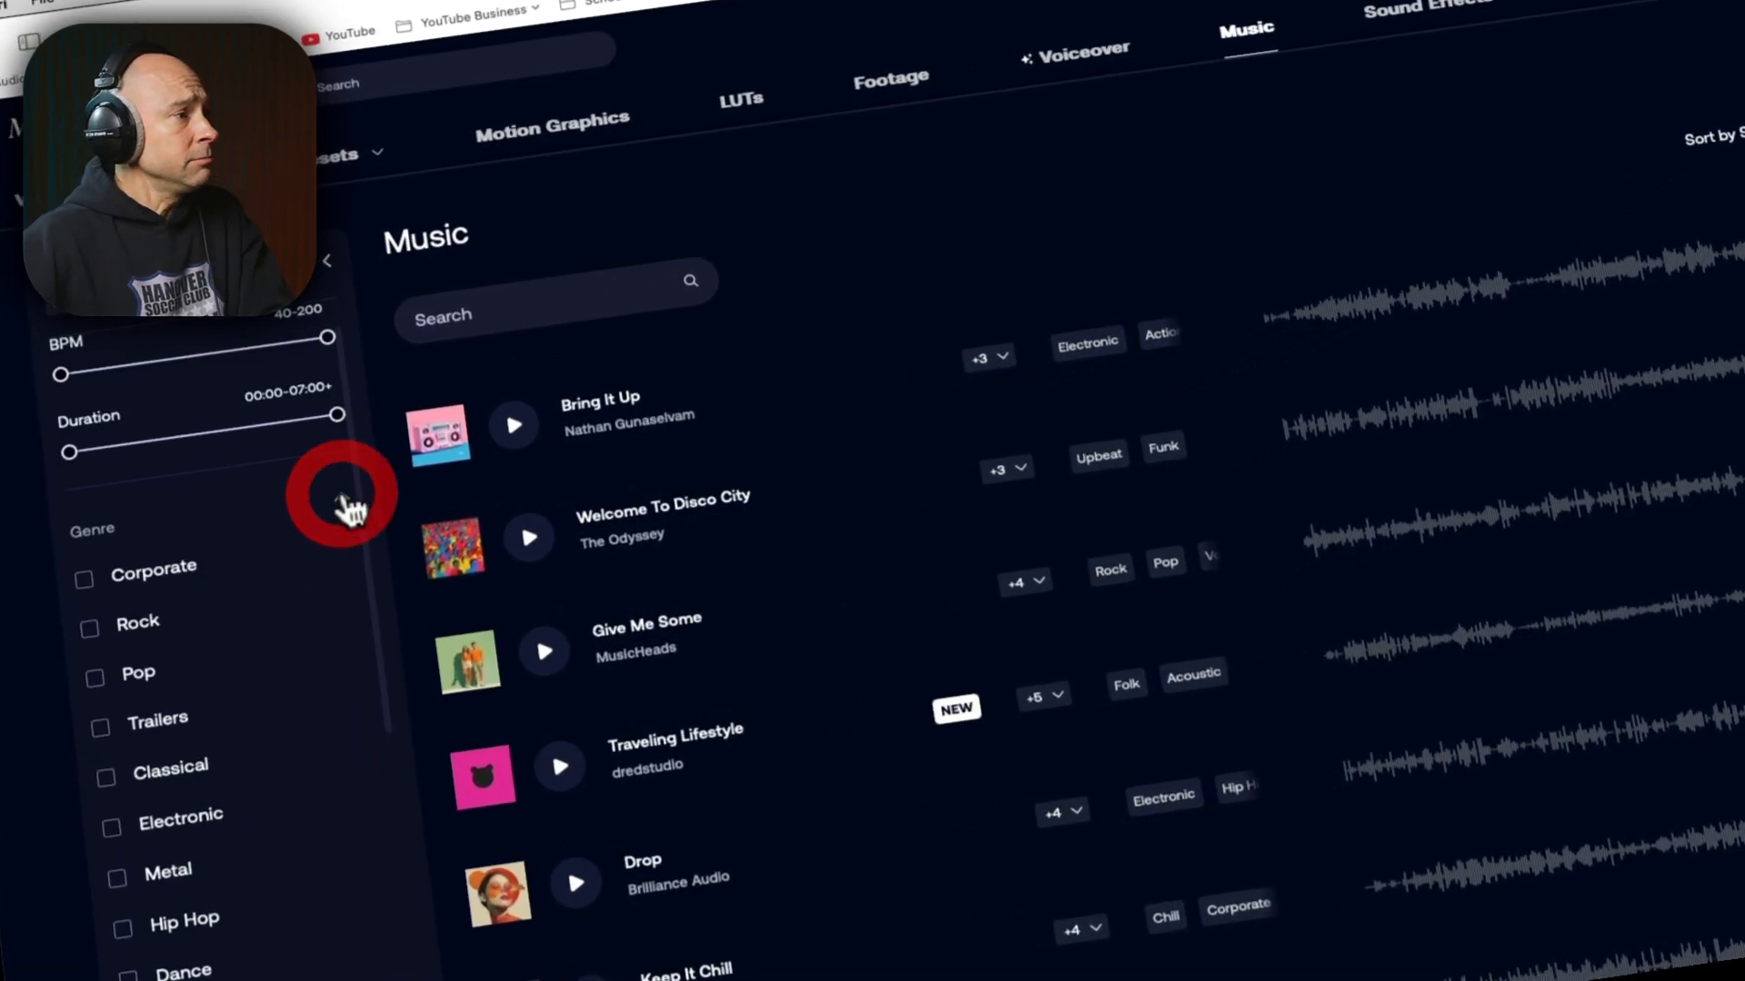
pyautogui.click(89, 628)
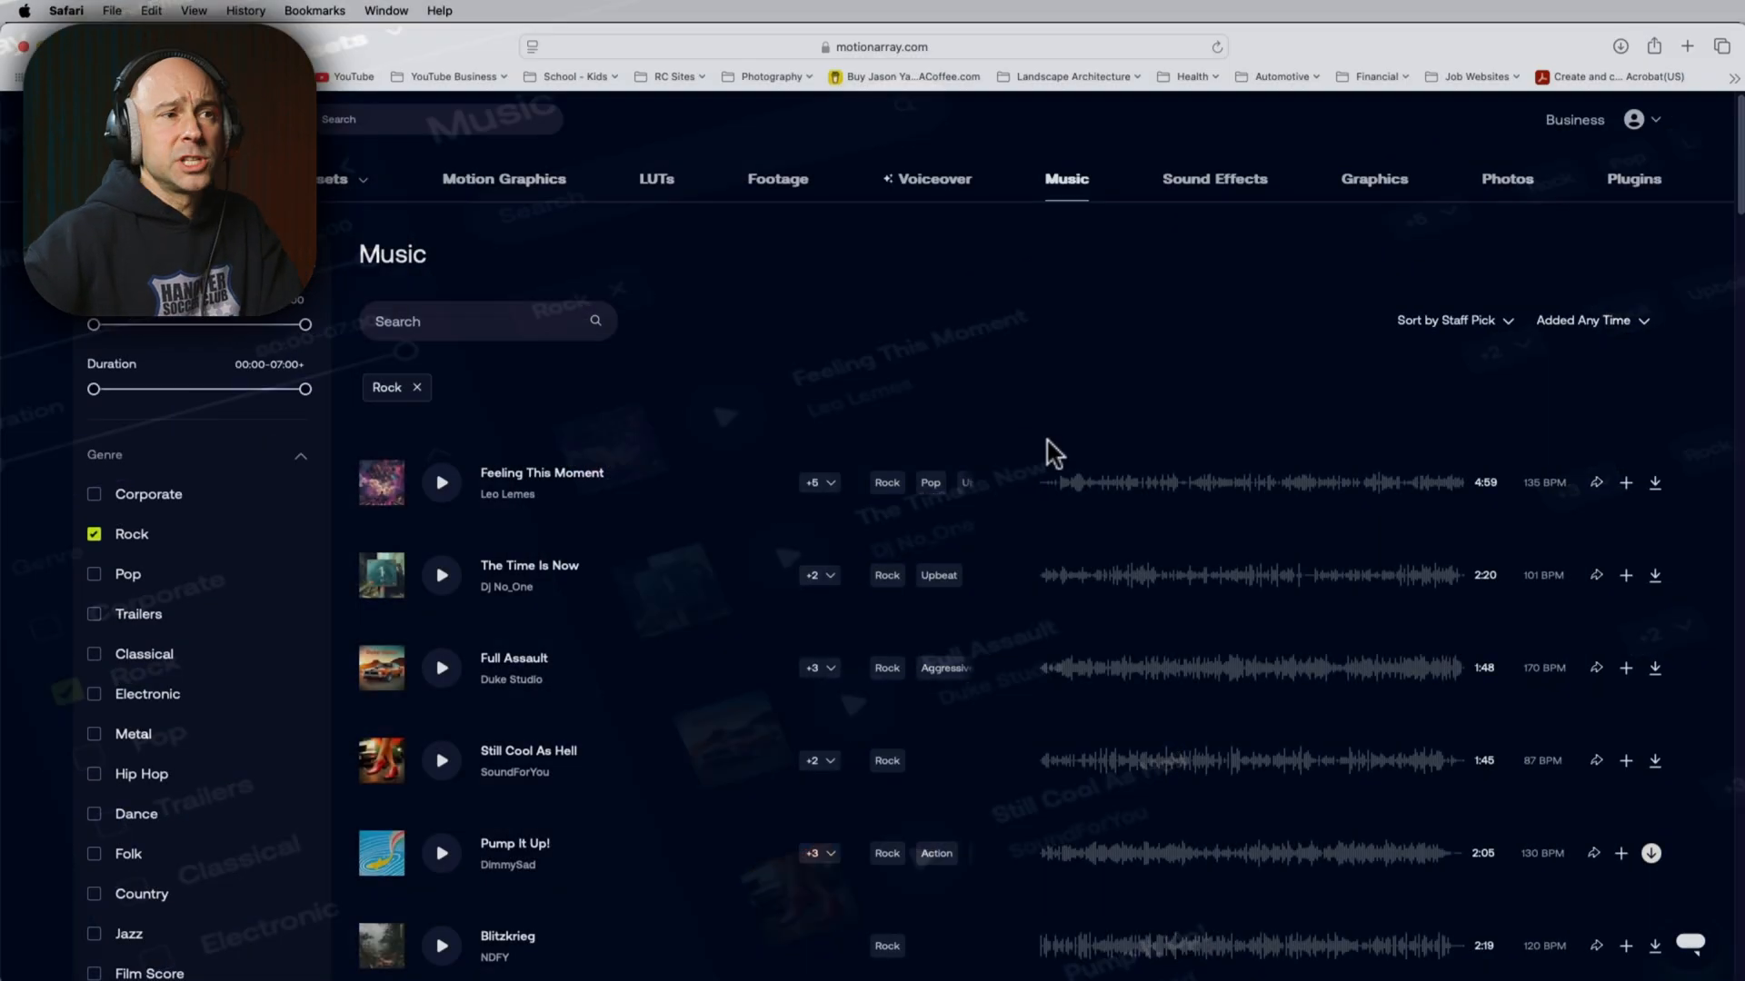
pyautogui.click(1582, 321)
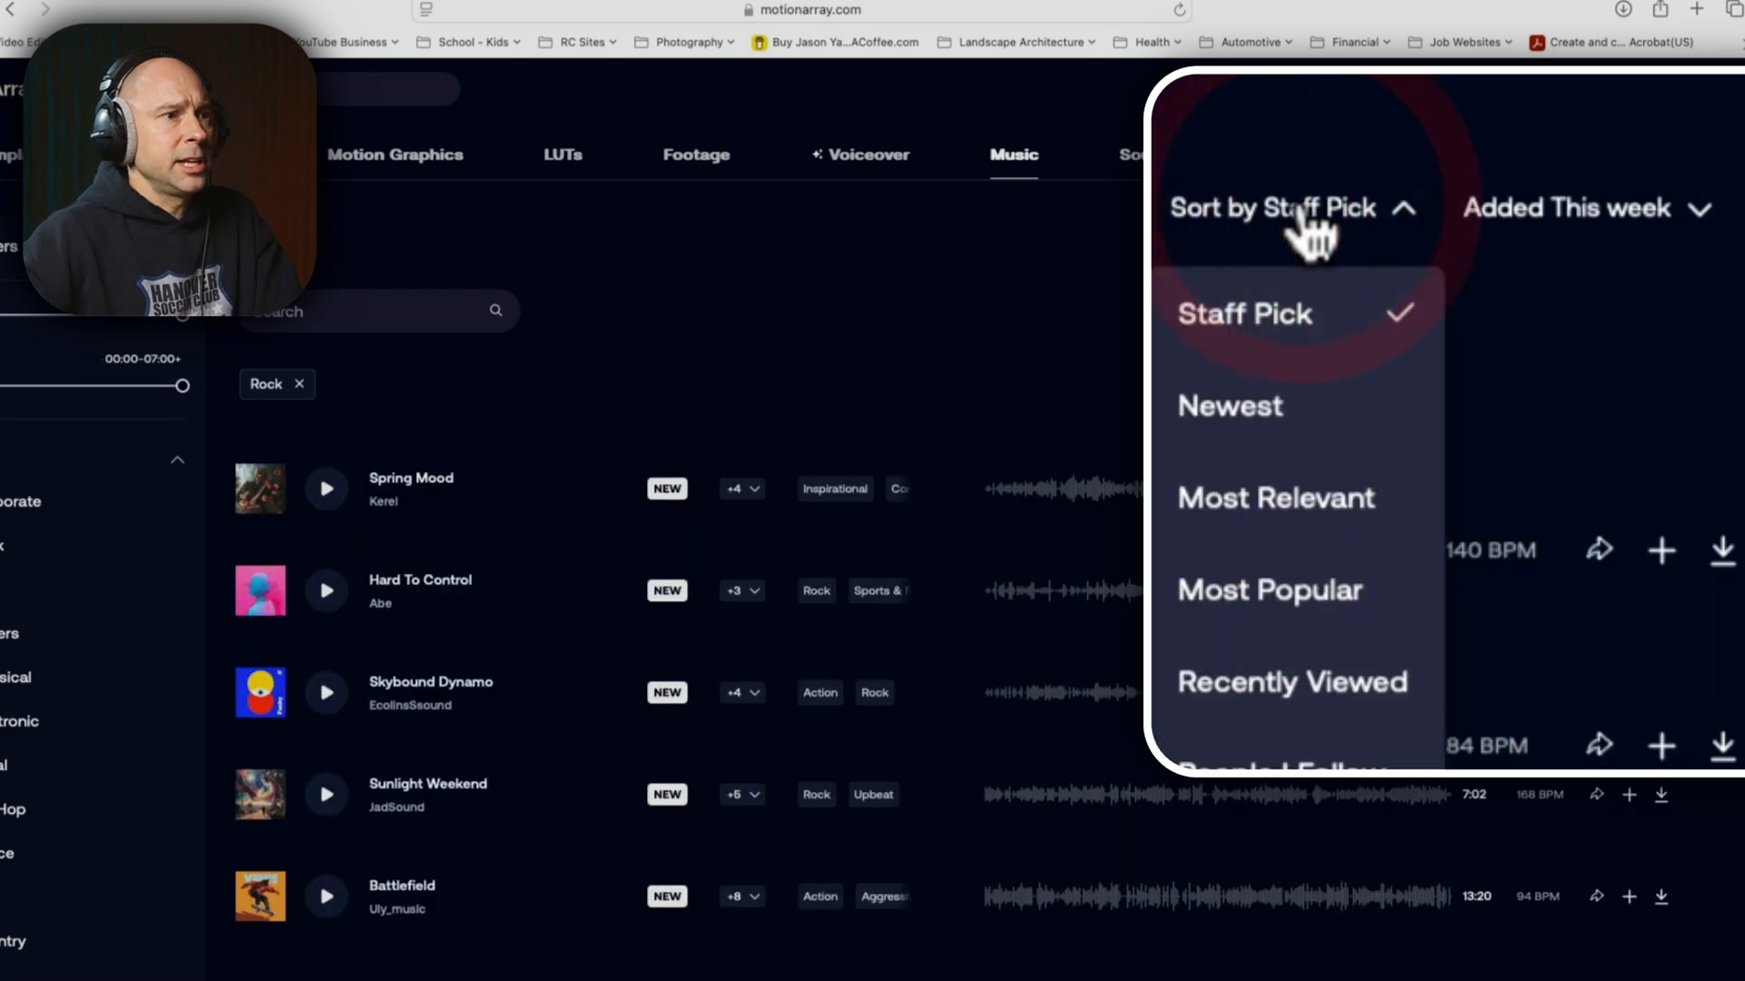
pyautogui.click(1229, 405)
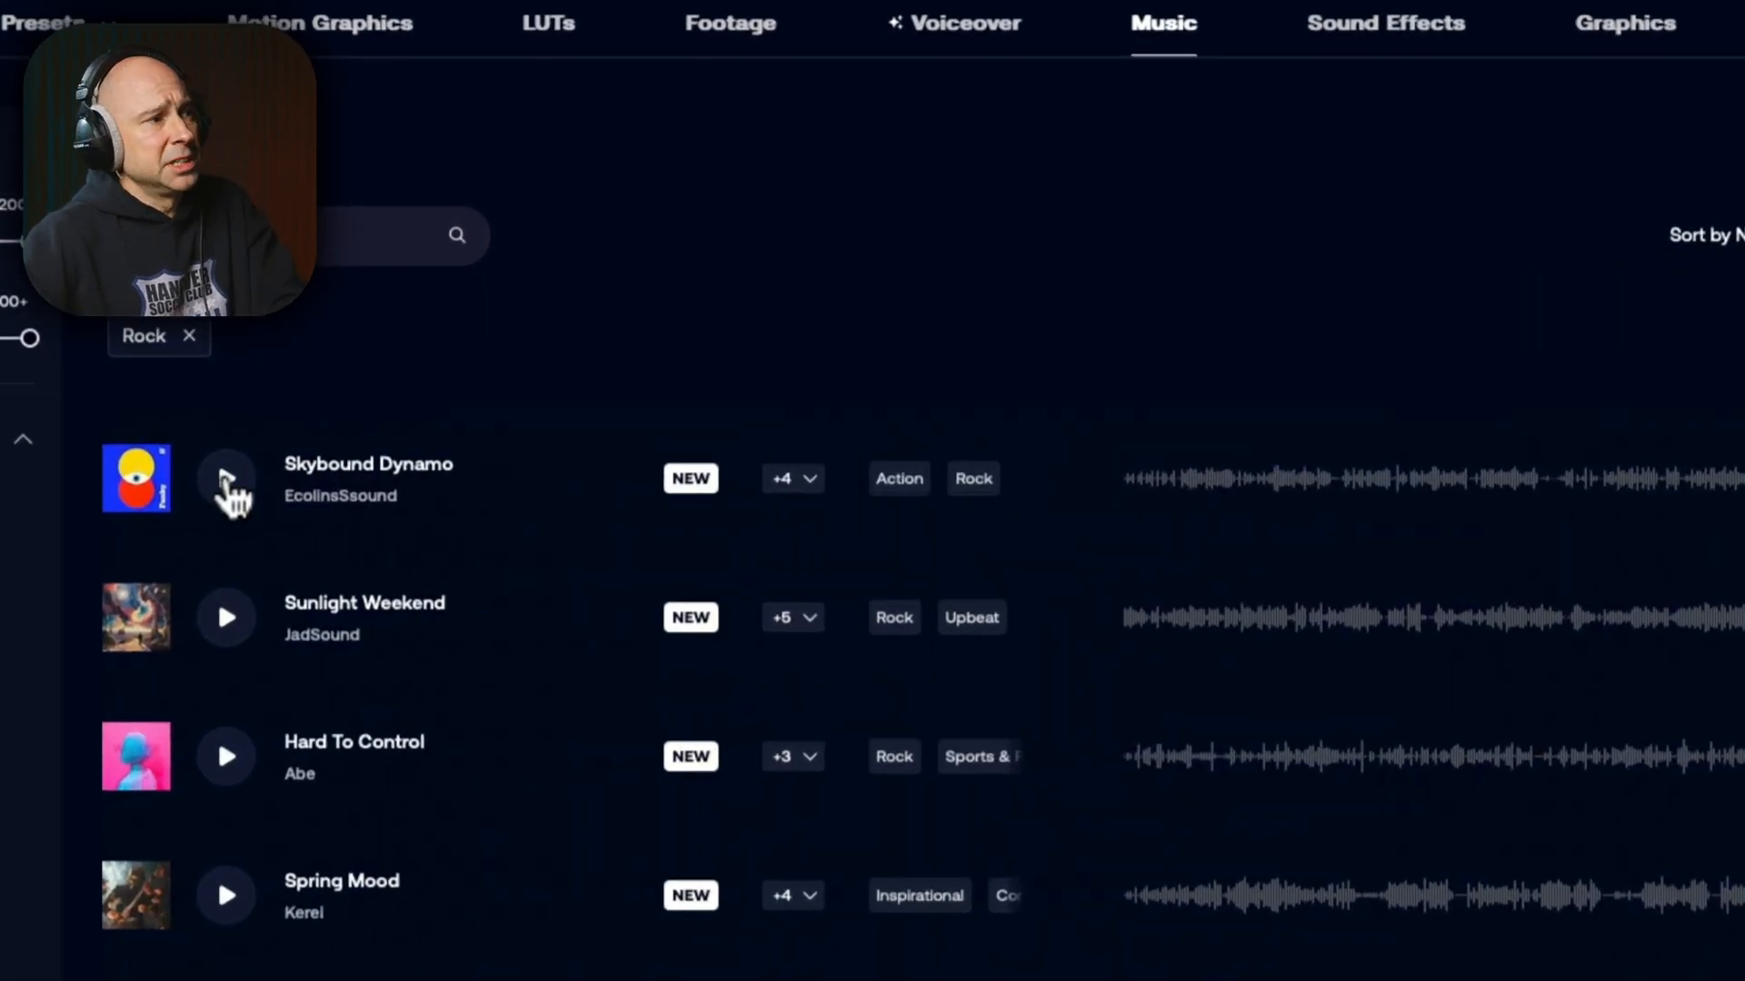
pyautogui.click(226, 618)
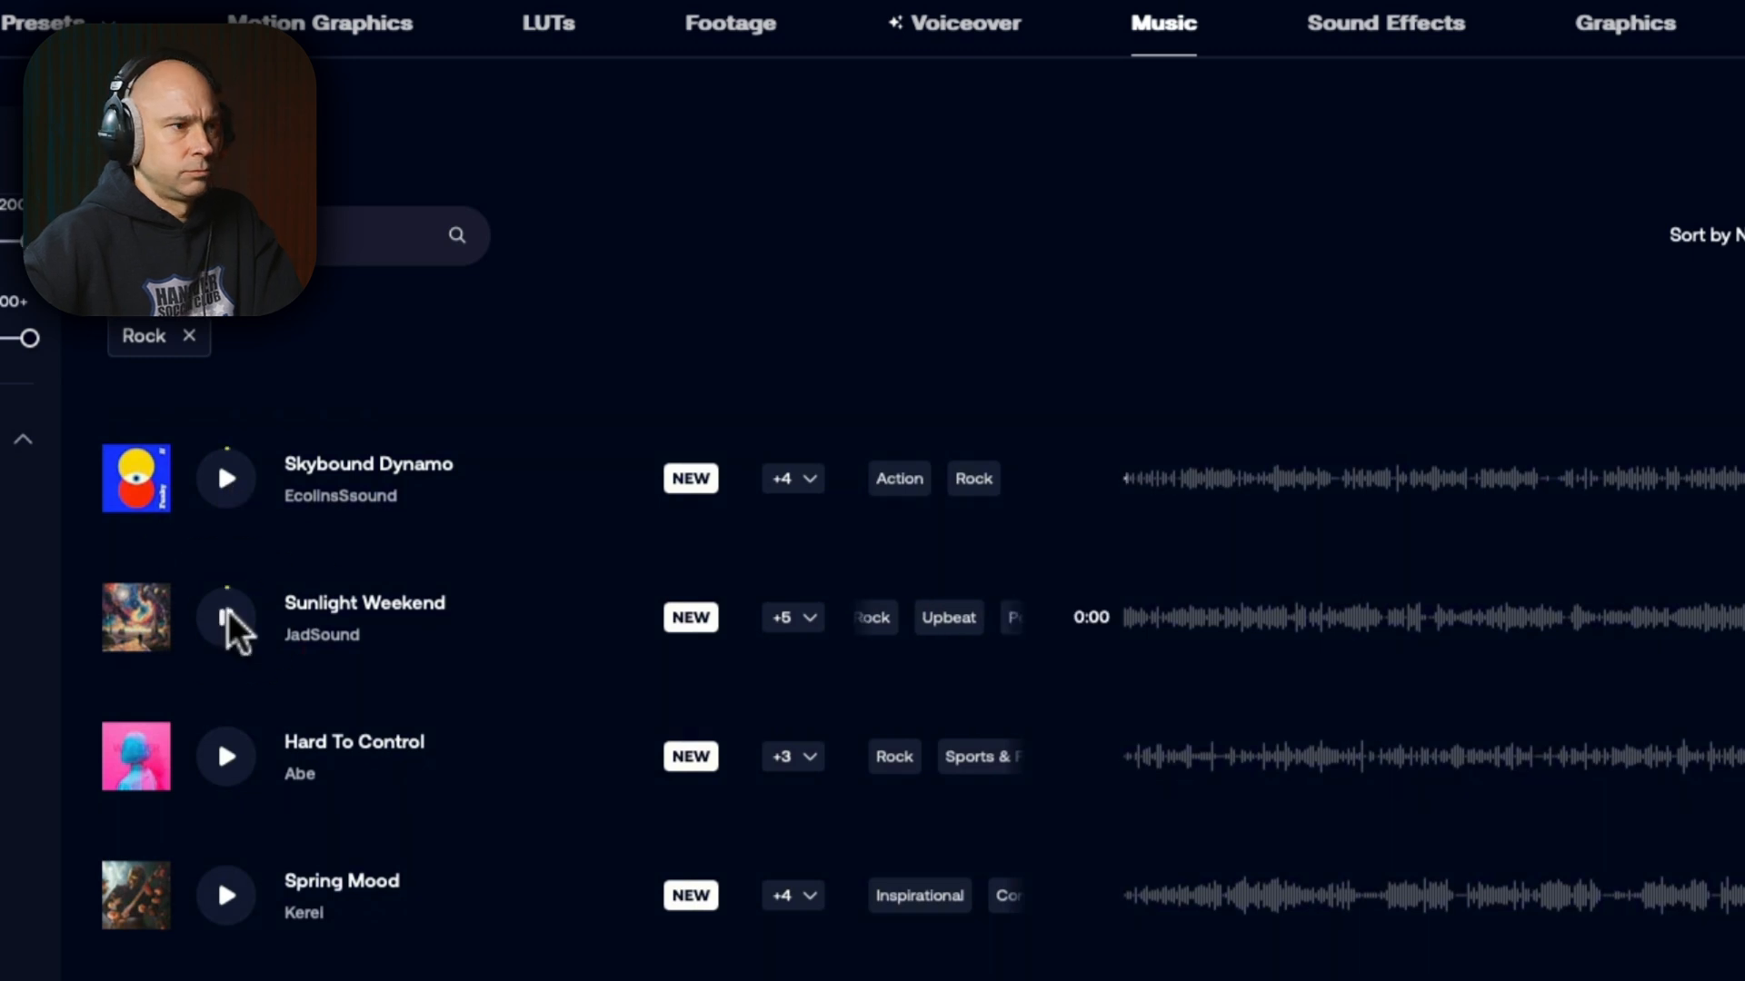
pyautogui.click(226, 618)
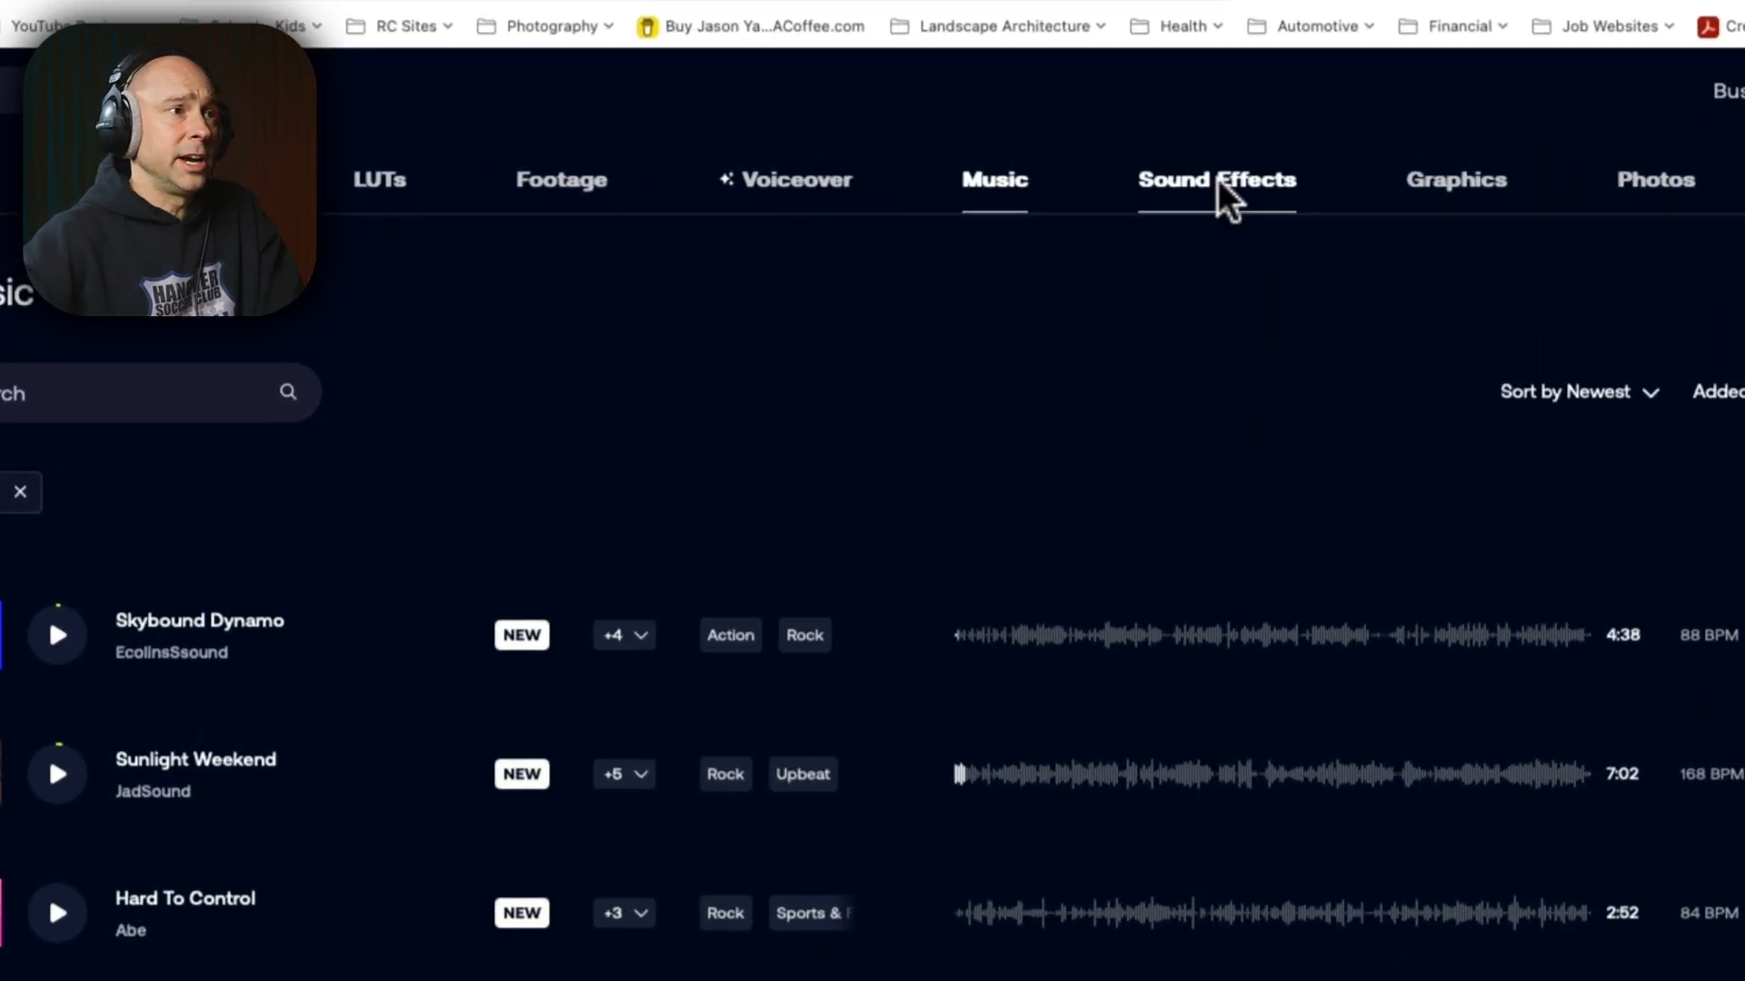
# Step: Search Motion Array's Sound Effects for 'womp'
pyautogui.click(1216, 179)
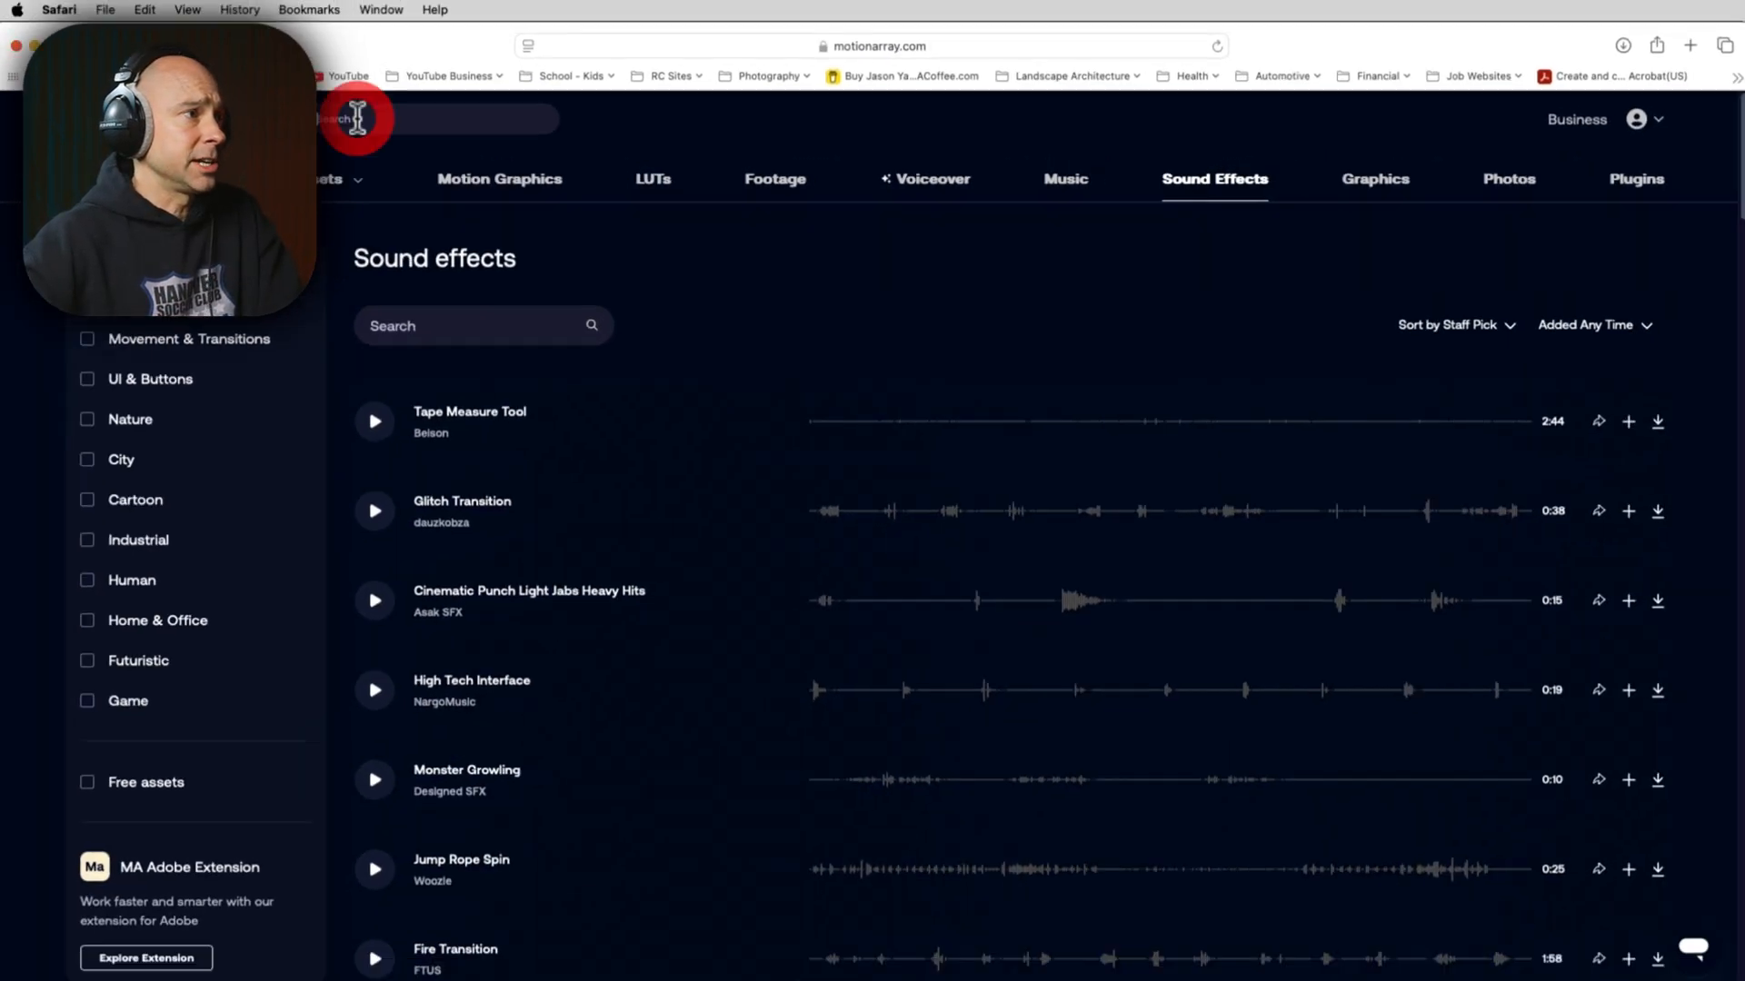
pyautogui.write('womp')
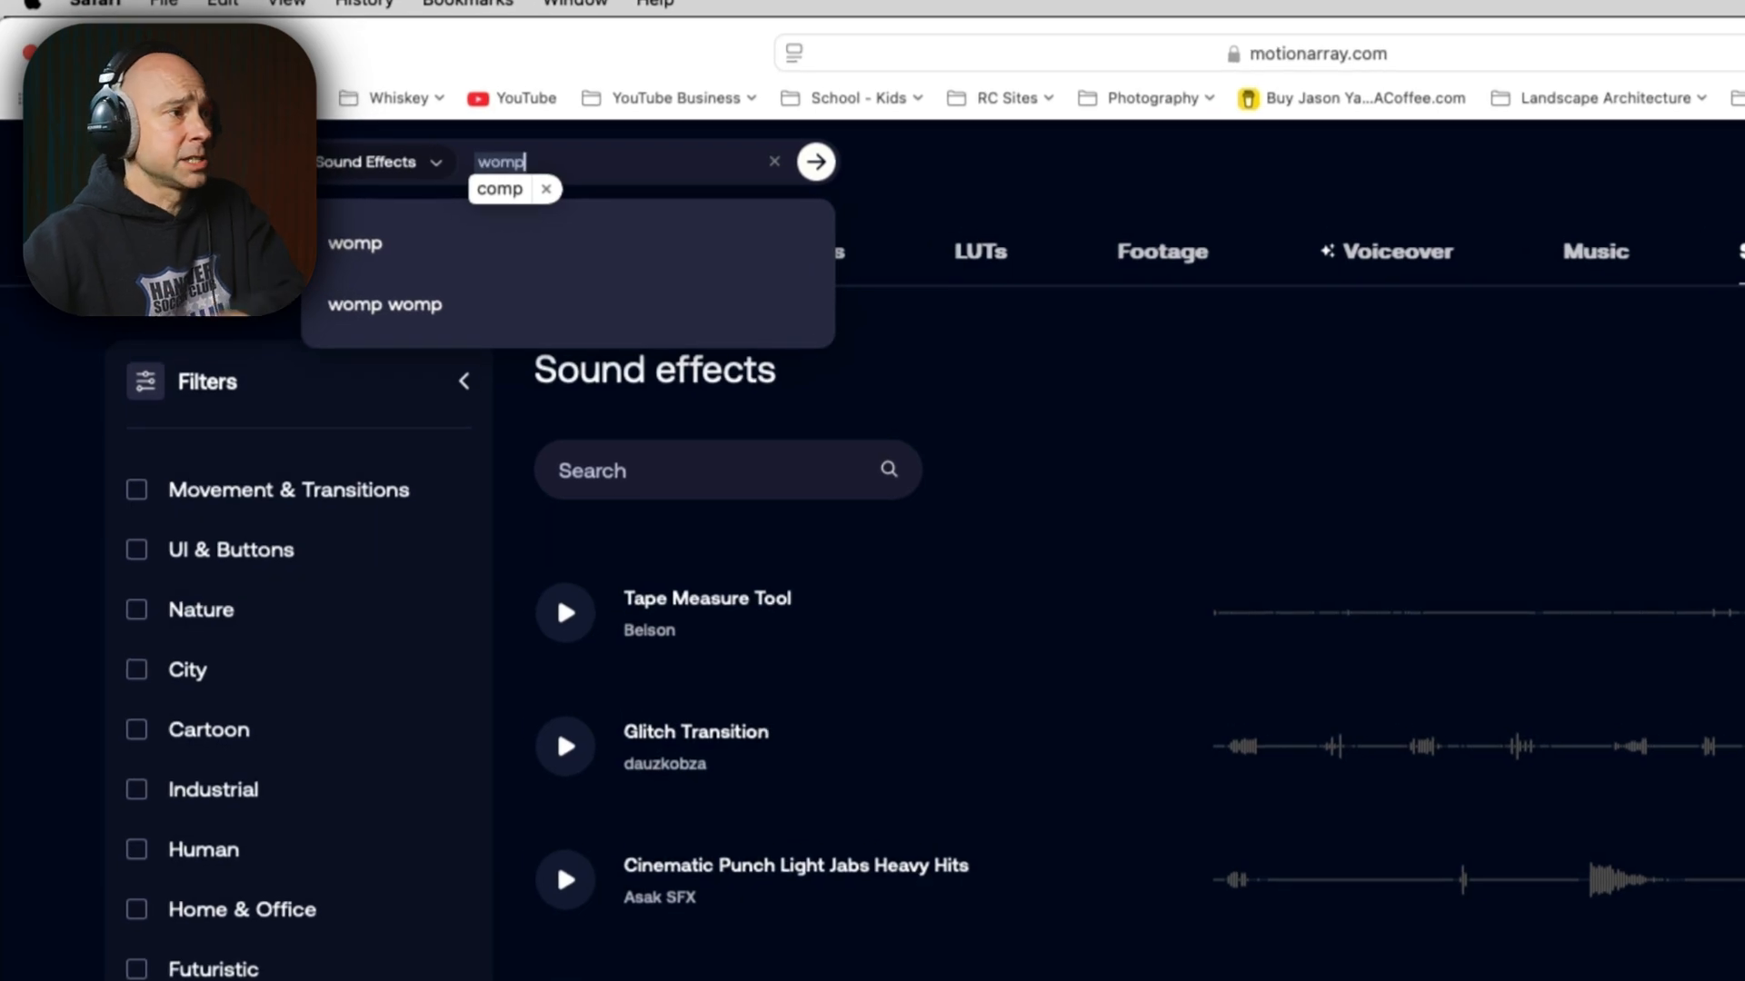
pyautogui.click(814, 162)
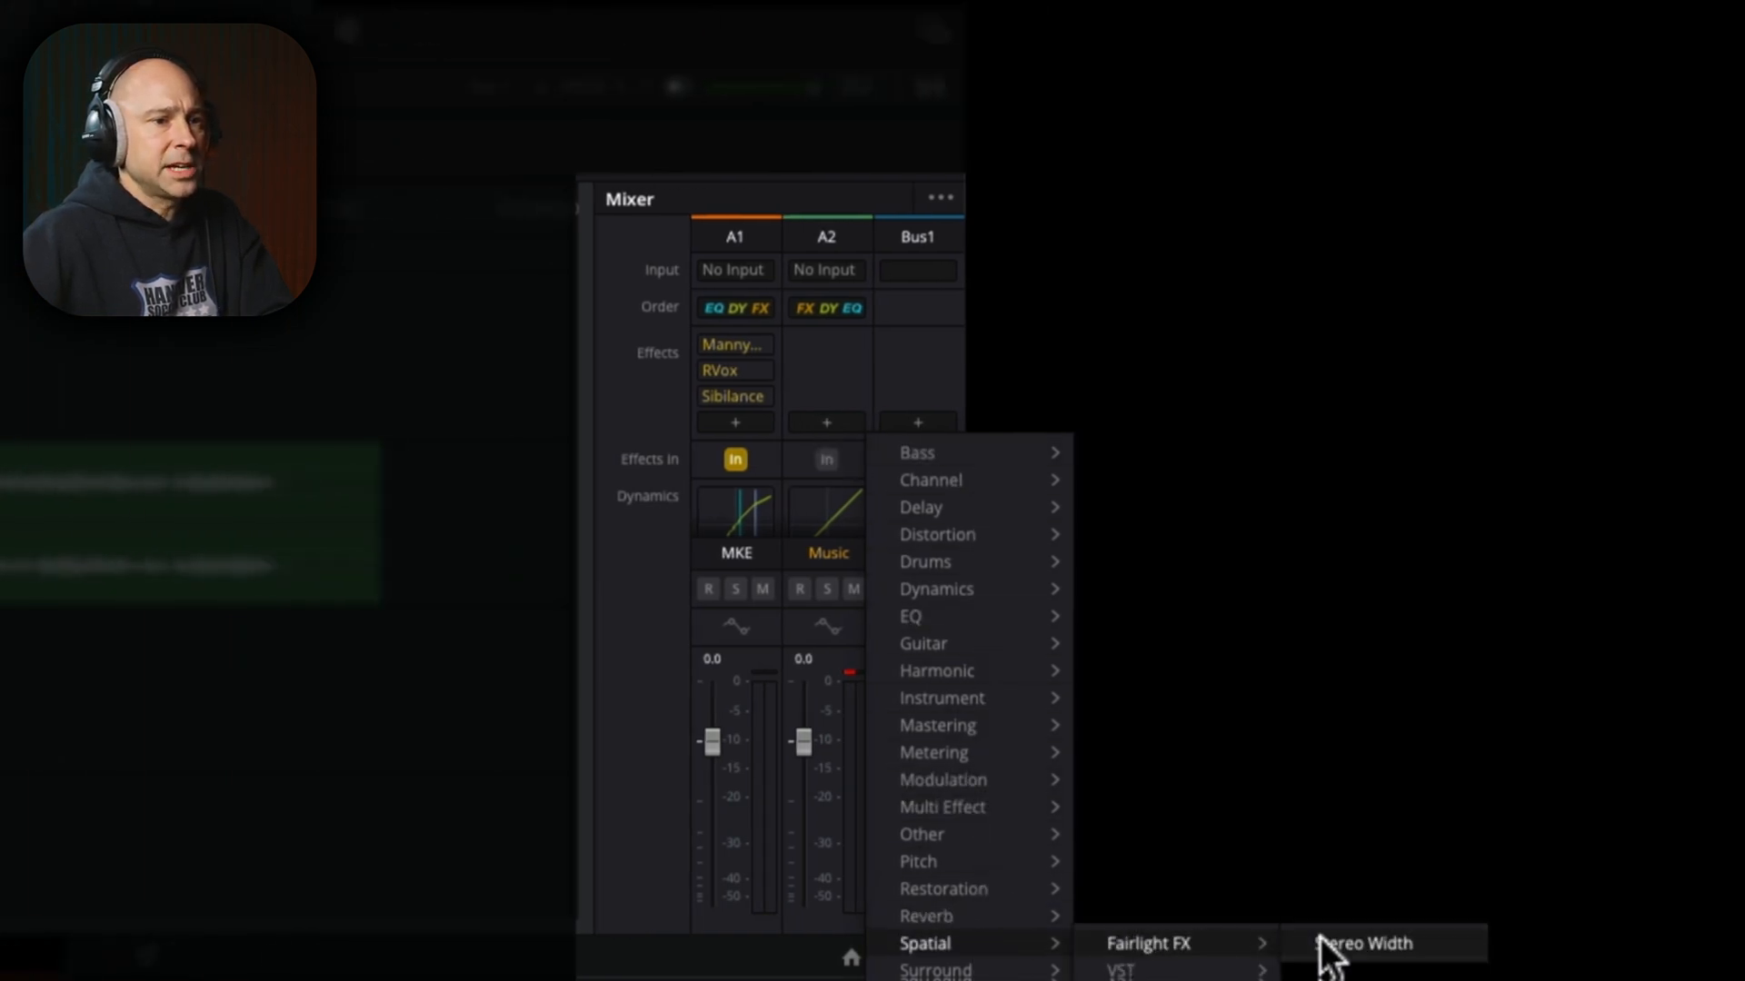
# Step: Add the Spatial > Fairlight FX > Stereo Width effect to the A2 Music track
pyautogui.click(1361, 943)
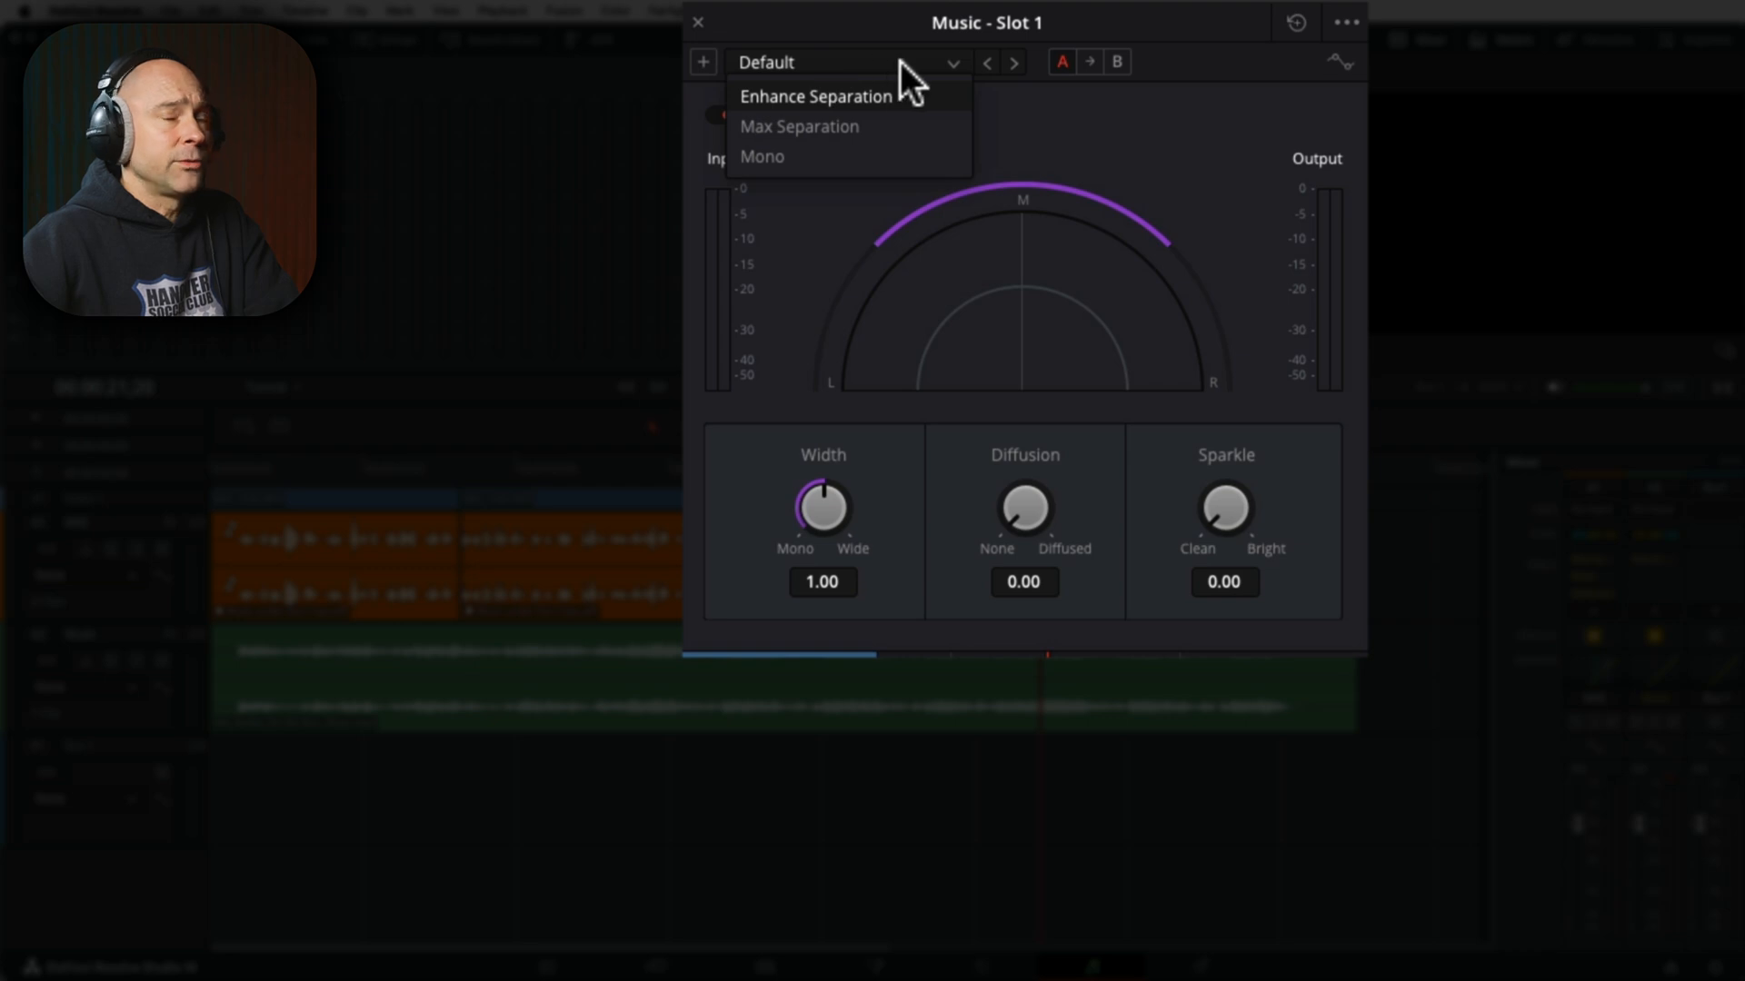
pyautogui.moveTo(872, 135)
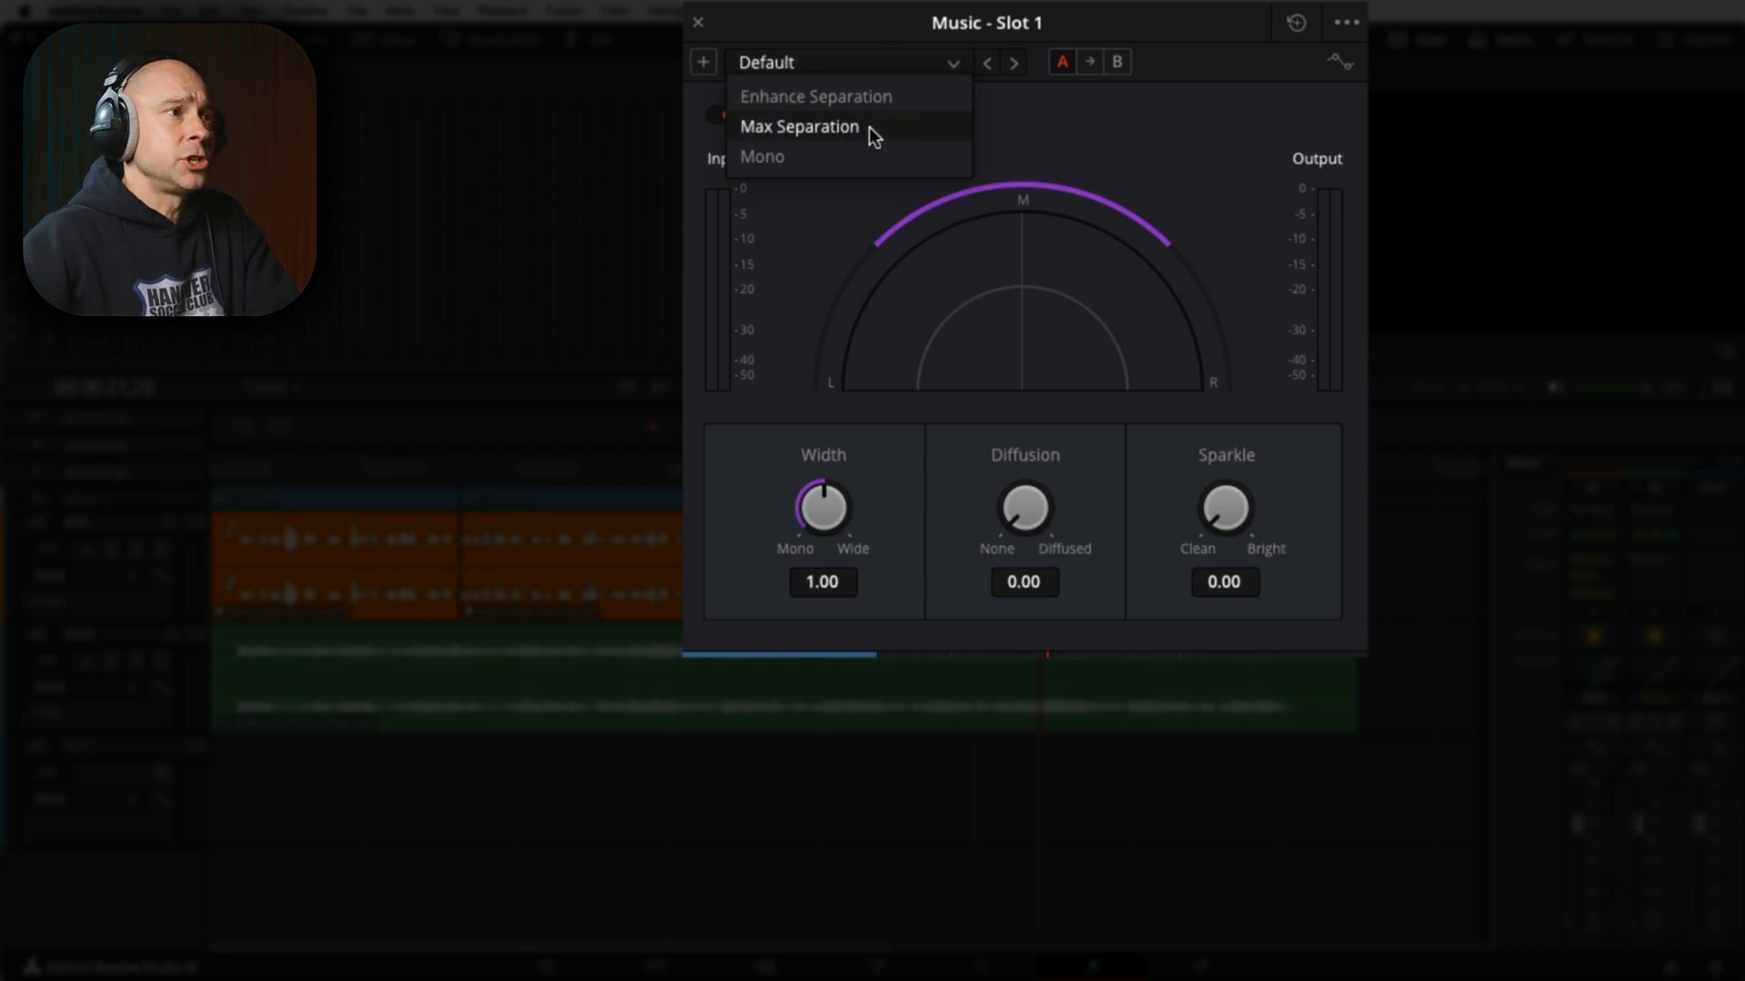
# Step: Apply the Max Separation stereo width preset (width 2.00), add Sparkle, and solo Music
pyautogui.click(798, 125)
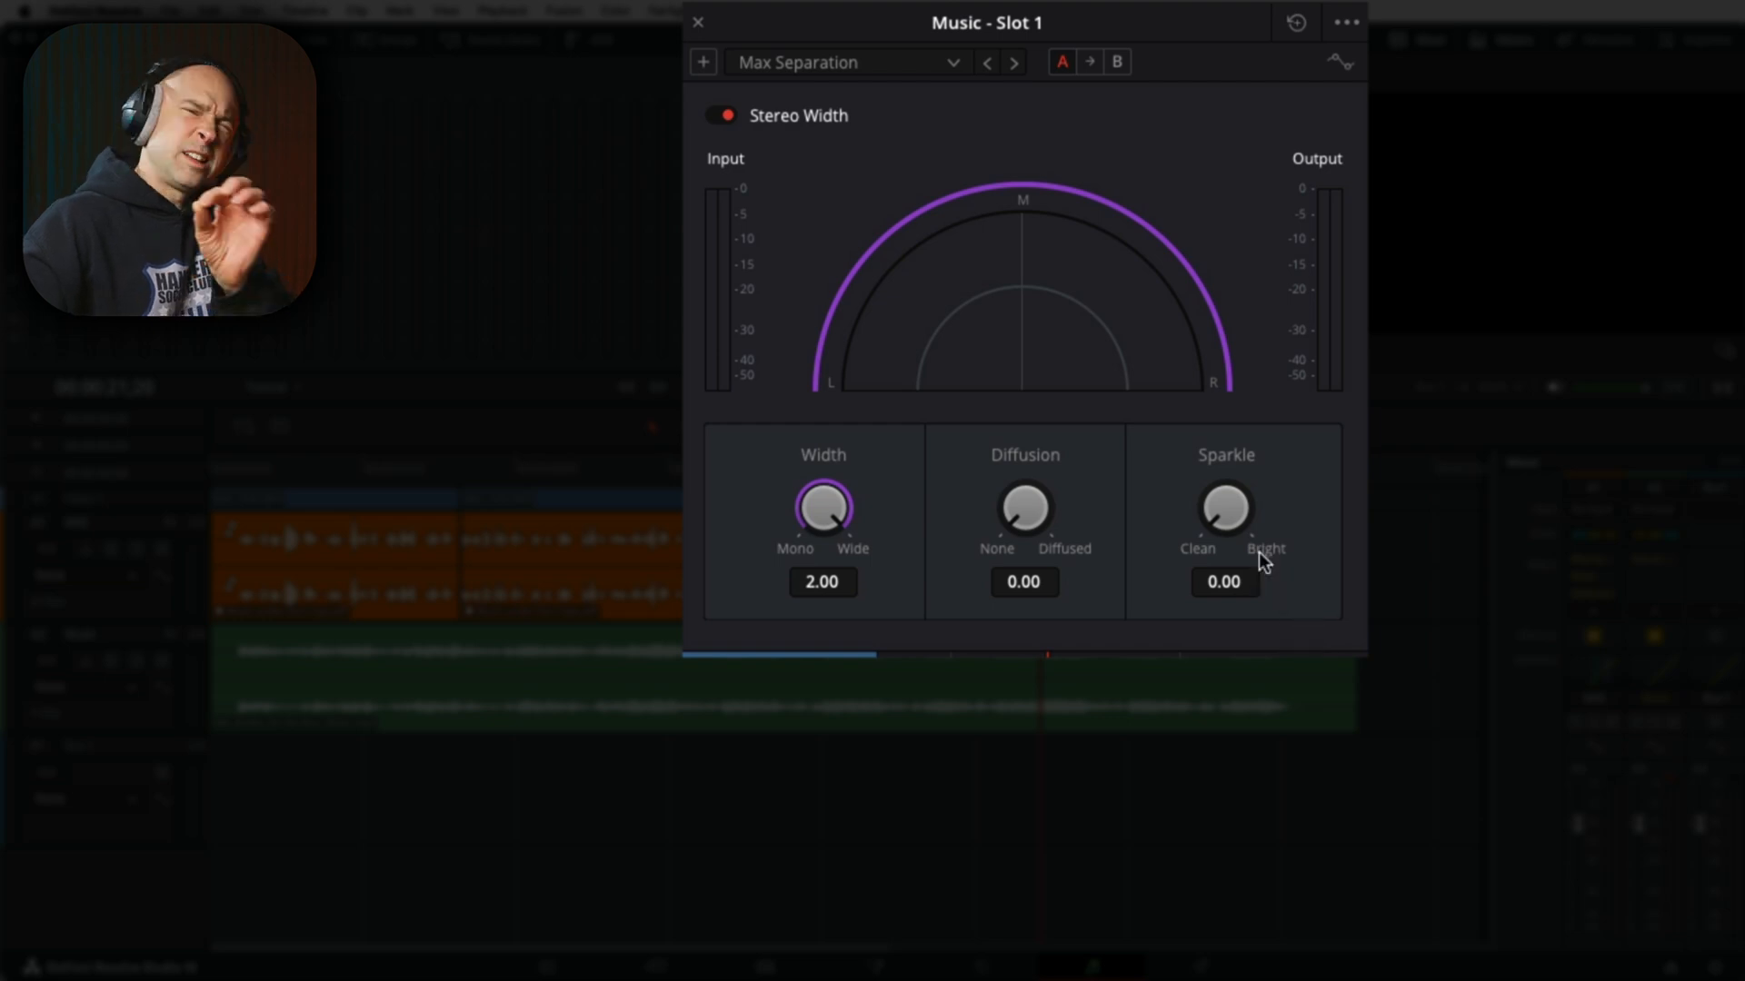
pyautogui.moveTo(1224, 507); pyautogui.dragTo(1229, 495)
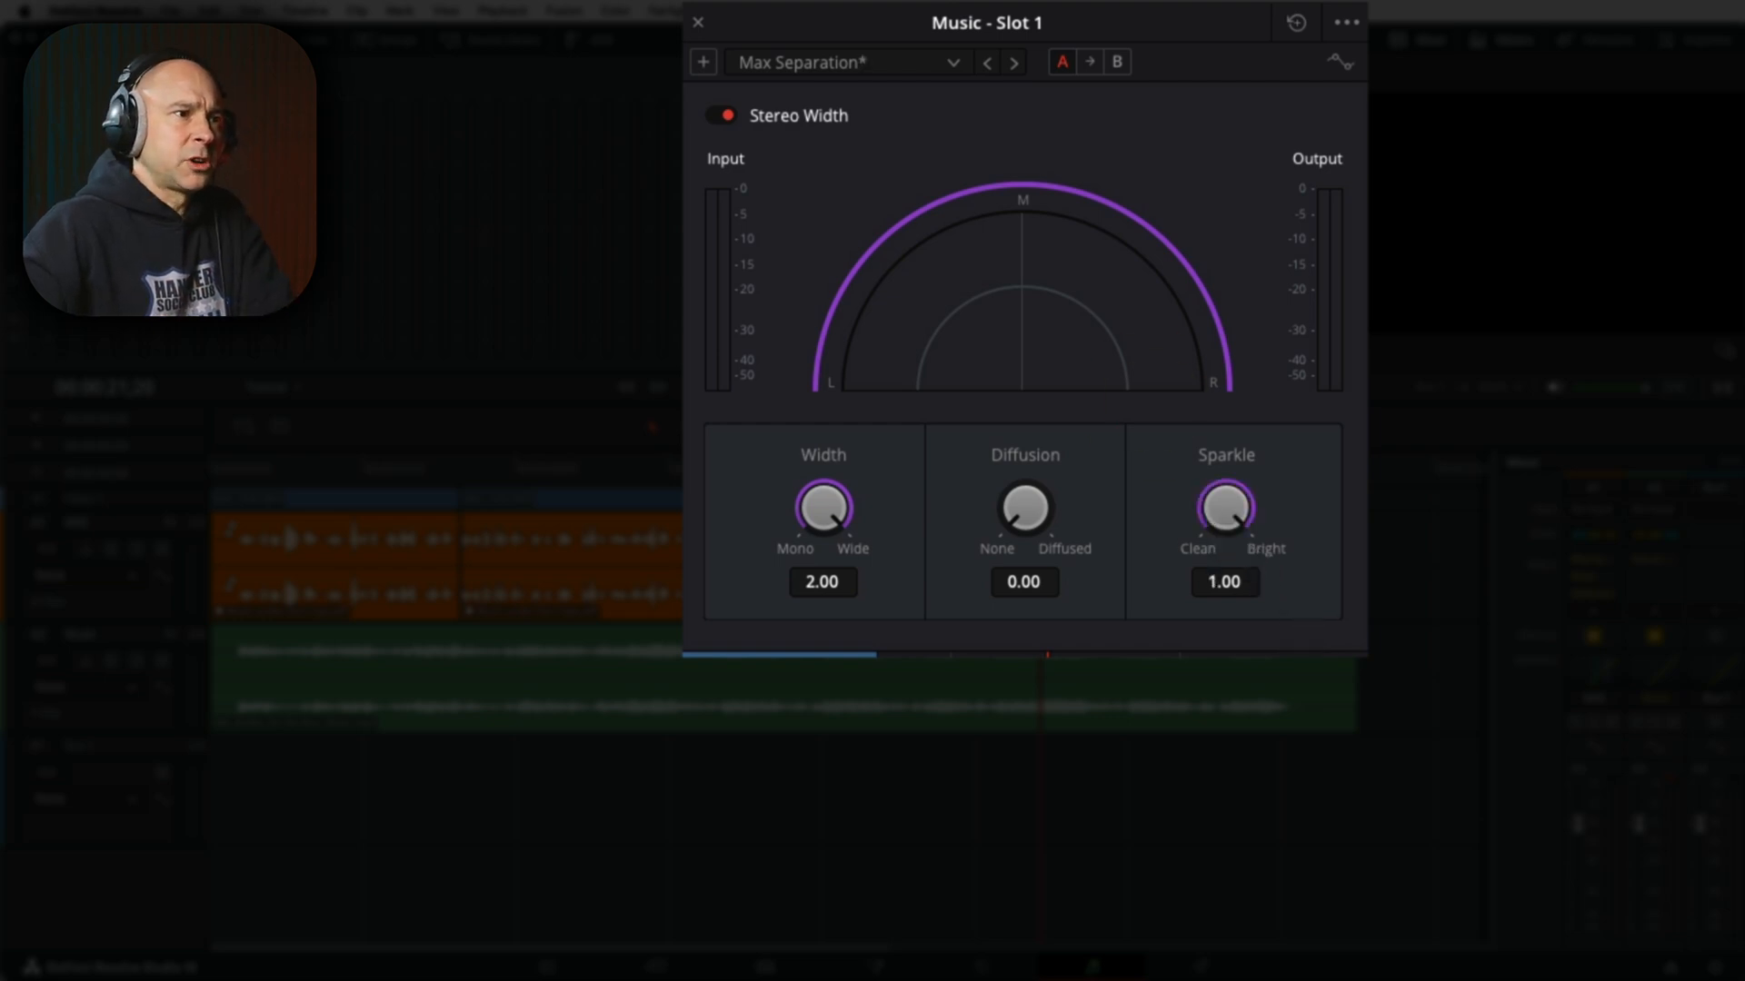
pyautogui.moveTo(1238, 524)
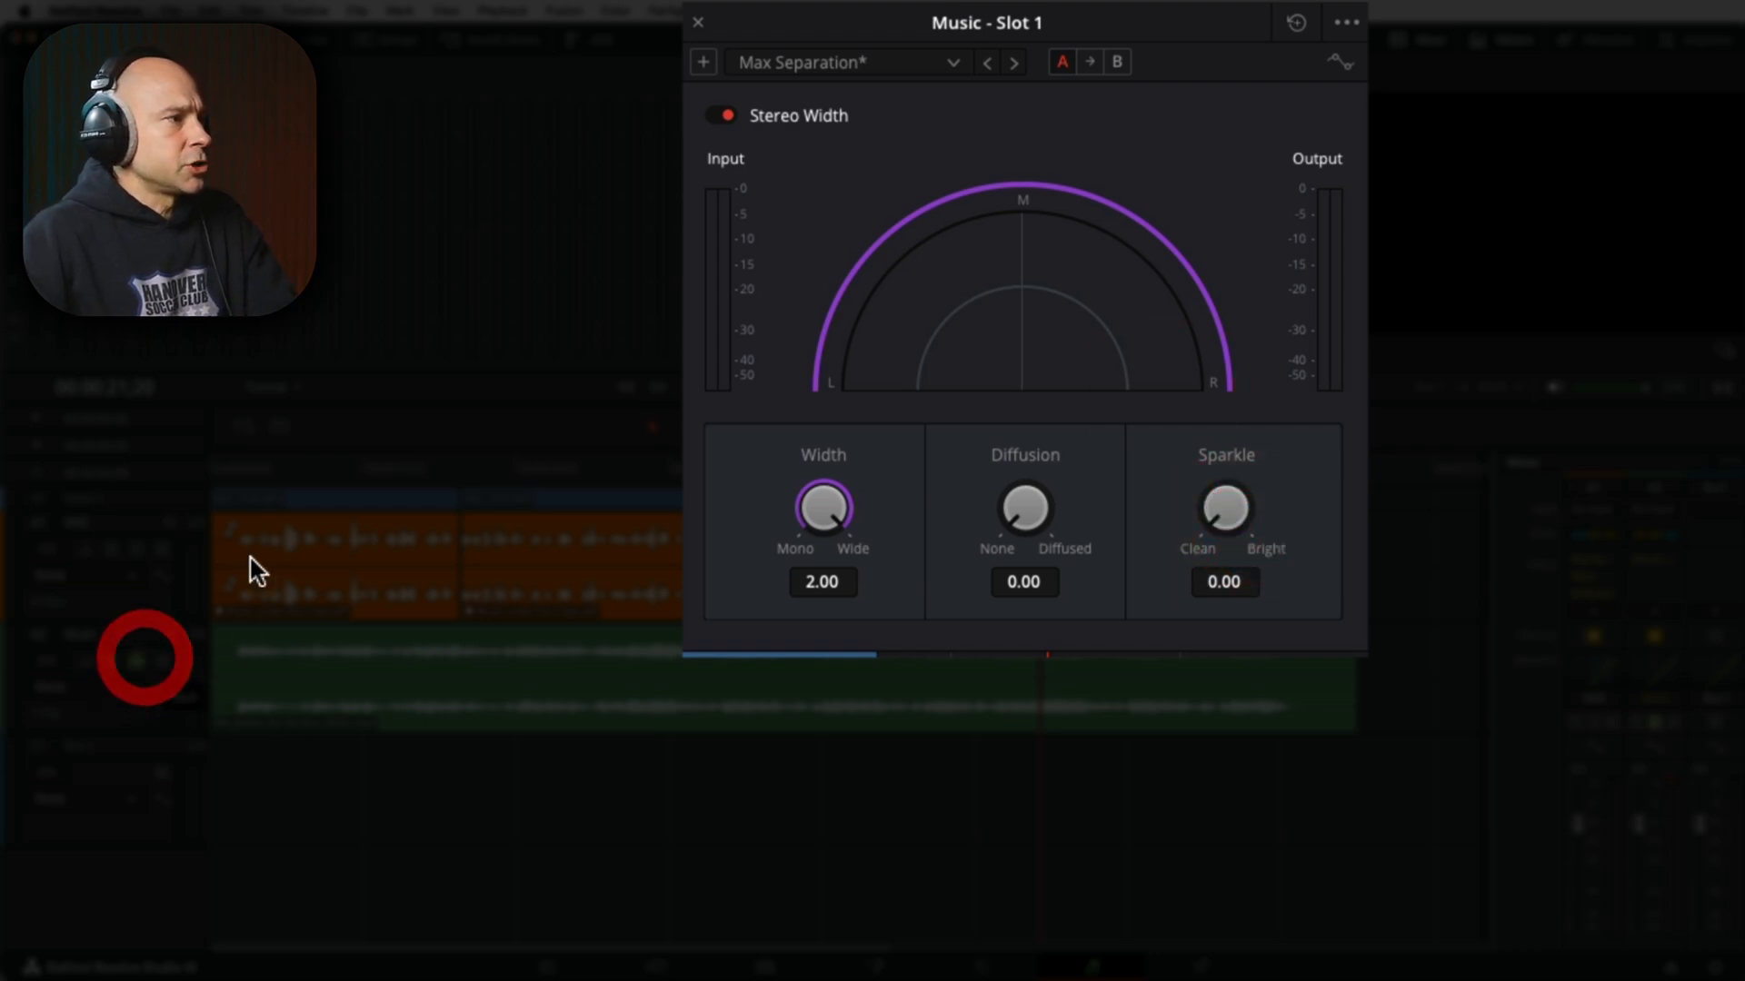
pyautogui.click(721, 114)
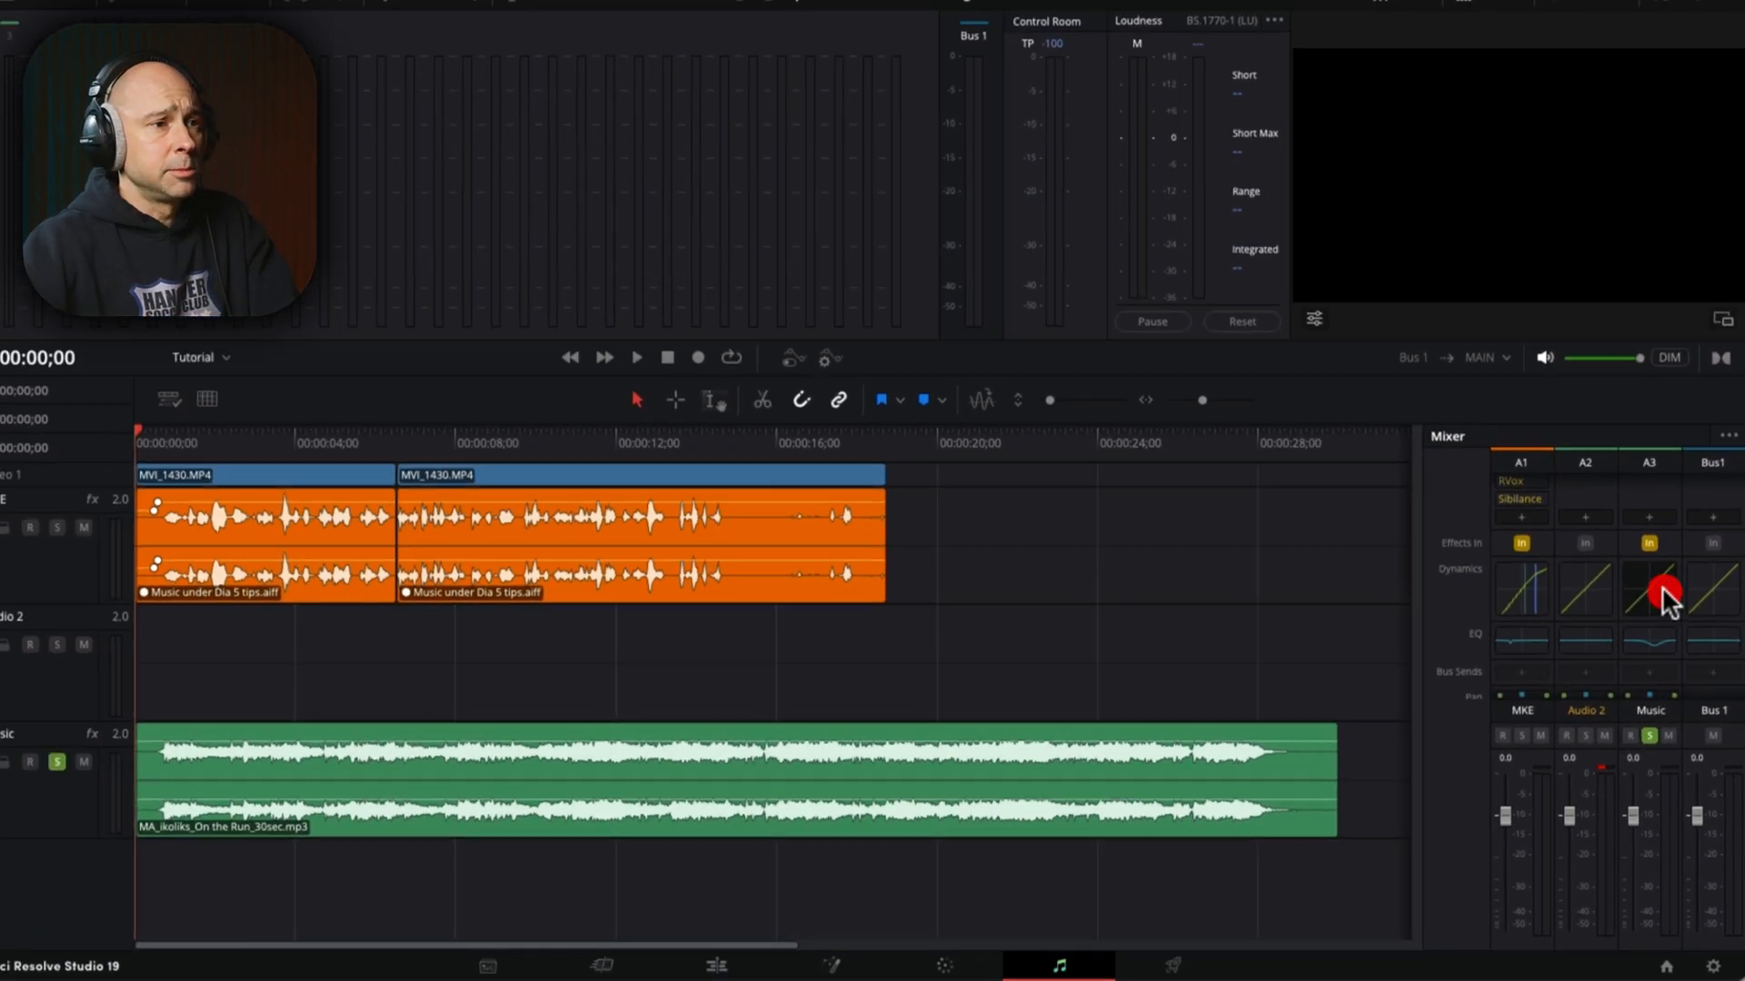
# Step: Enable Music's sidechain compressor: threshold -26.5, ratio 4.7:1, hold 737, release 529
pyautogui.click(1649, 584)
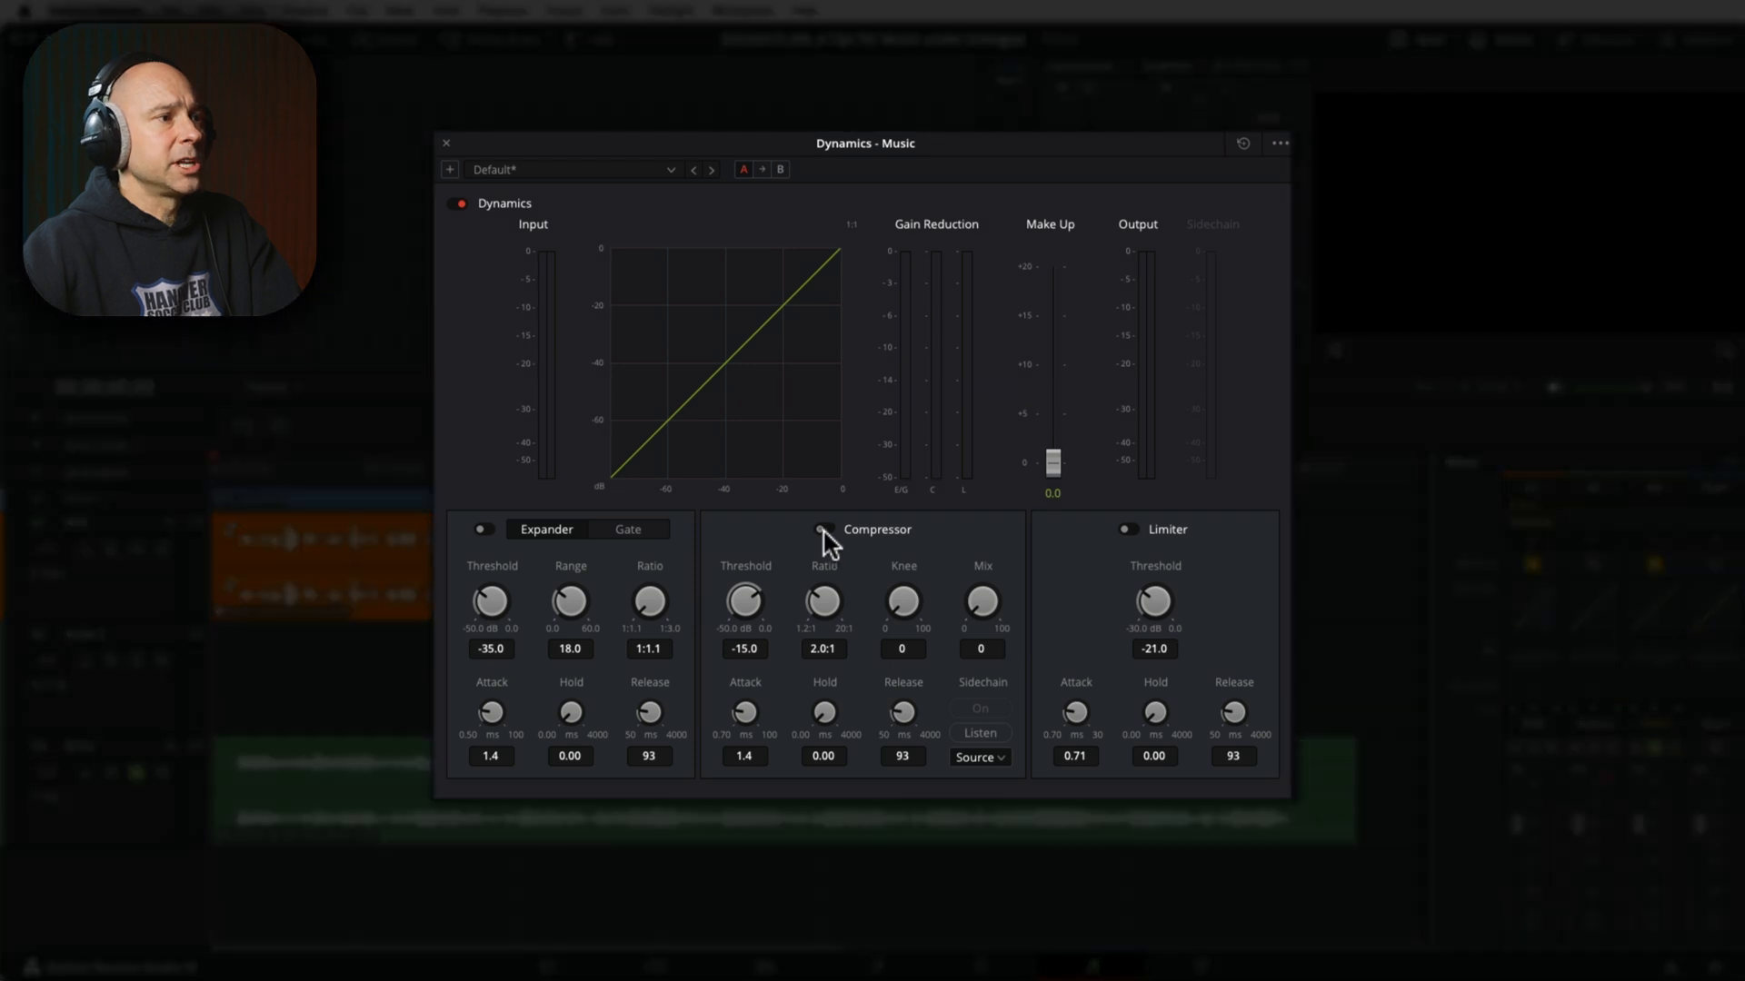
pyautogui.click(819, 530)
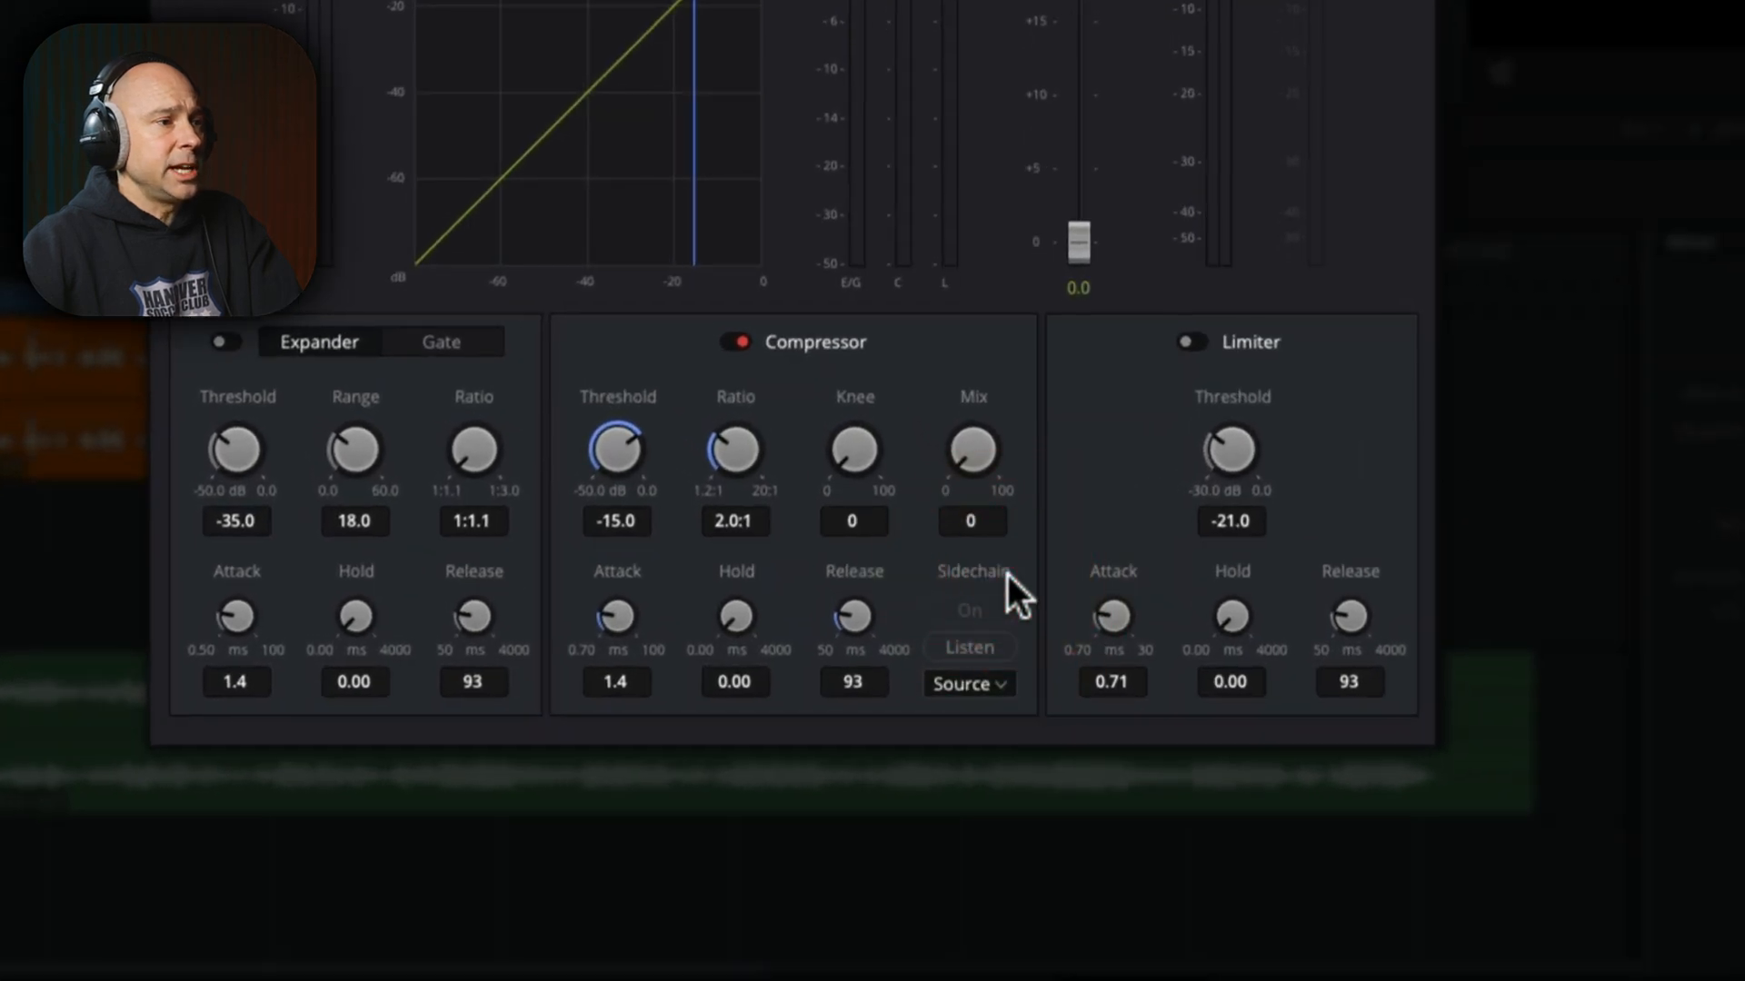
pyautogui.click(967, 683)
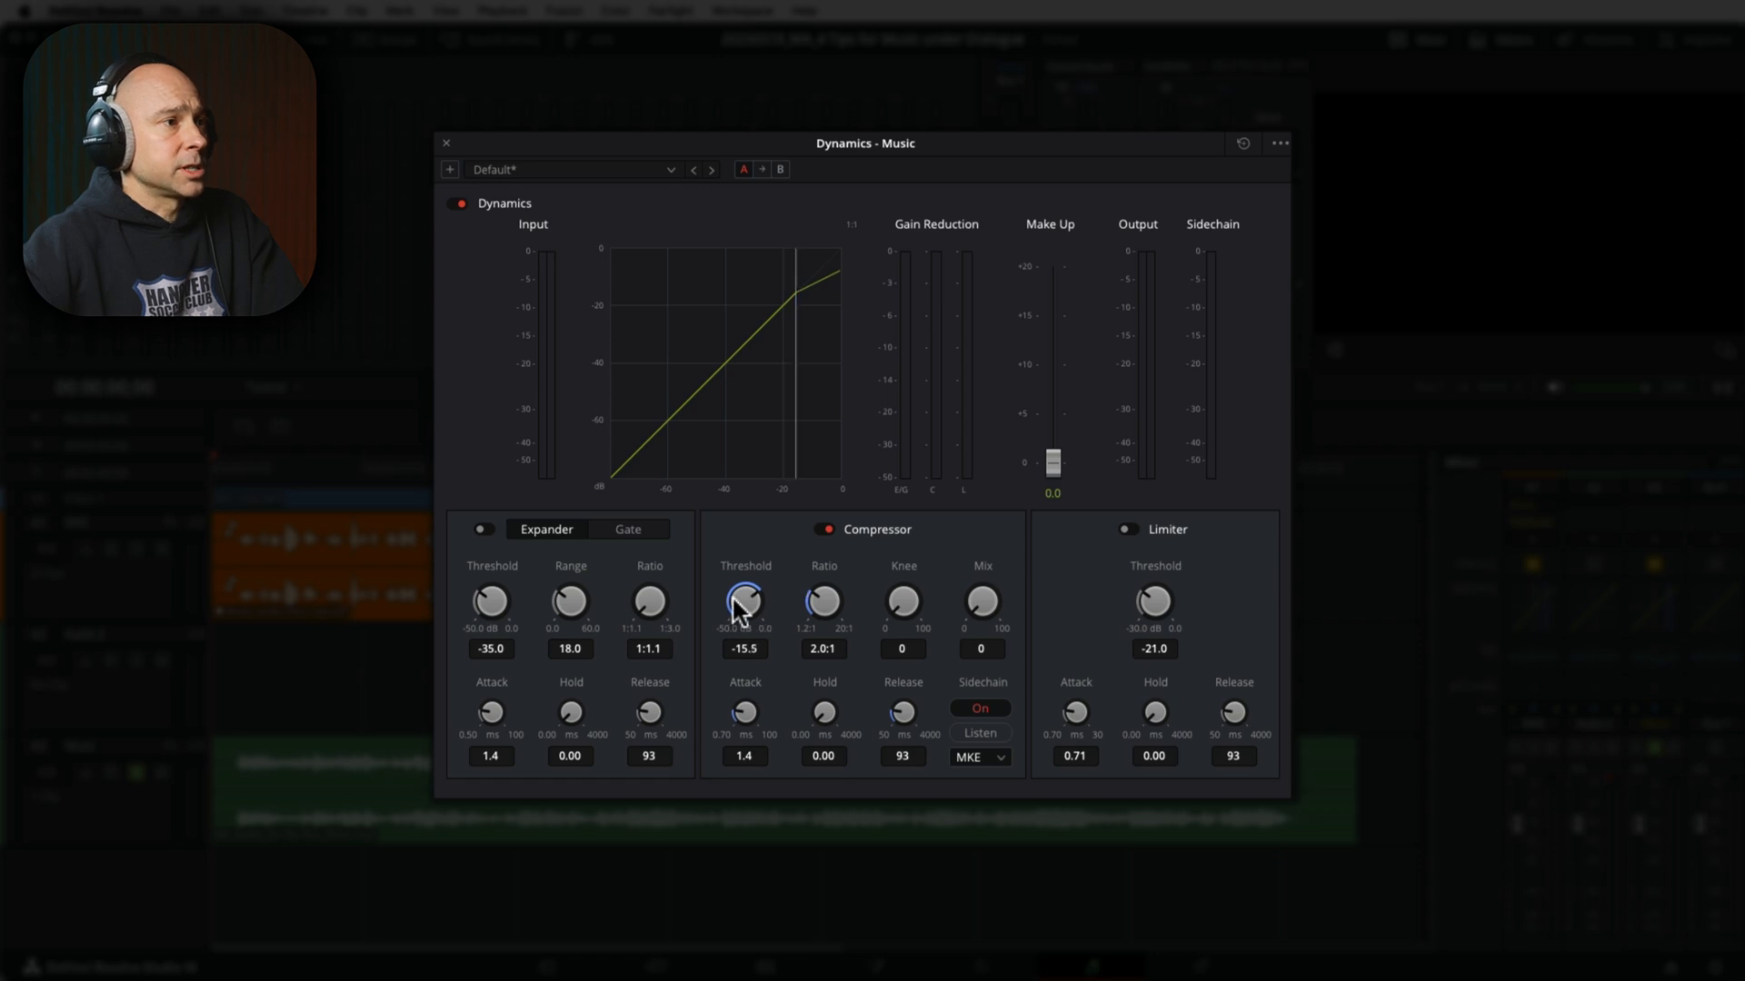
pyautogui.moveTo(744, 601); pyautogui.dragTo(744, 623)
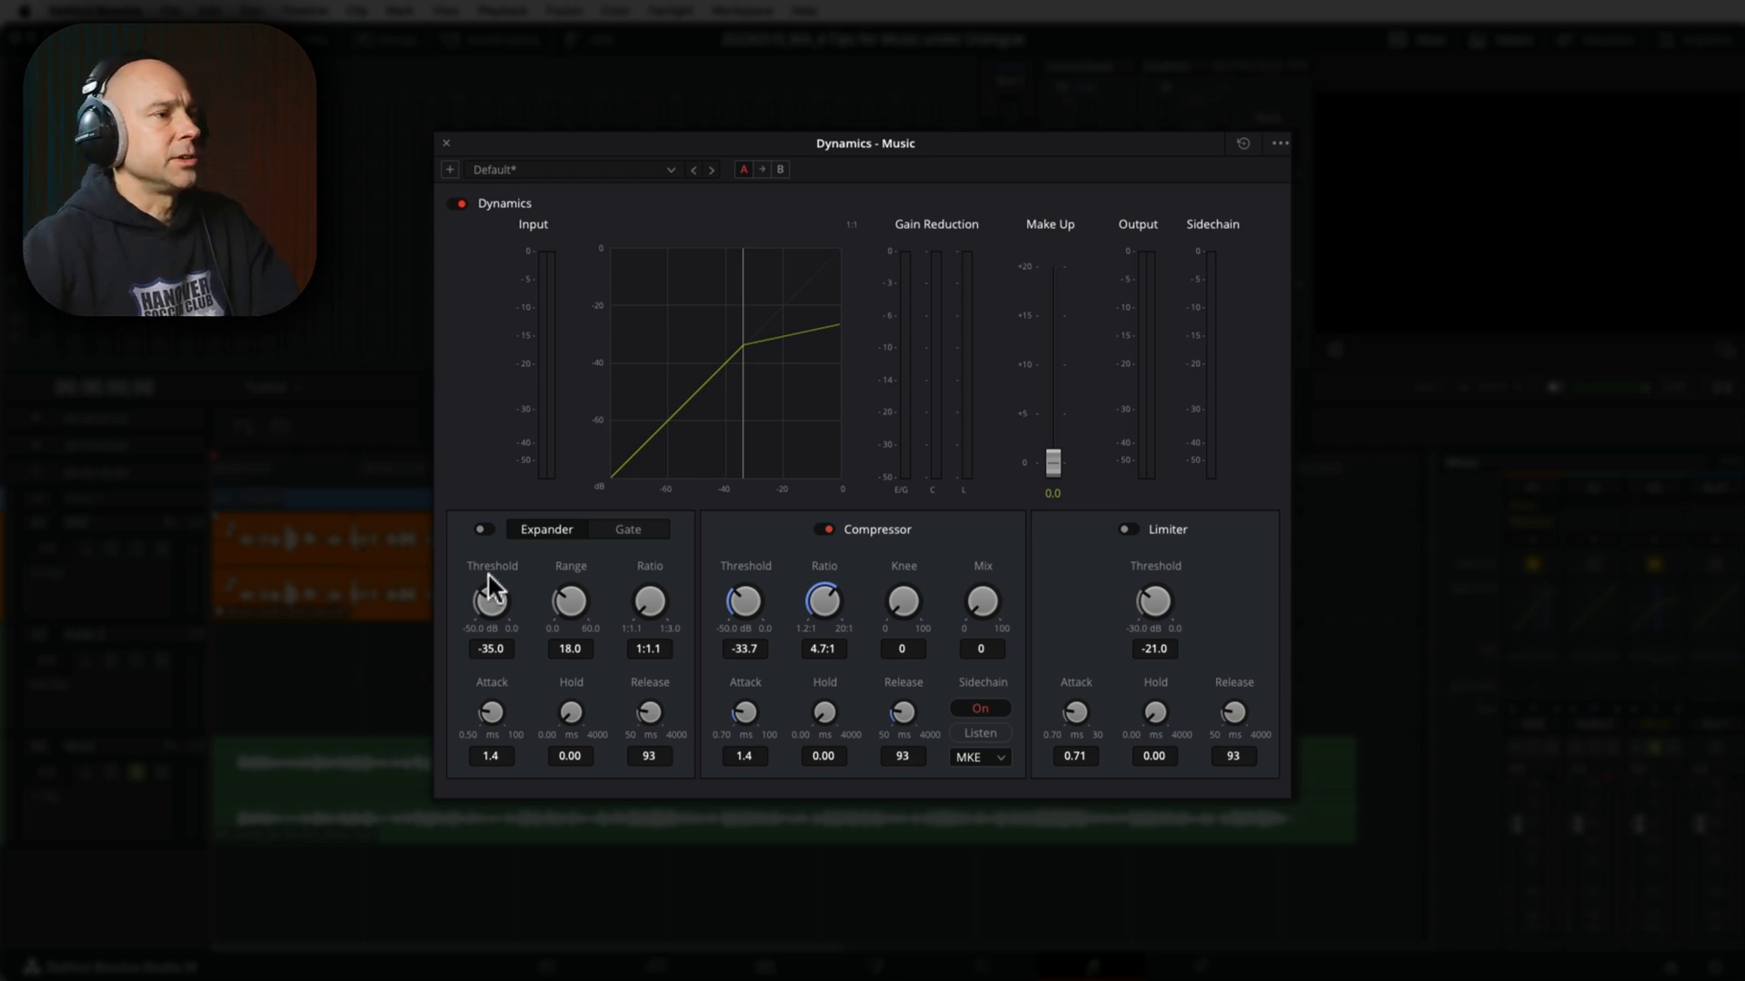
pyautogui.moveTo(650, 674)
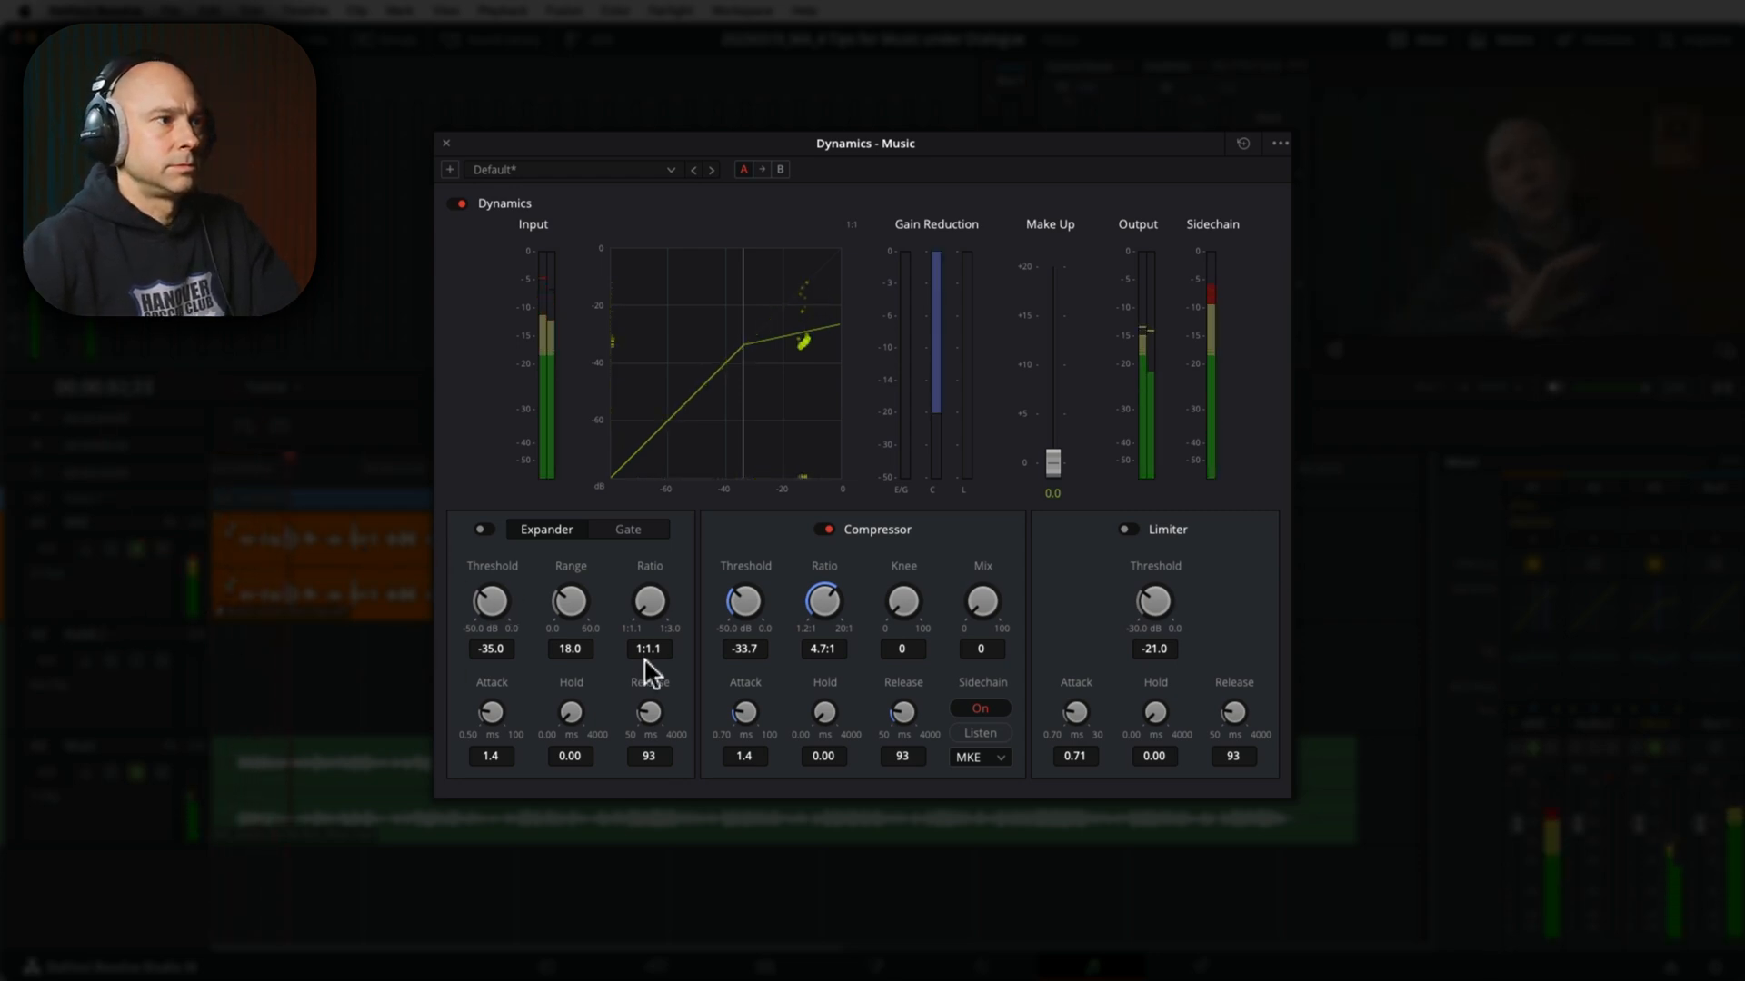
pyautogui.moveTo(981, 680)
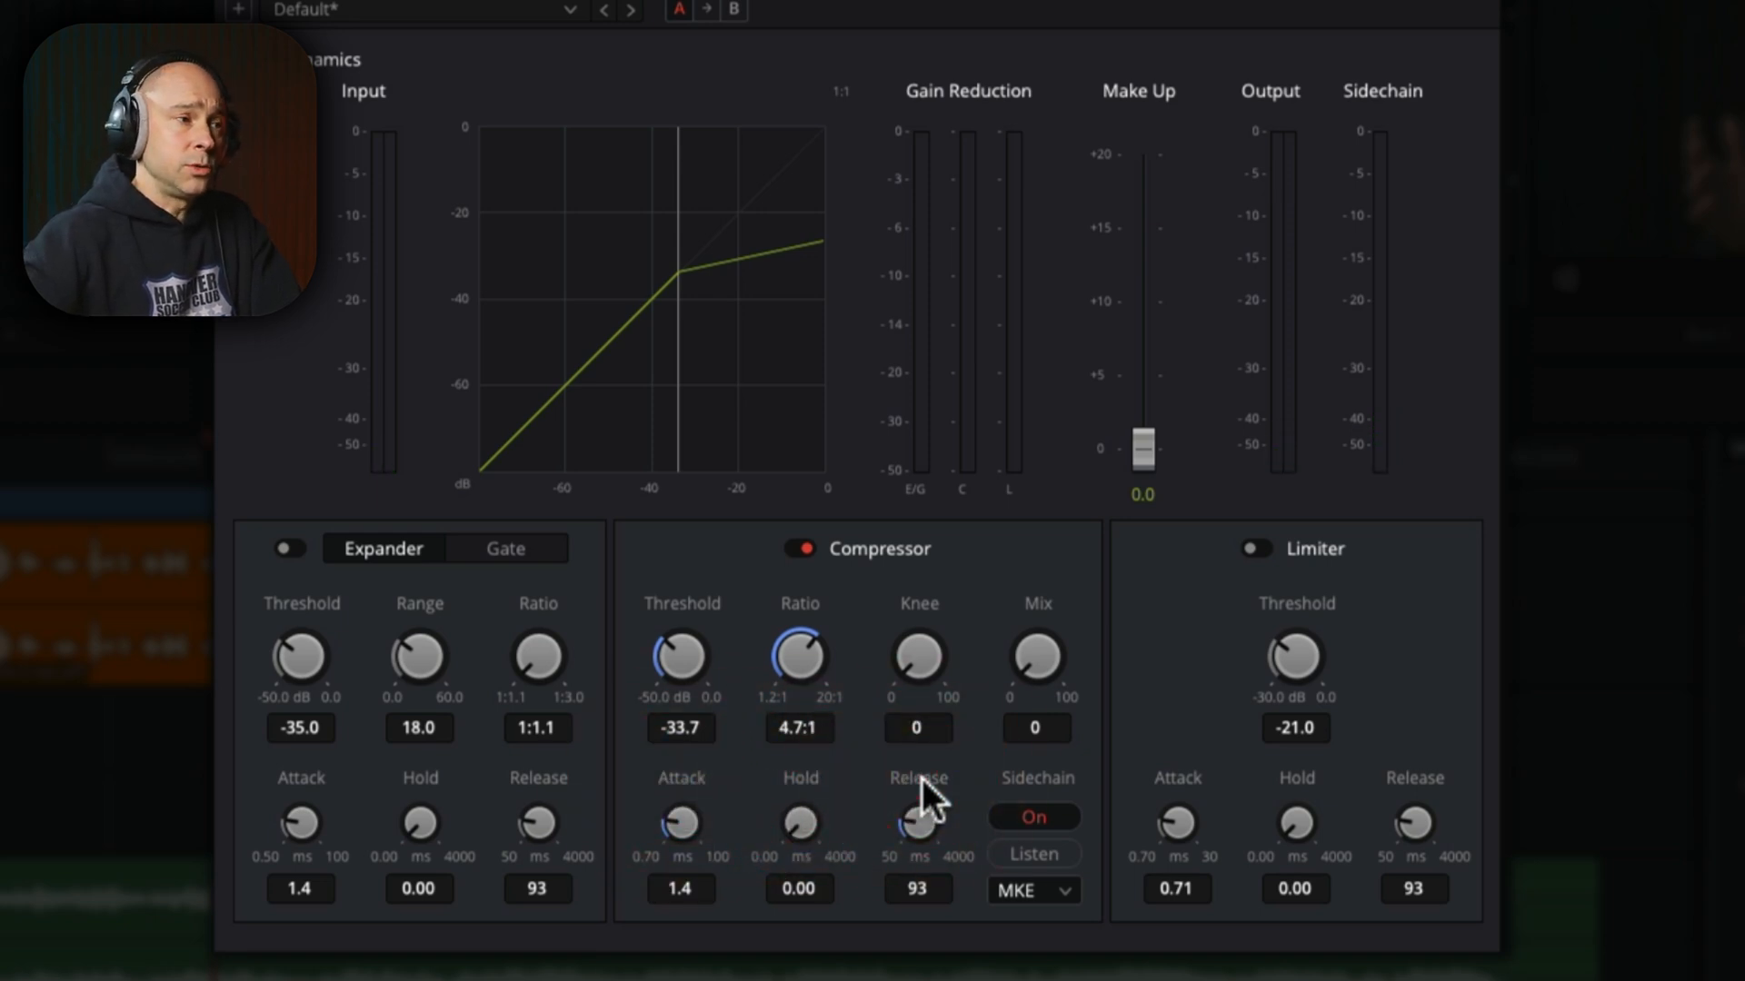
pyautogui.moveTo(912, 801)
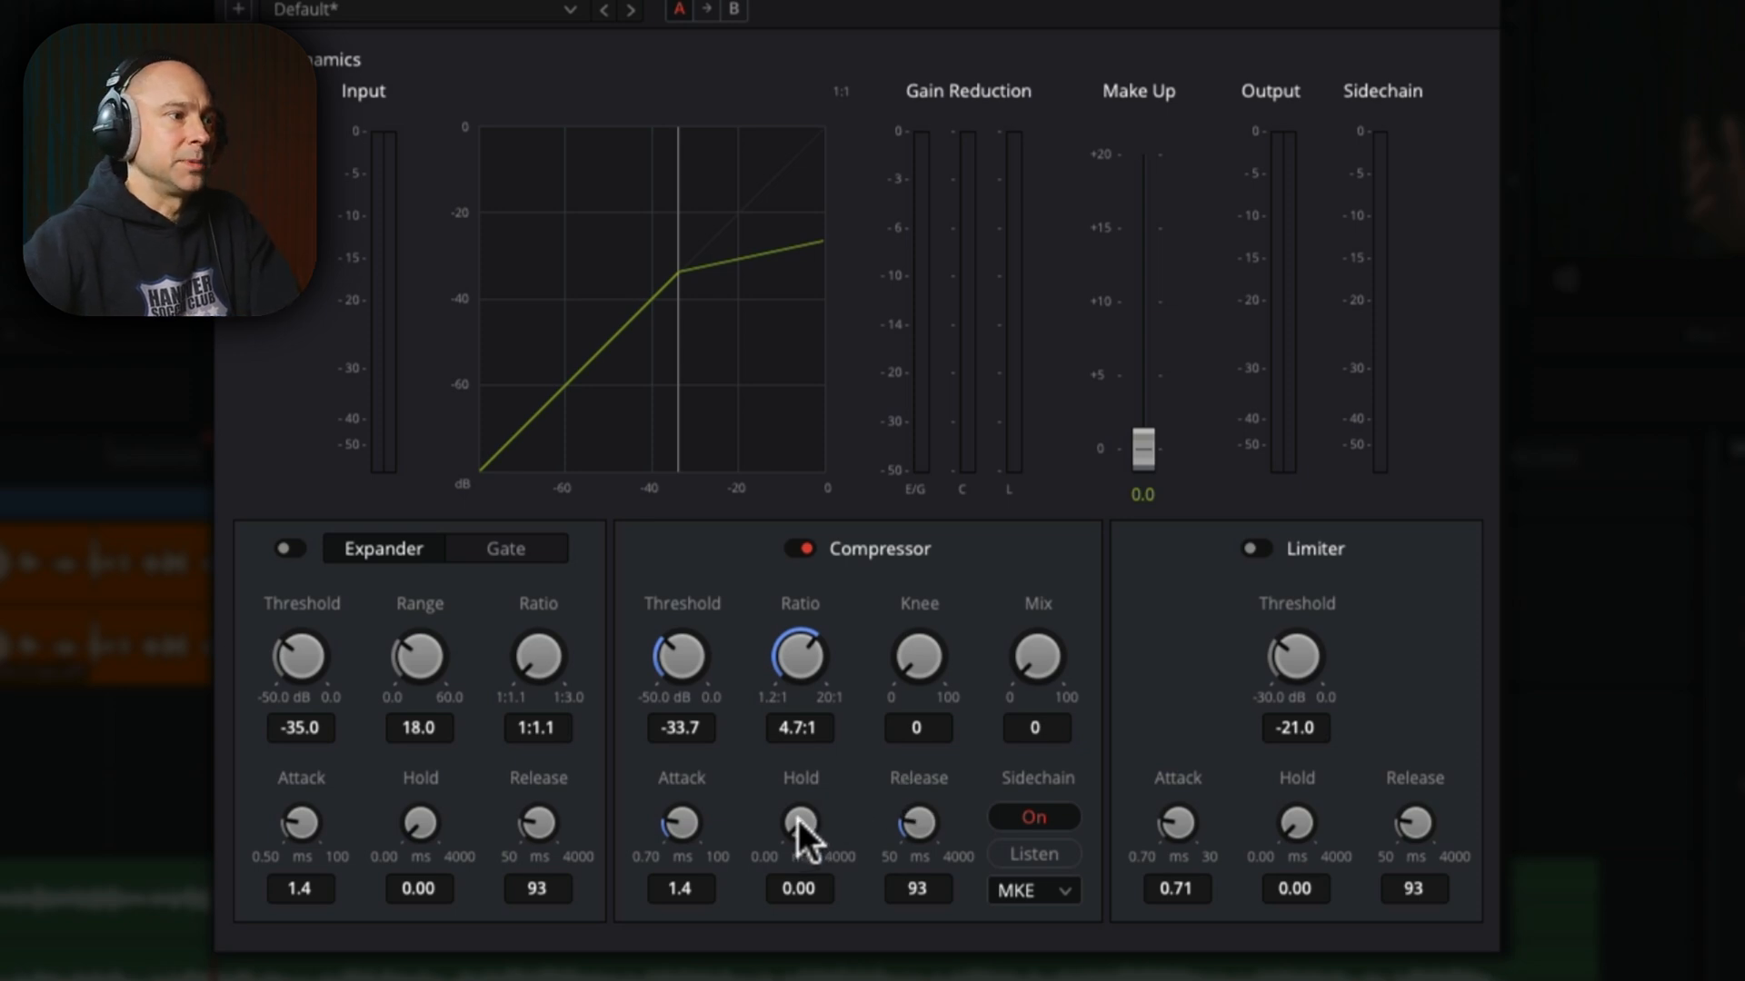
pyautogui.moveTo(799, 823); pyautogui.dragTo(799, 779)
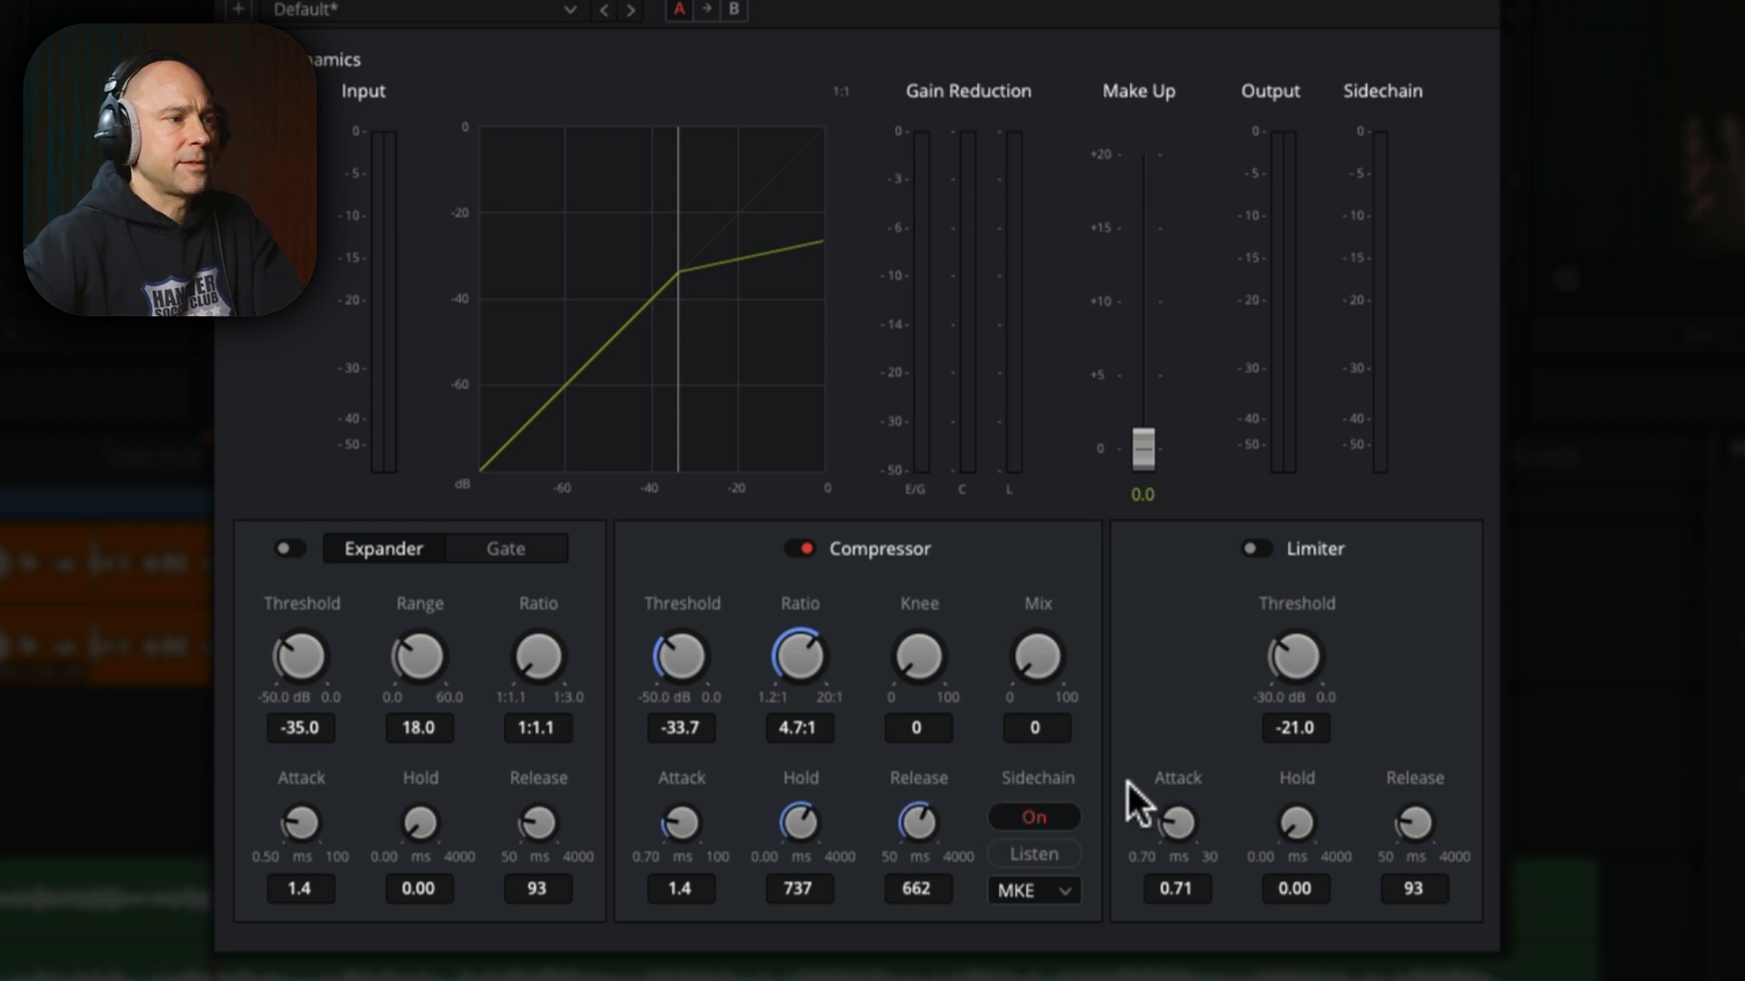
pyautogui.moveTo(916, 823); pyautogui.dragTo(917, 829)
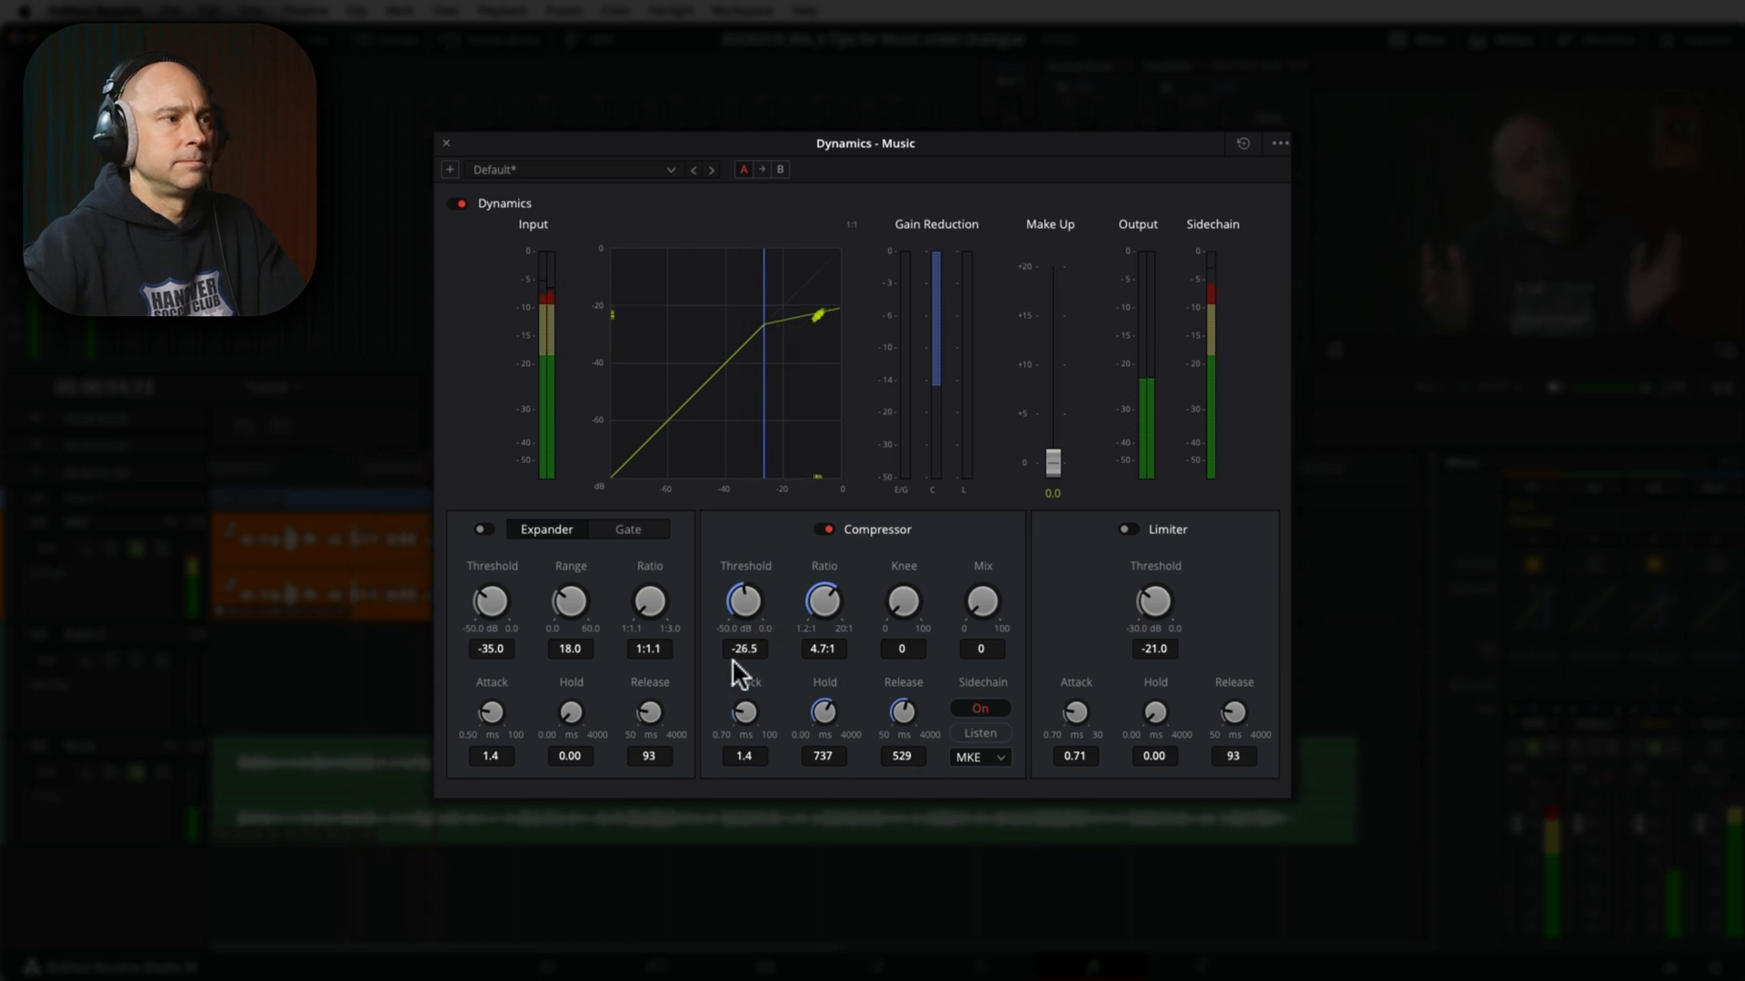
# Step: Close the Dynamics window and select the MKE dialogue track header
pyautogui.click(445, 143)
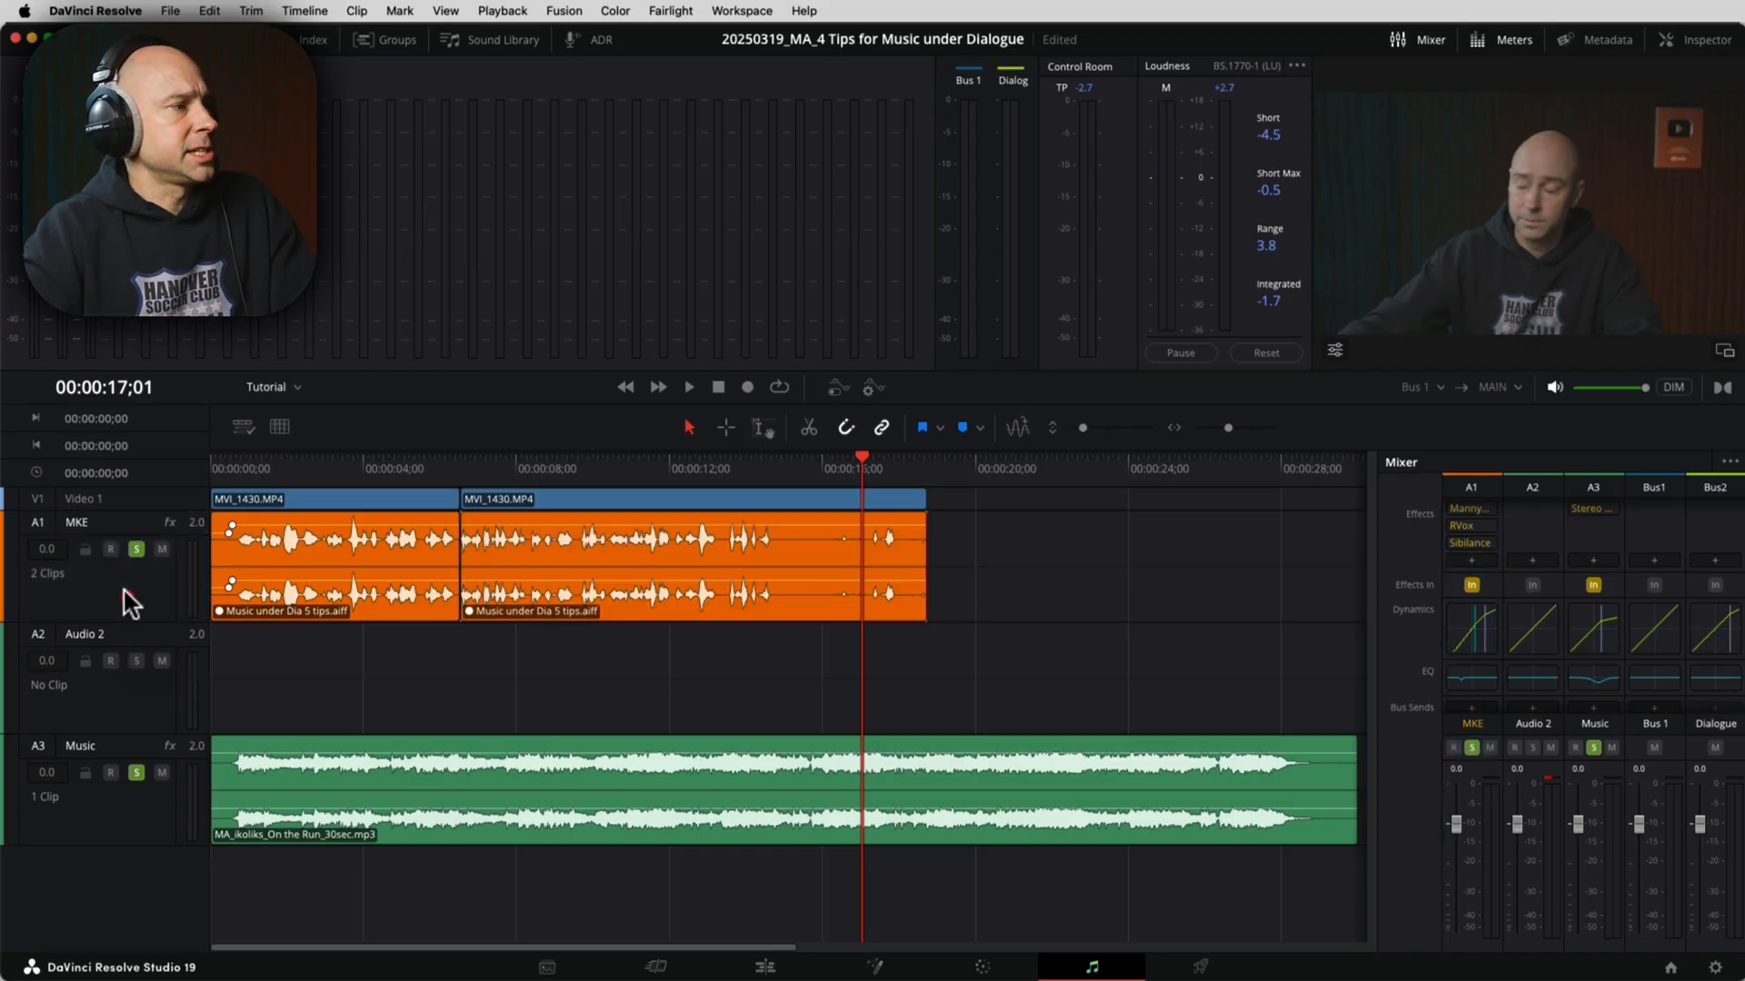
pyautogui.click(690, 556)
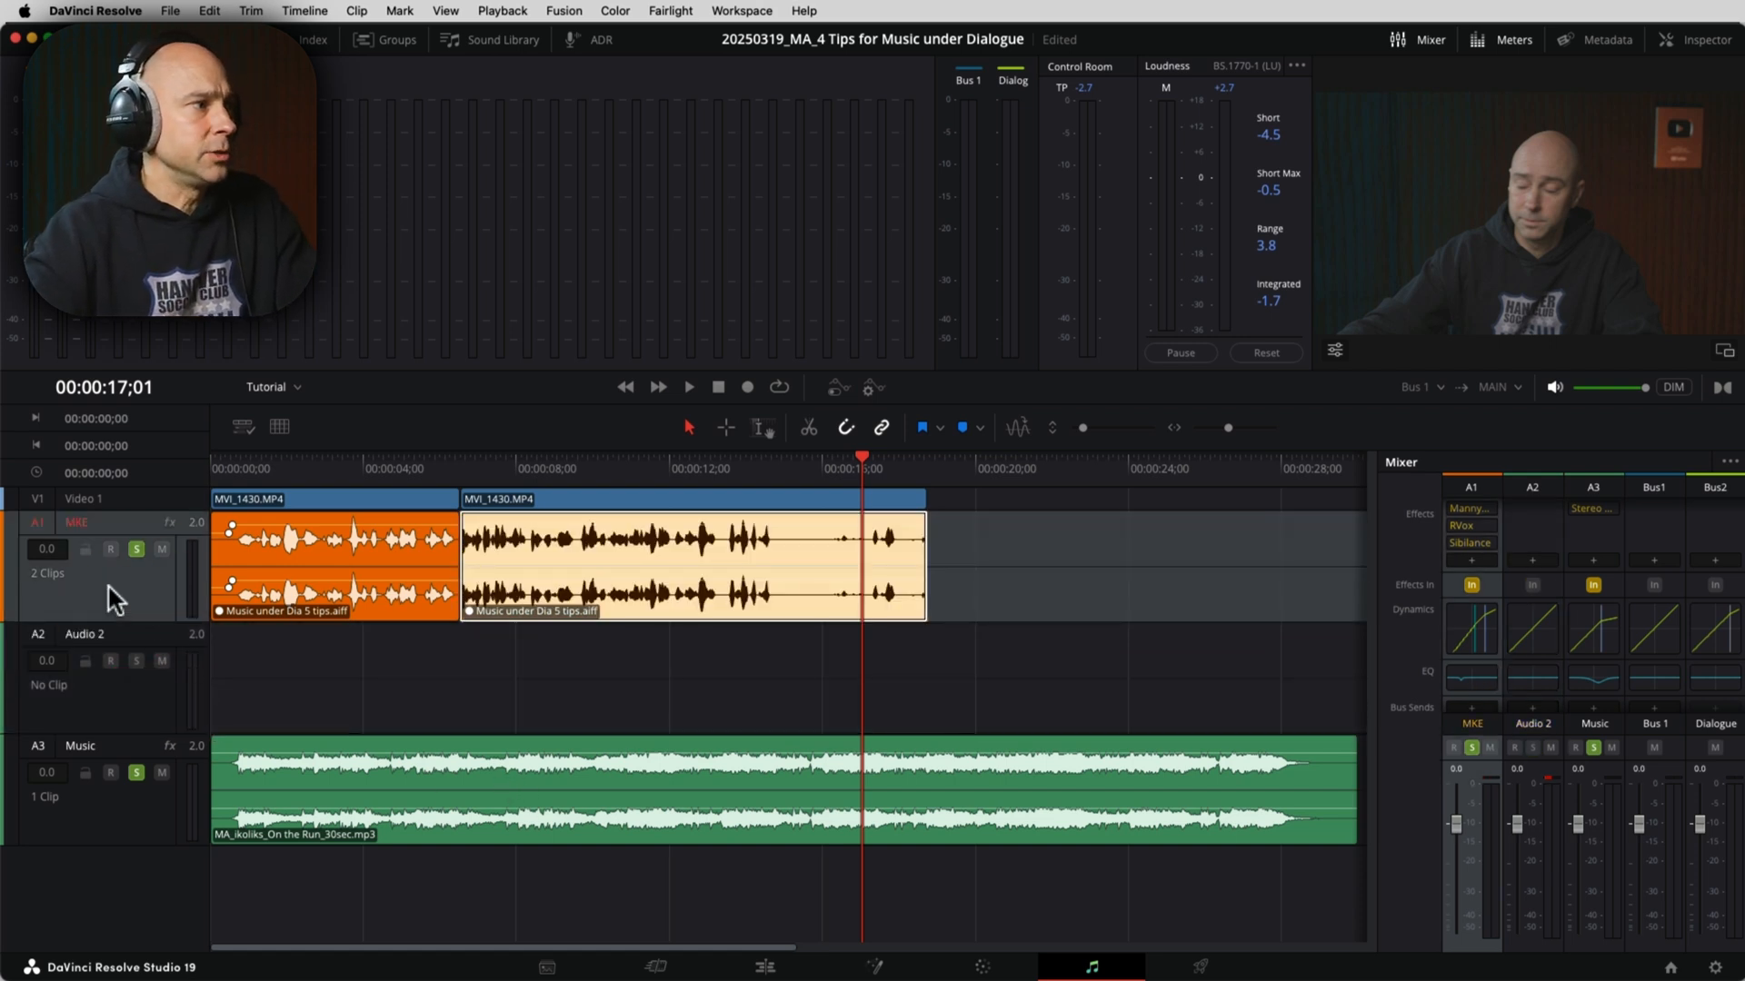
# Step: Confirm the Bus Format setup and route MKE's bus output to the Dialogue bus
pyautogui.click(690, 567)
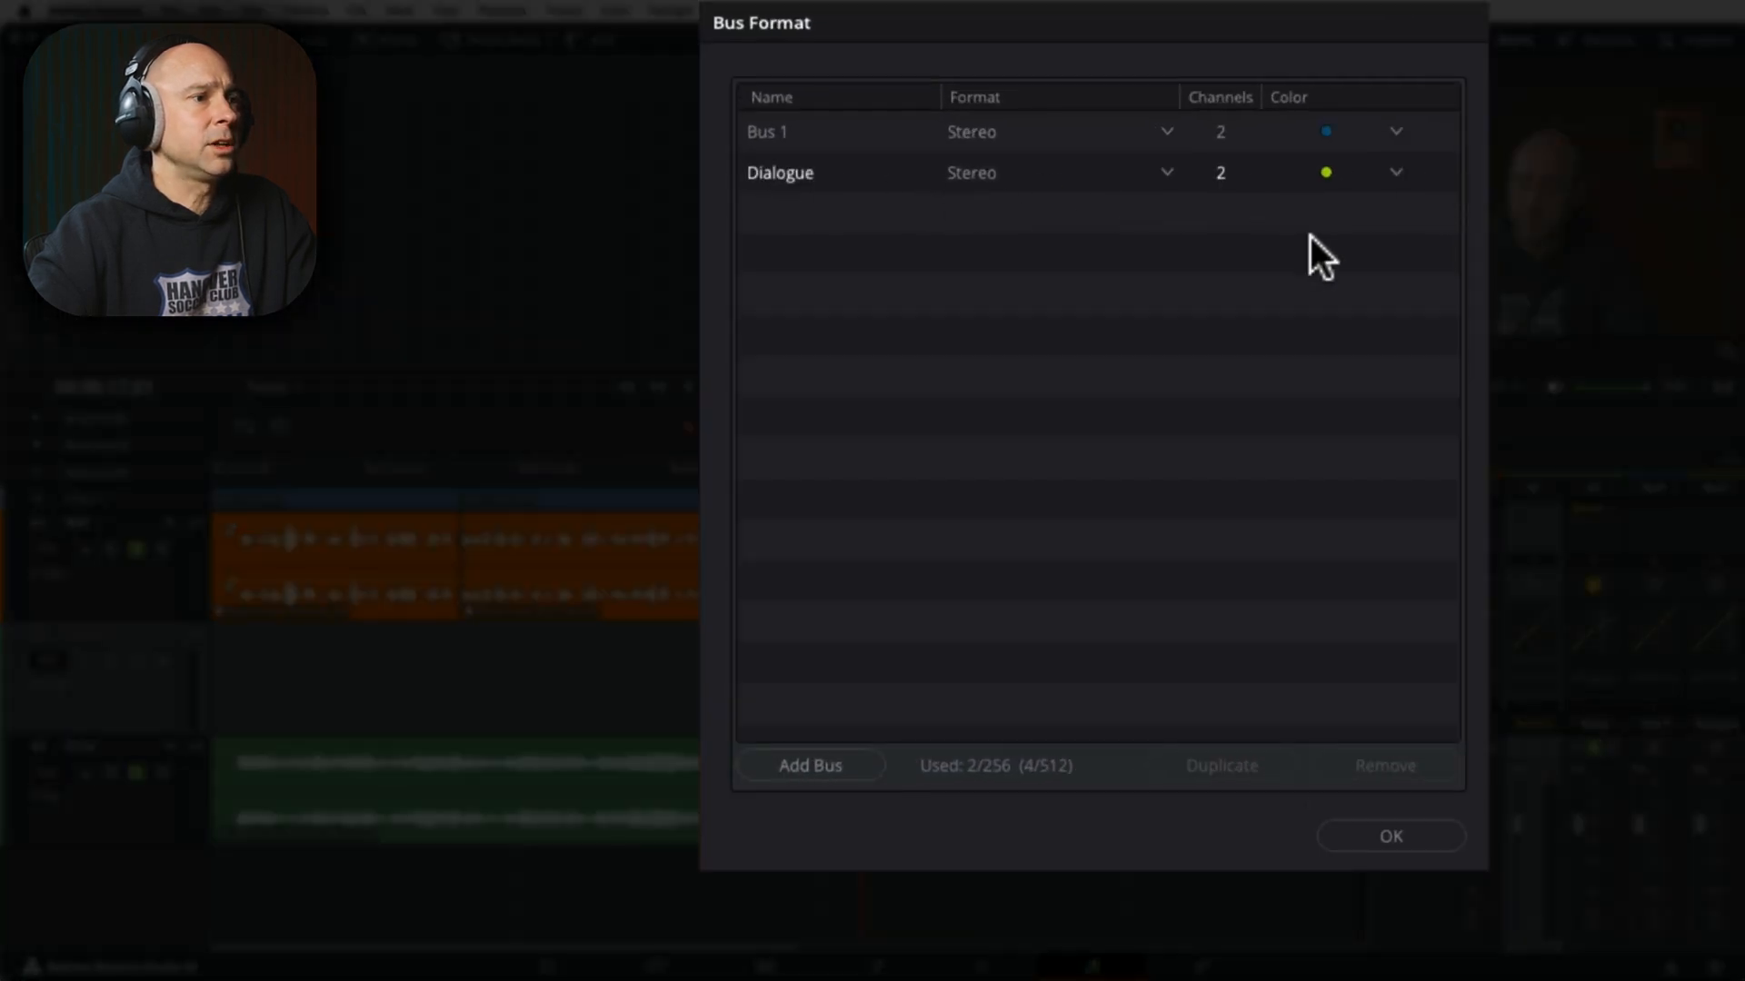
pyautogui.click(1389, 836)
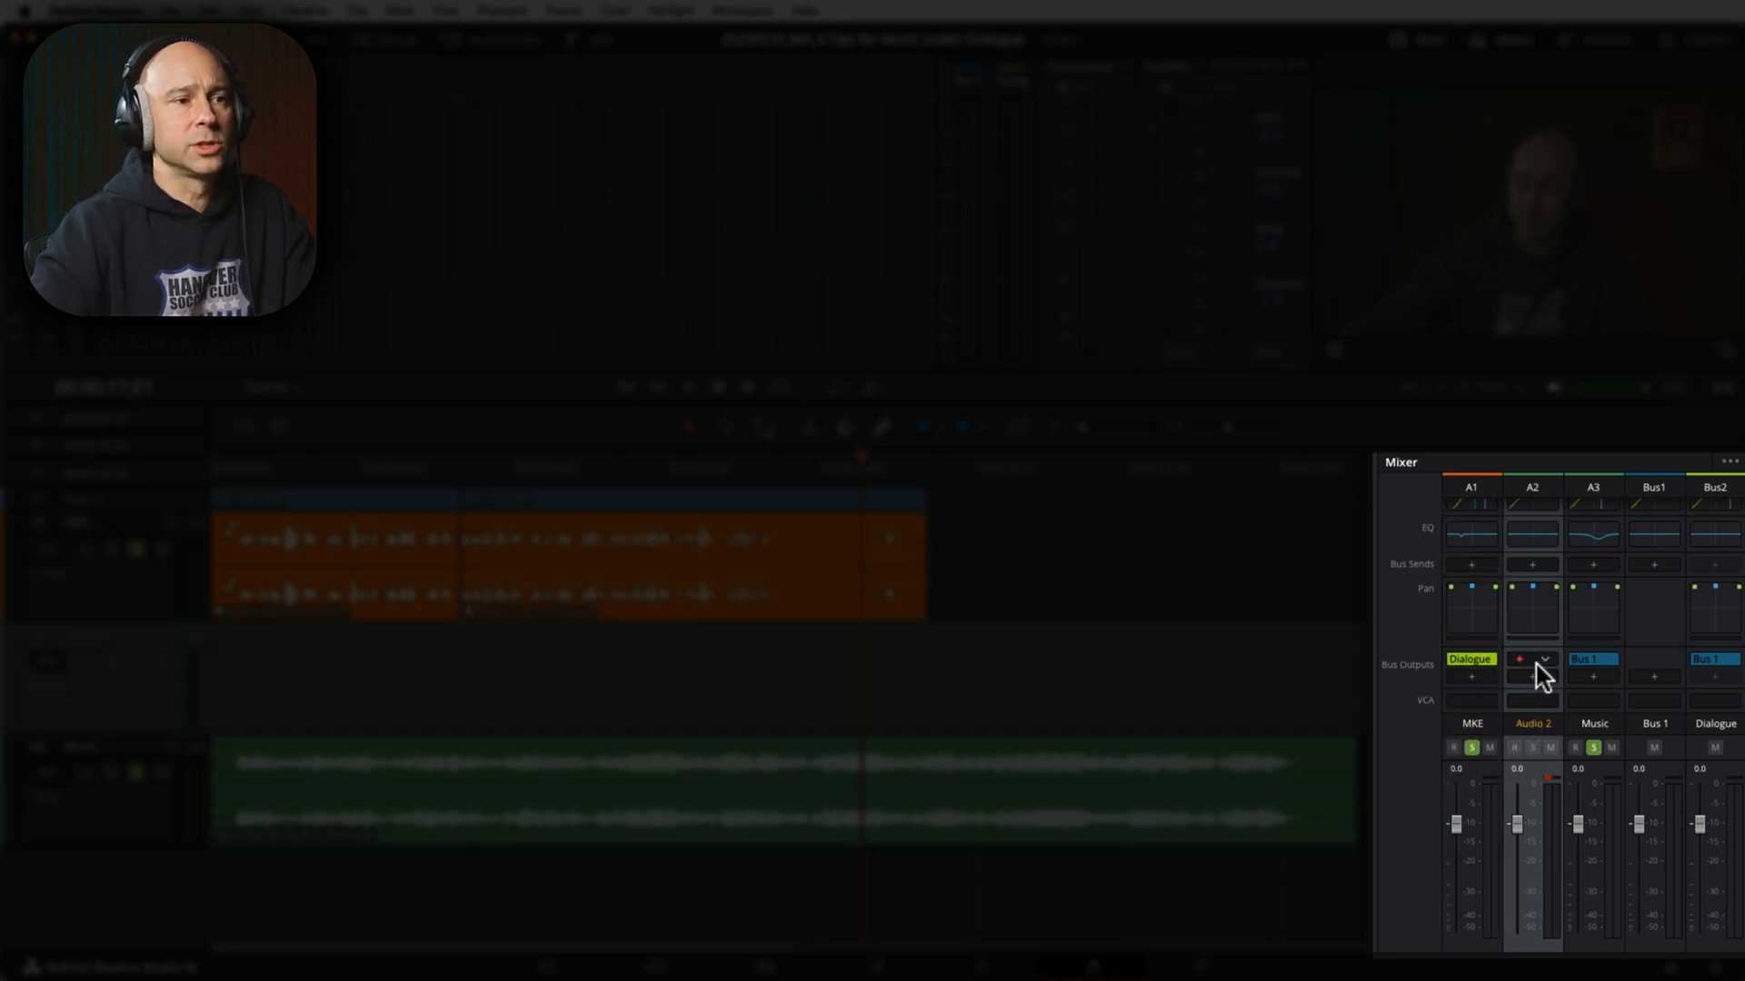
pyautogui.click(1533, 658)
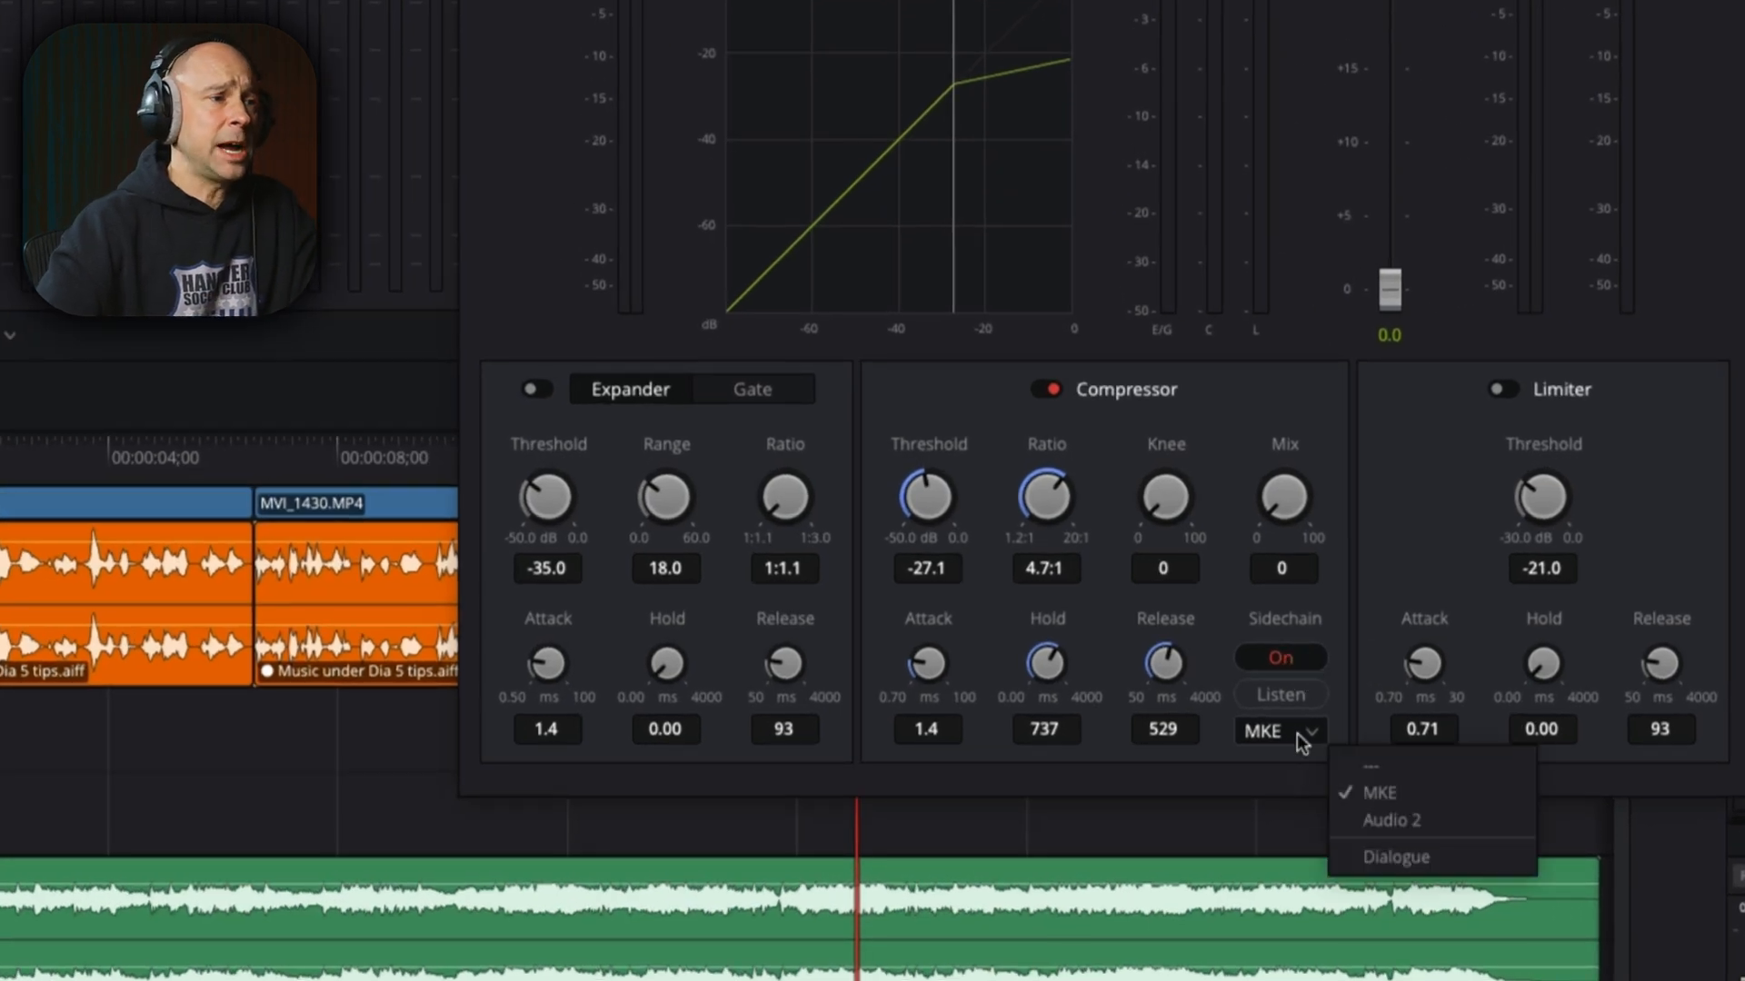
pyautogui.moveTo(1395, 857)
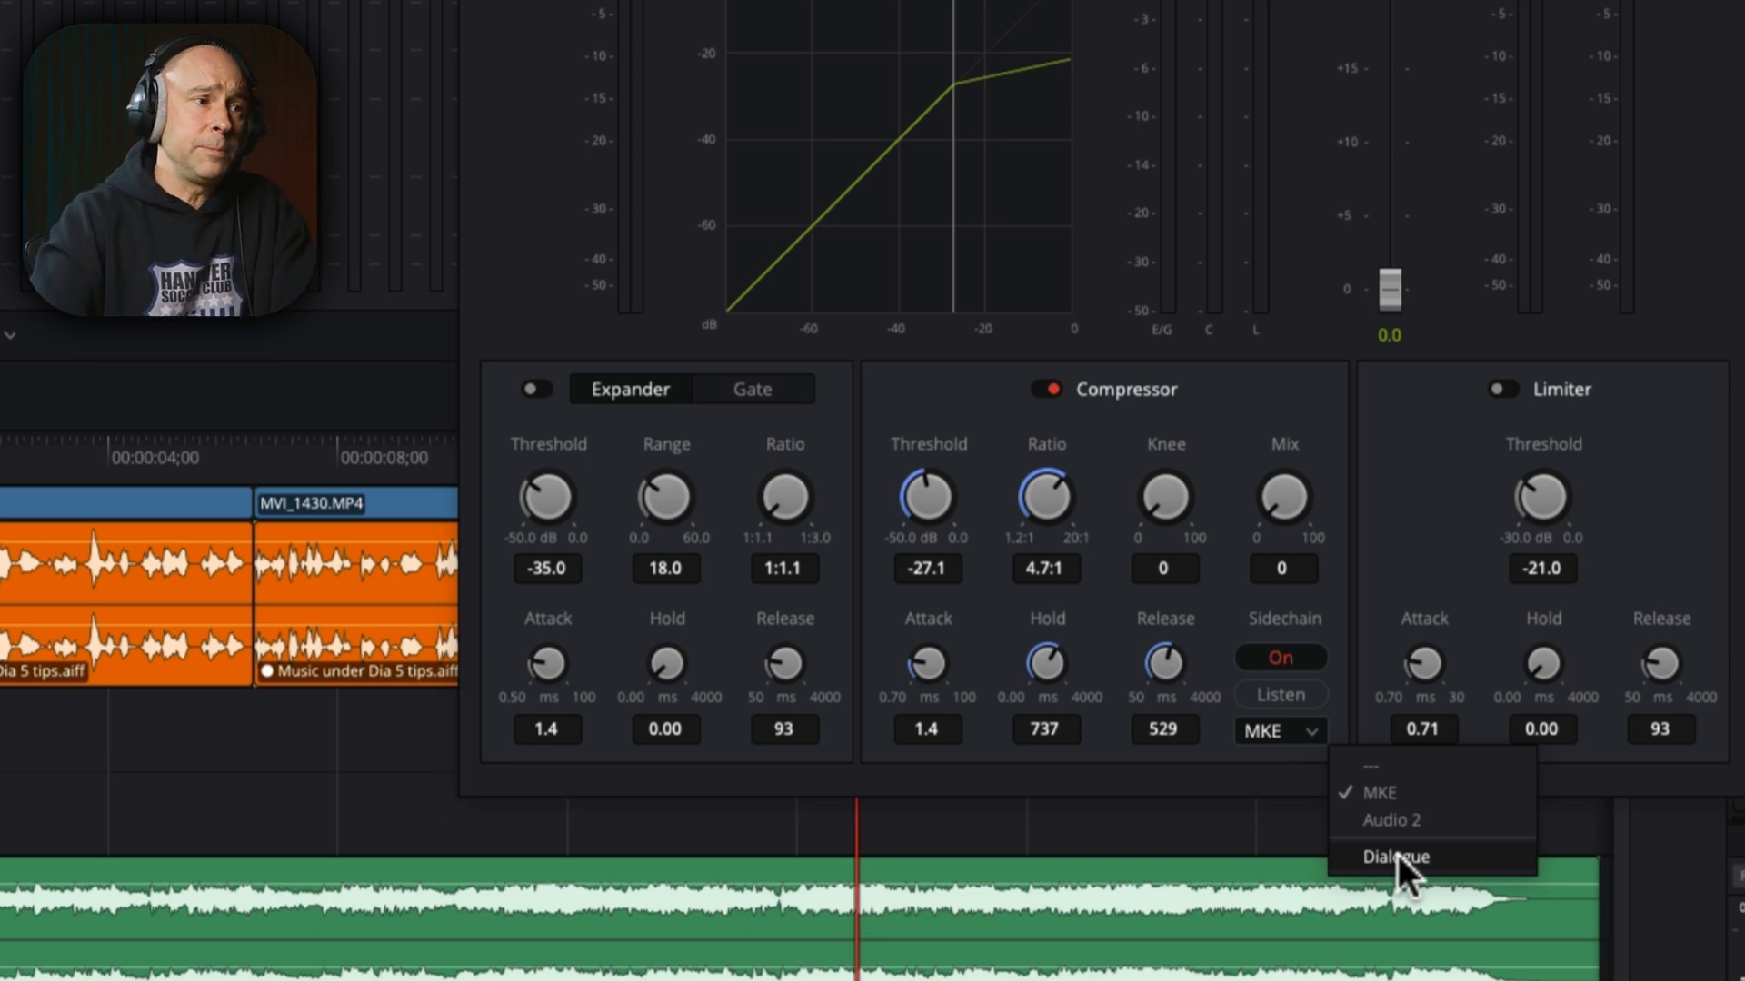
# Step: Pick Dialogue from the Music compressor's sidechain source dropdown
pyautogui.click(1393, 857)
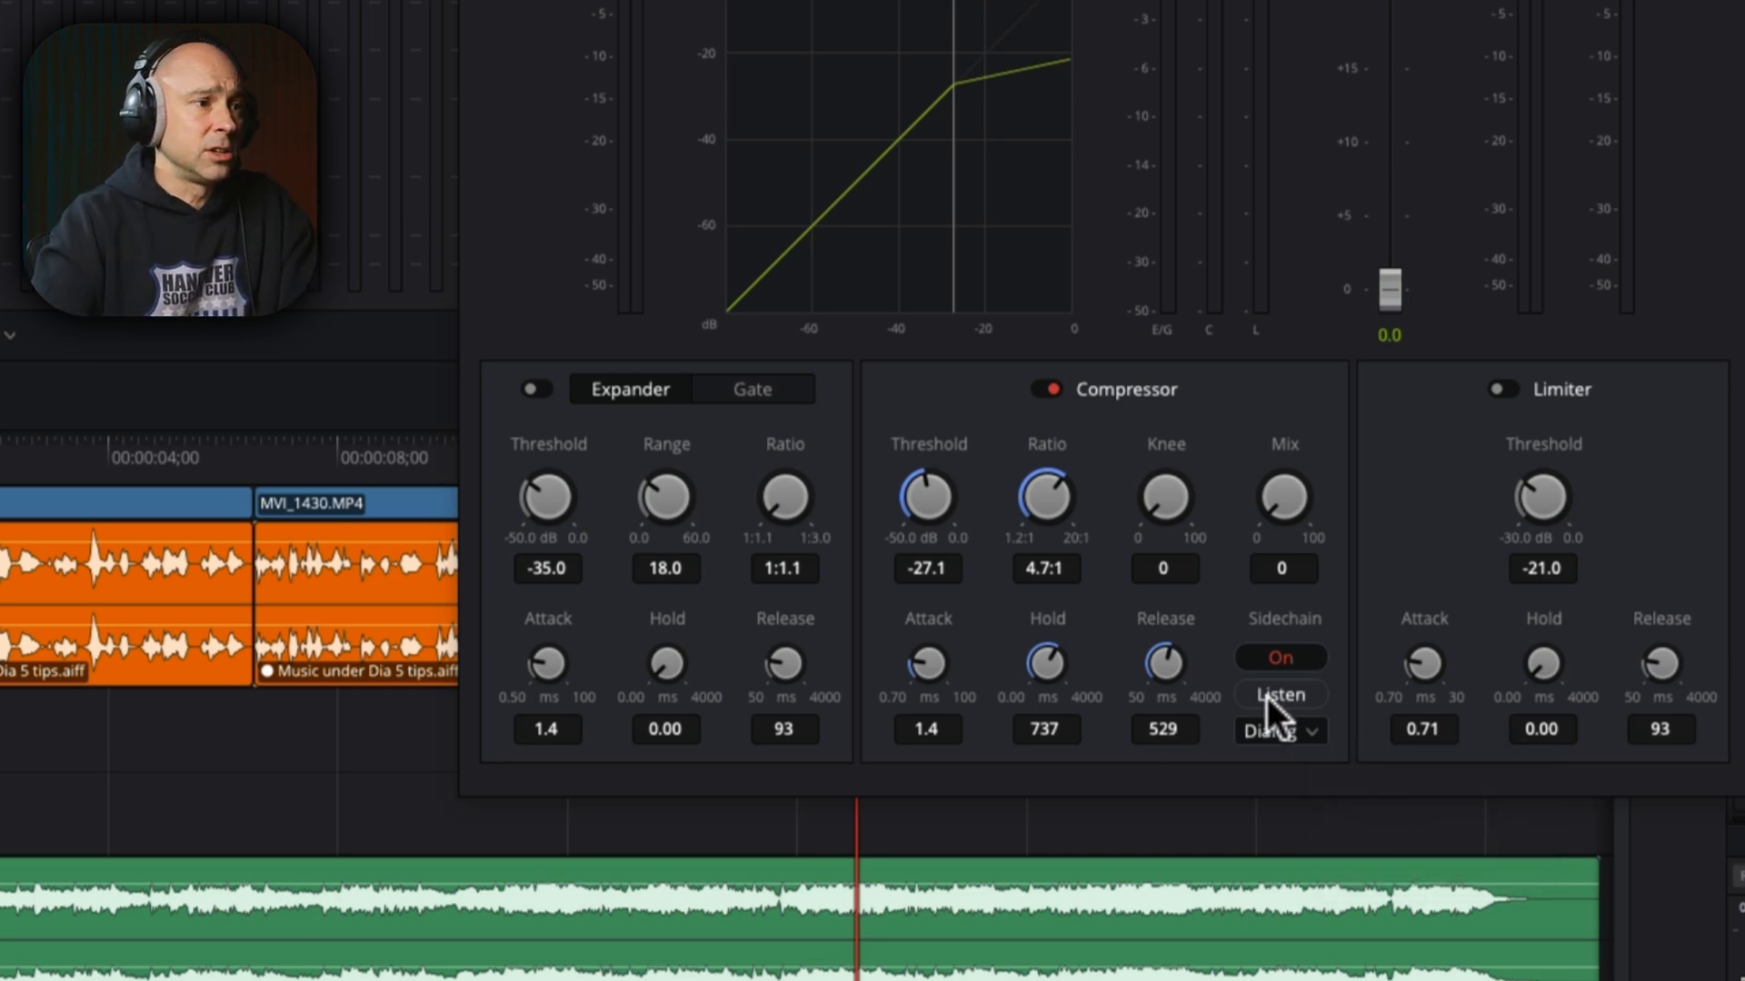